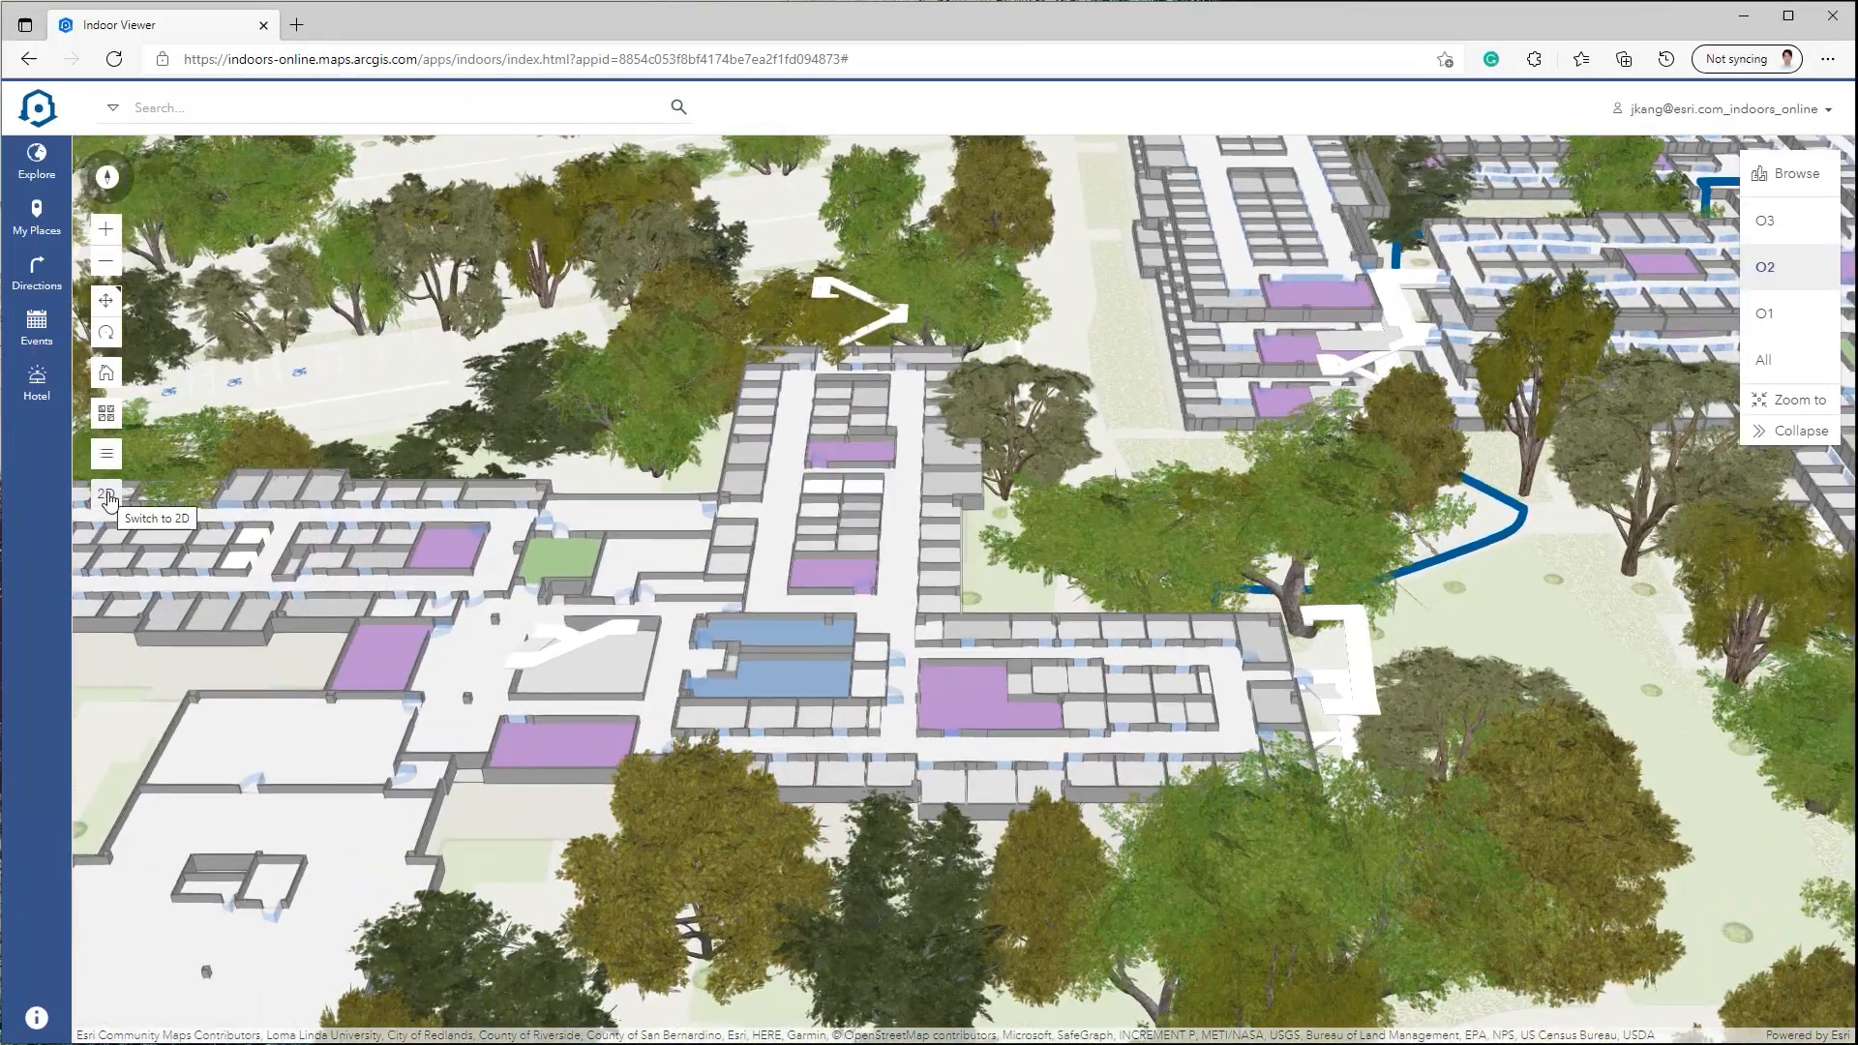
Step: Switch the campus to 2D, glance at the Events panel, then show walking directions between two people
{"action": "left_click", "coordinate": [104, 453]}
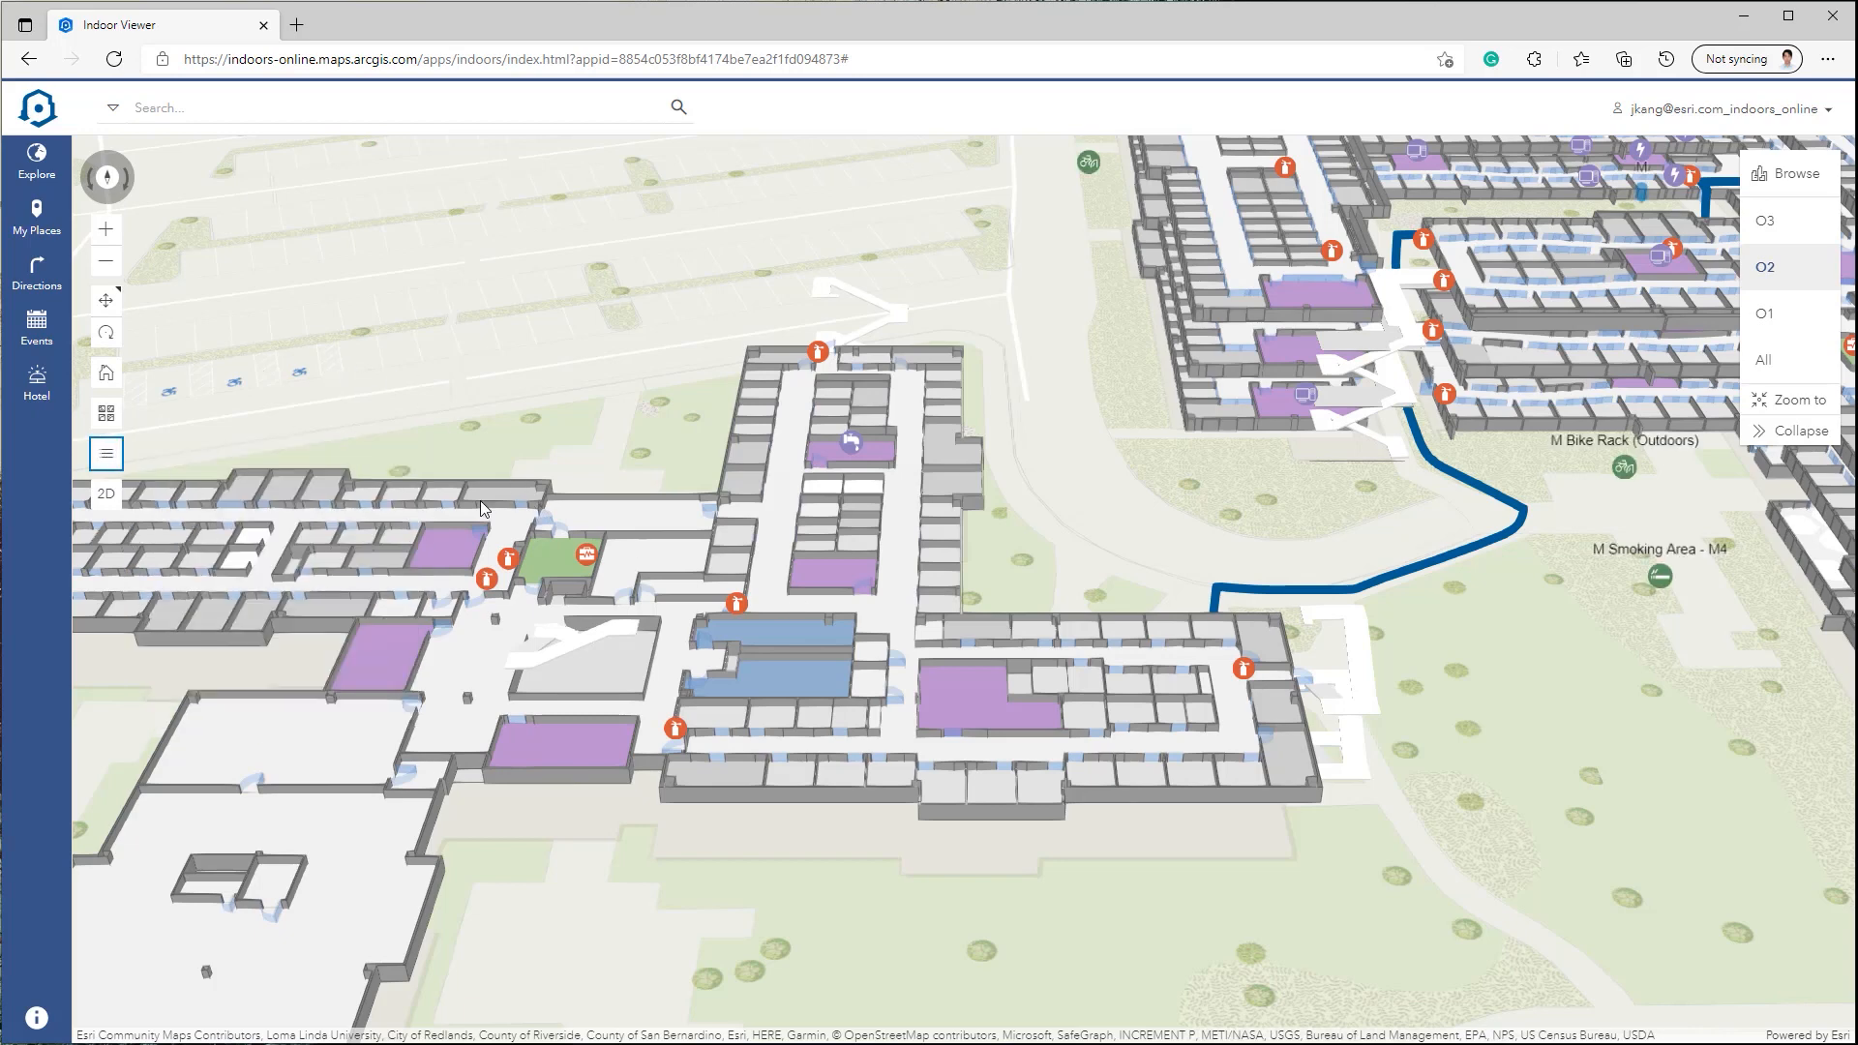
{"action": "left_click", "coordinate": [37, 329]}
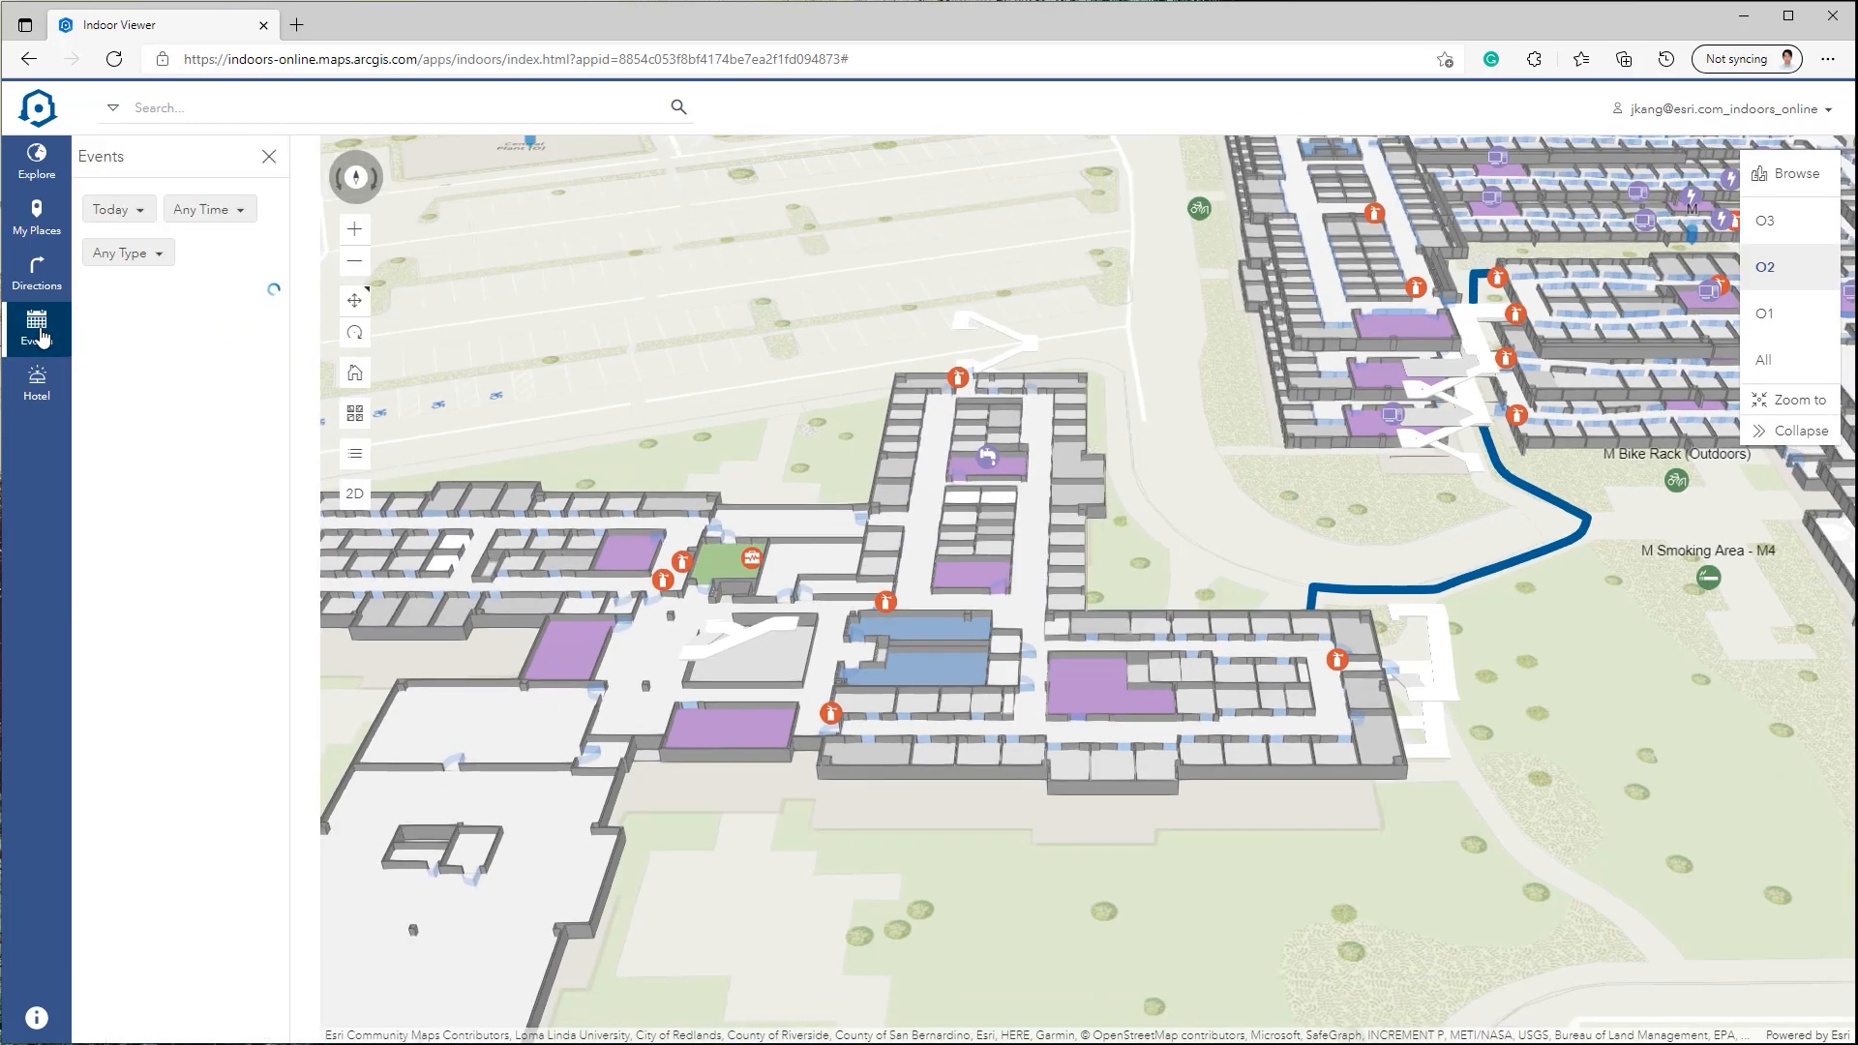
{"action": "left_click", "coordinate": [37, 273]}
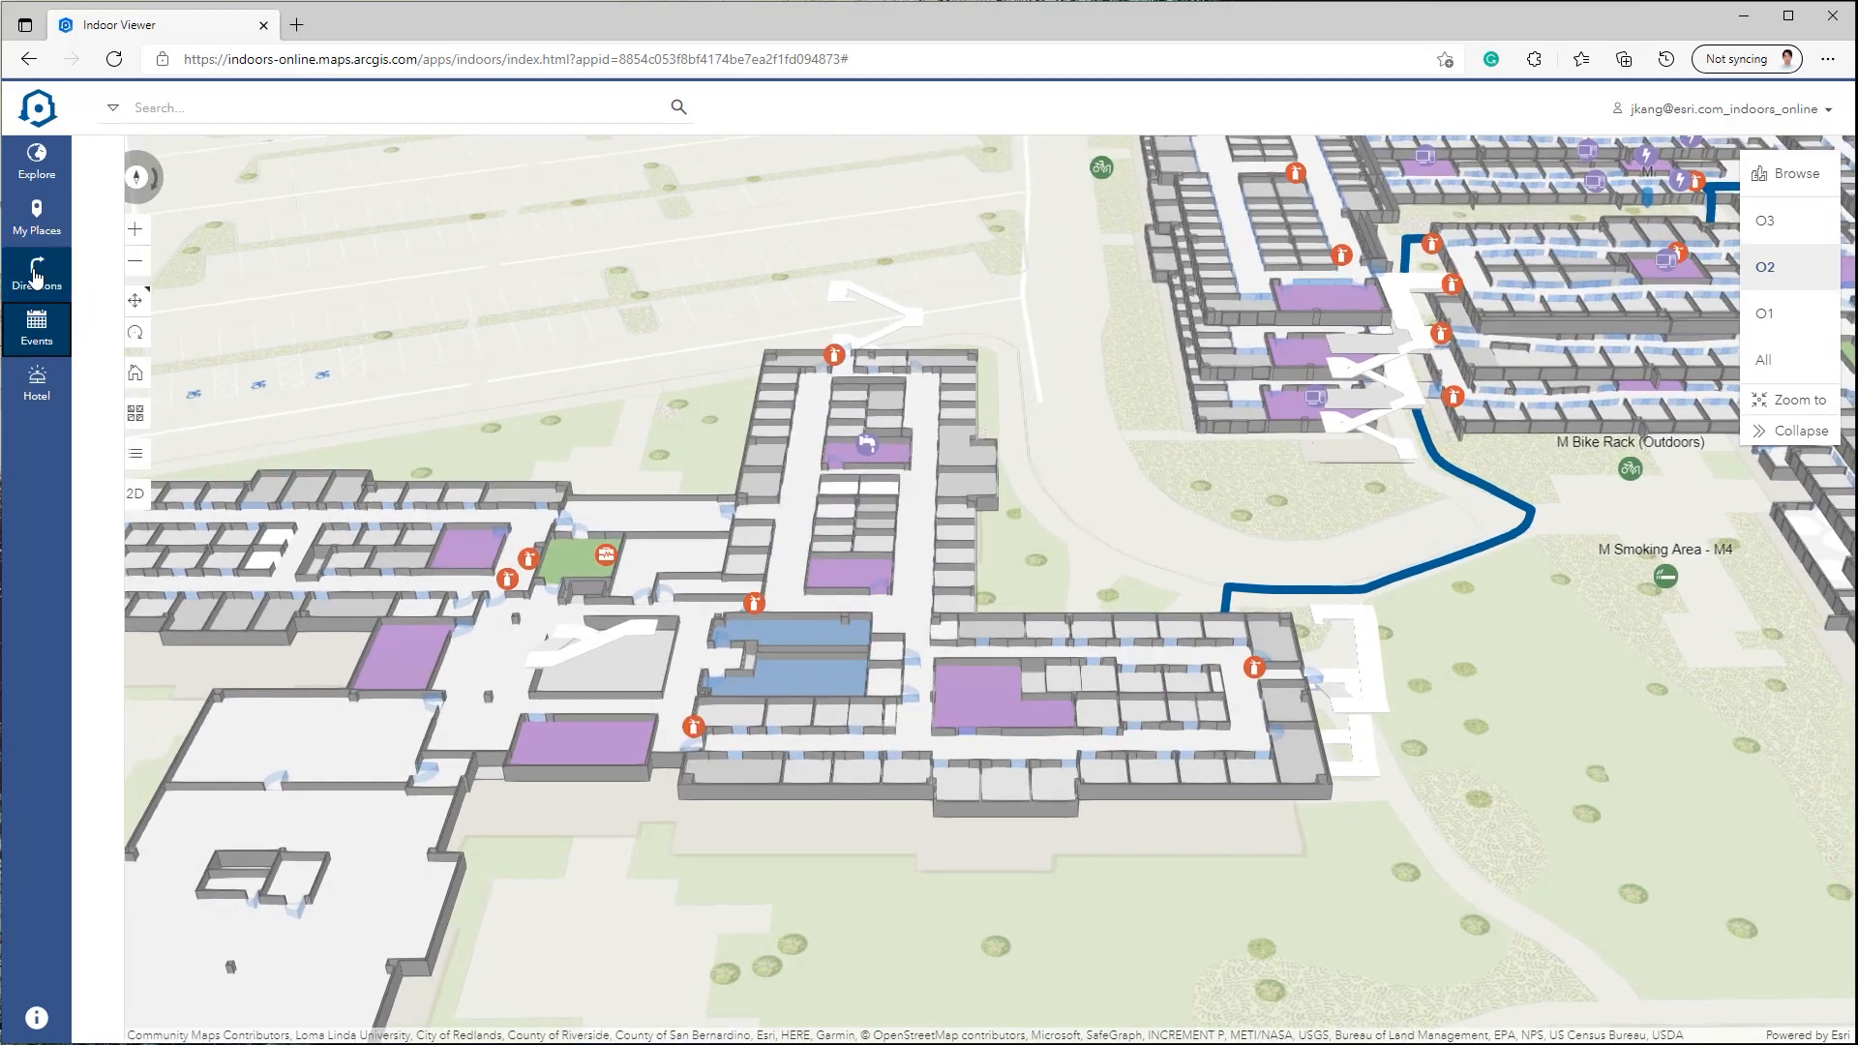
{"action": "left_click", "coordinate": [37, 273]}
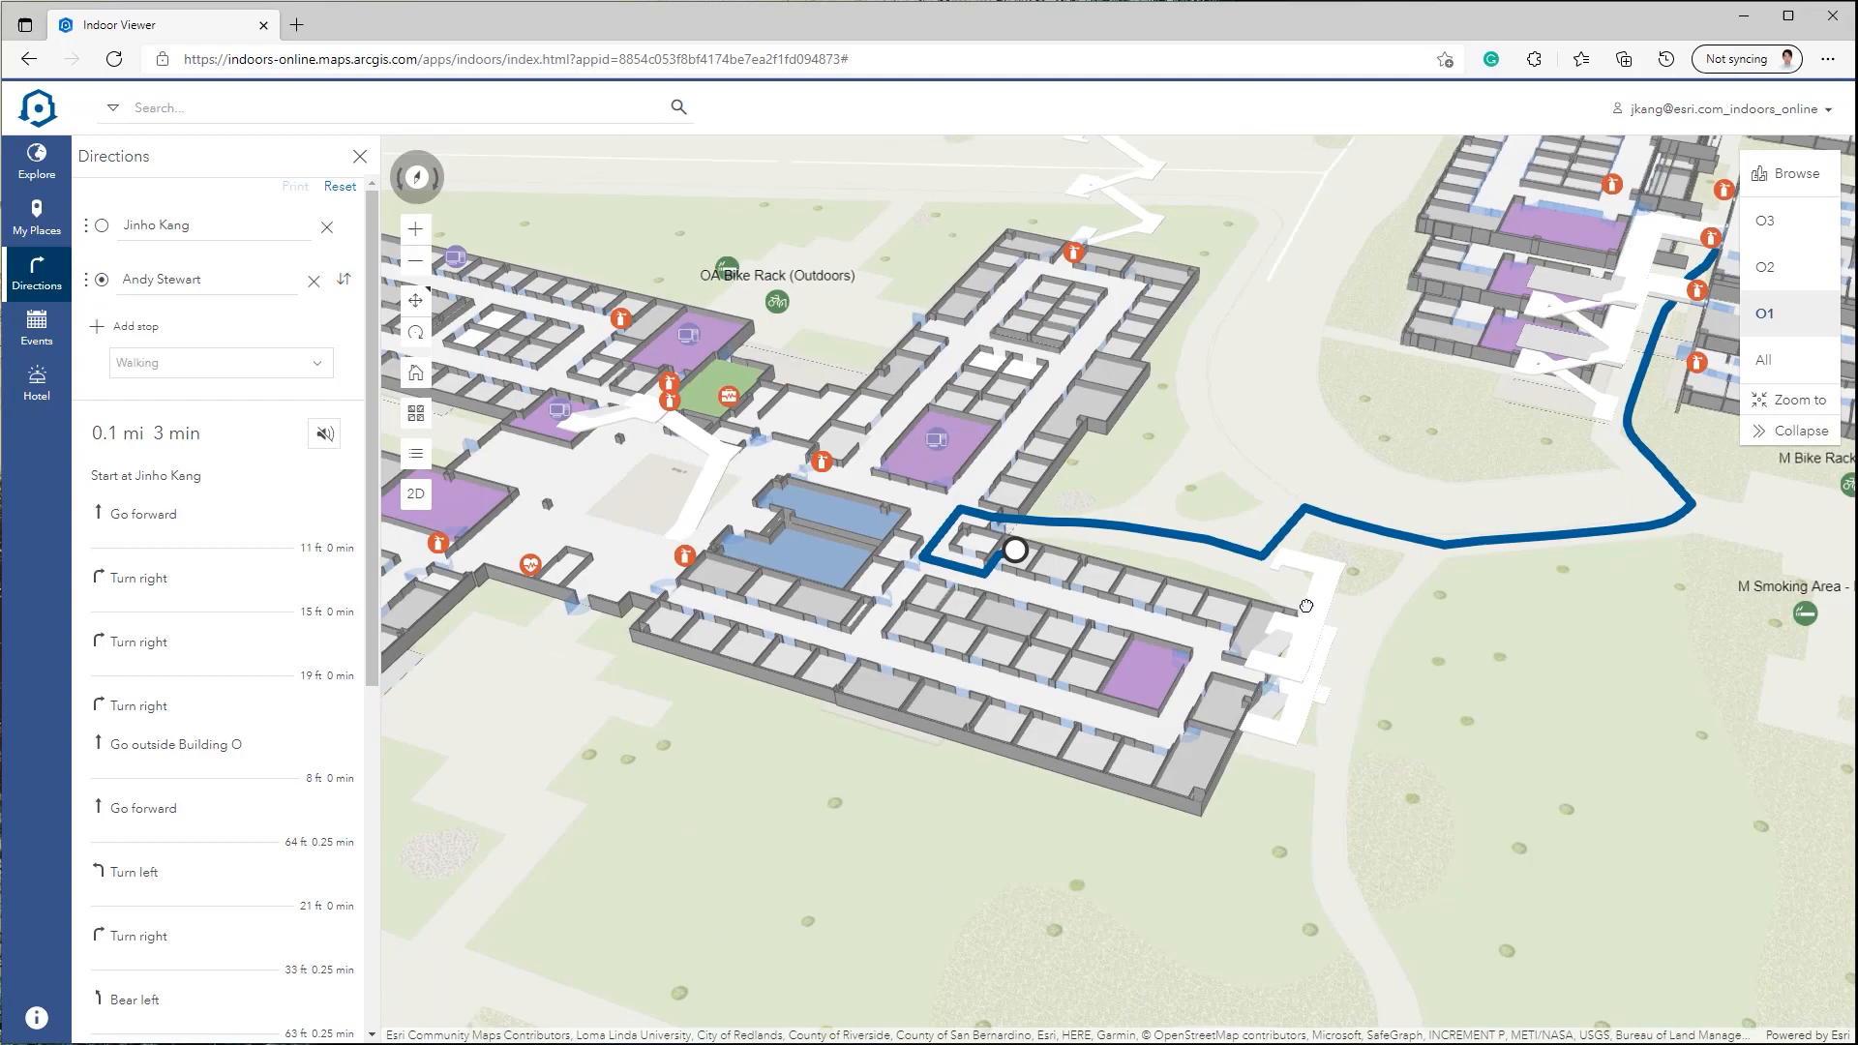
{"action": "scroll", "scroll_direction": "down", "scroll_amount": 3}
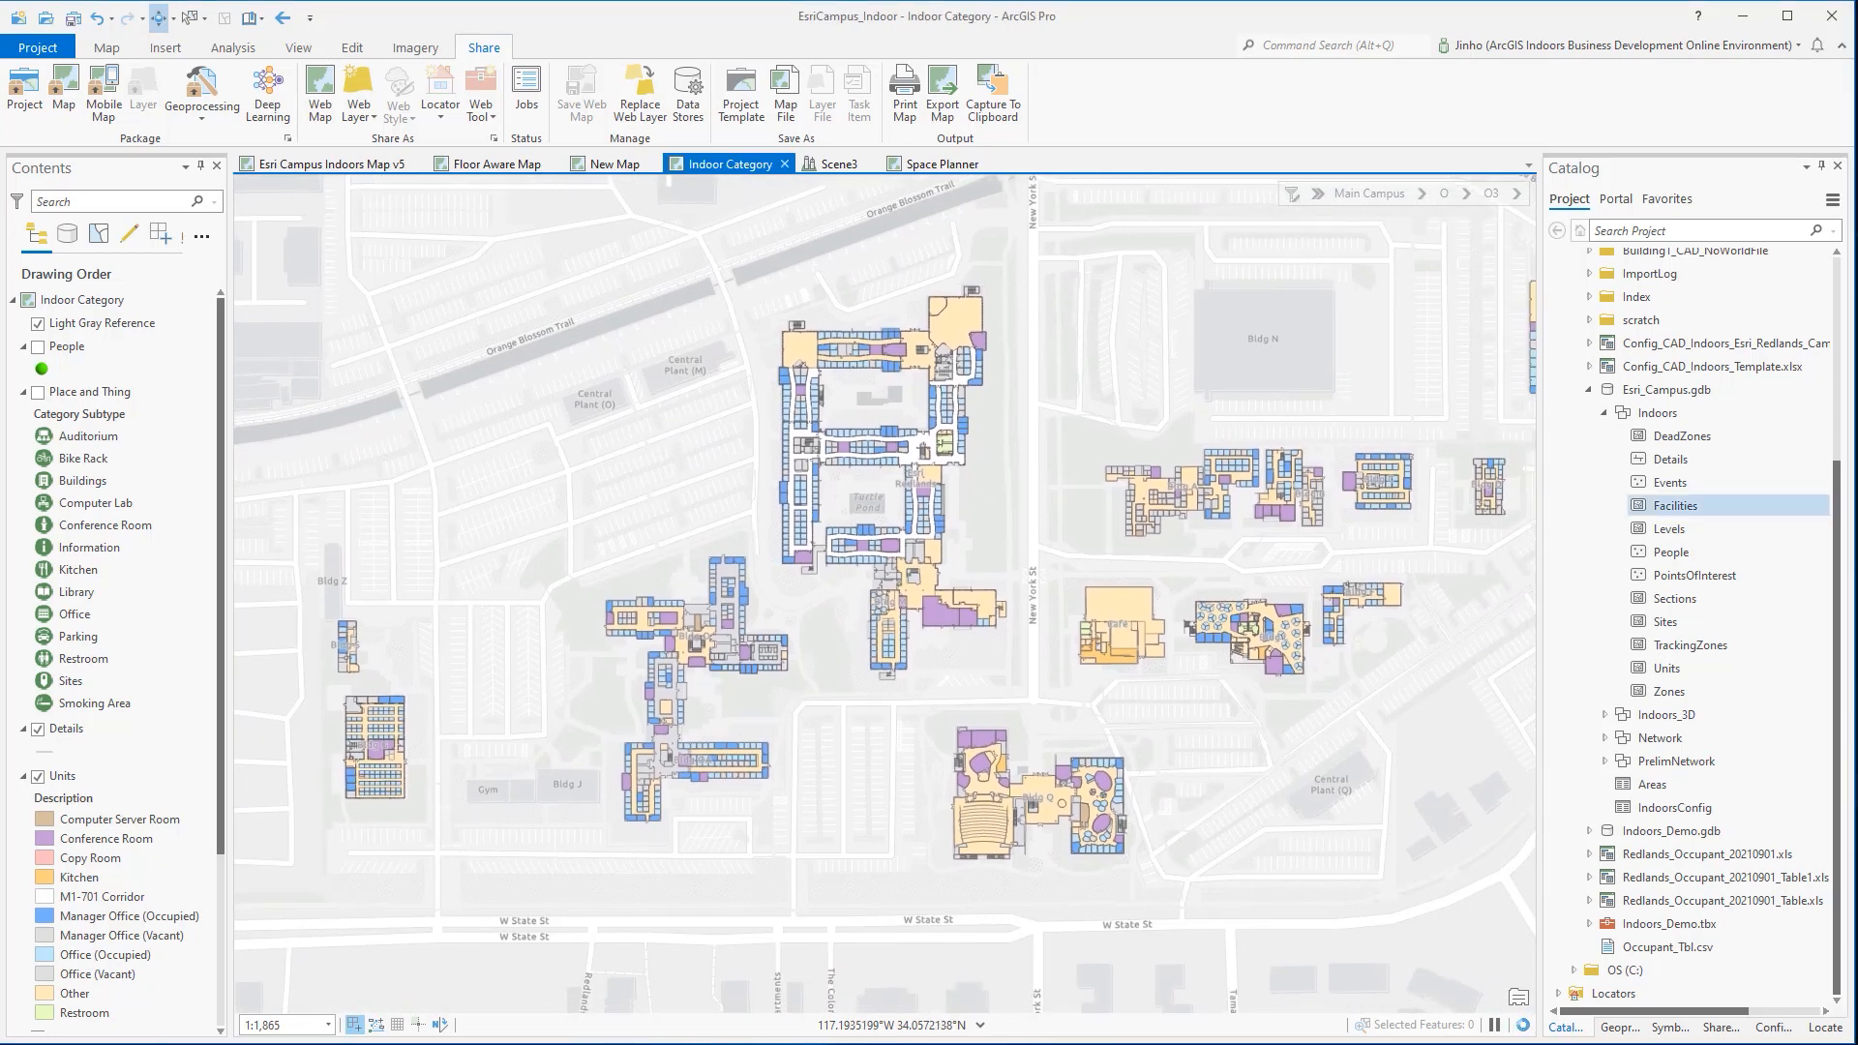
Step: Expand the 3D datasets under Esri_Campus.gdb and pan the Indoor Category map to recenter the buildings
{"action": "left_click", "coordinate": [1659, 412]}
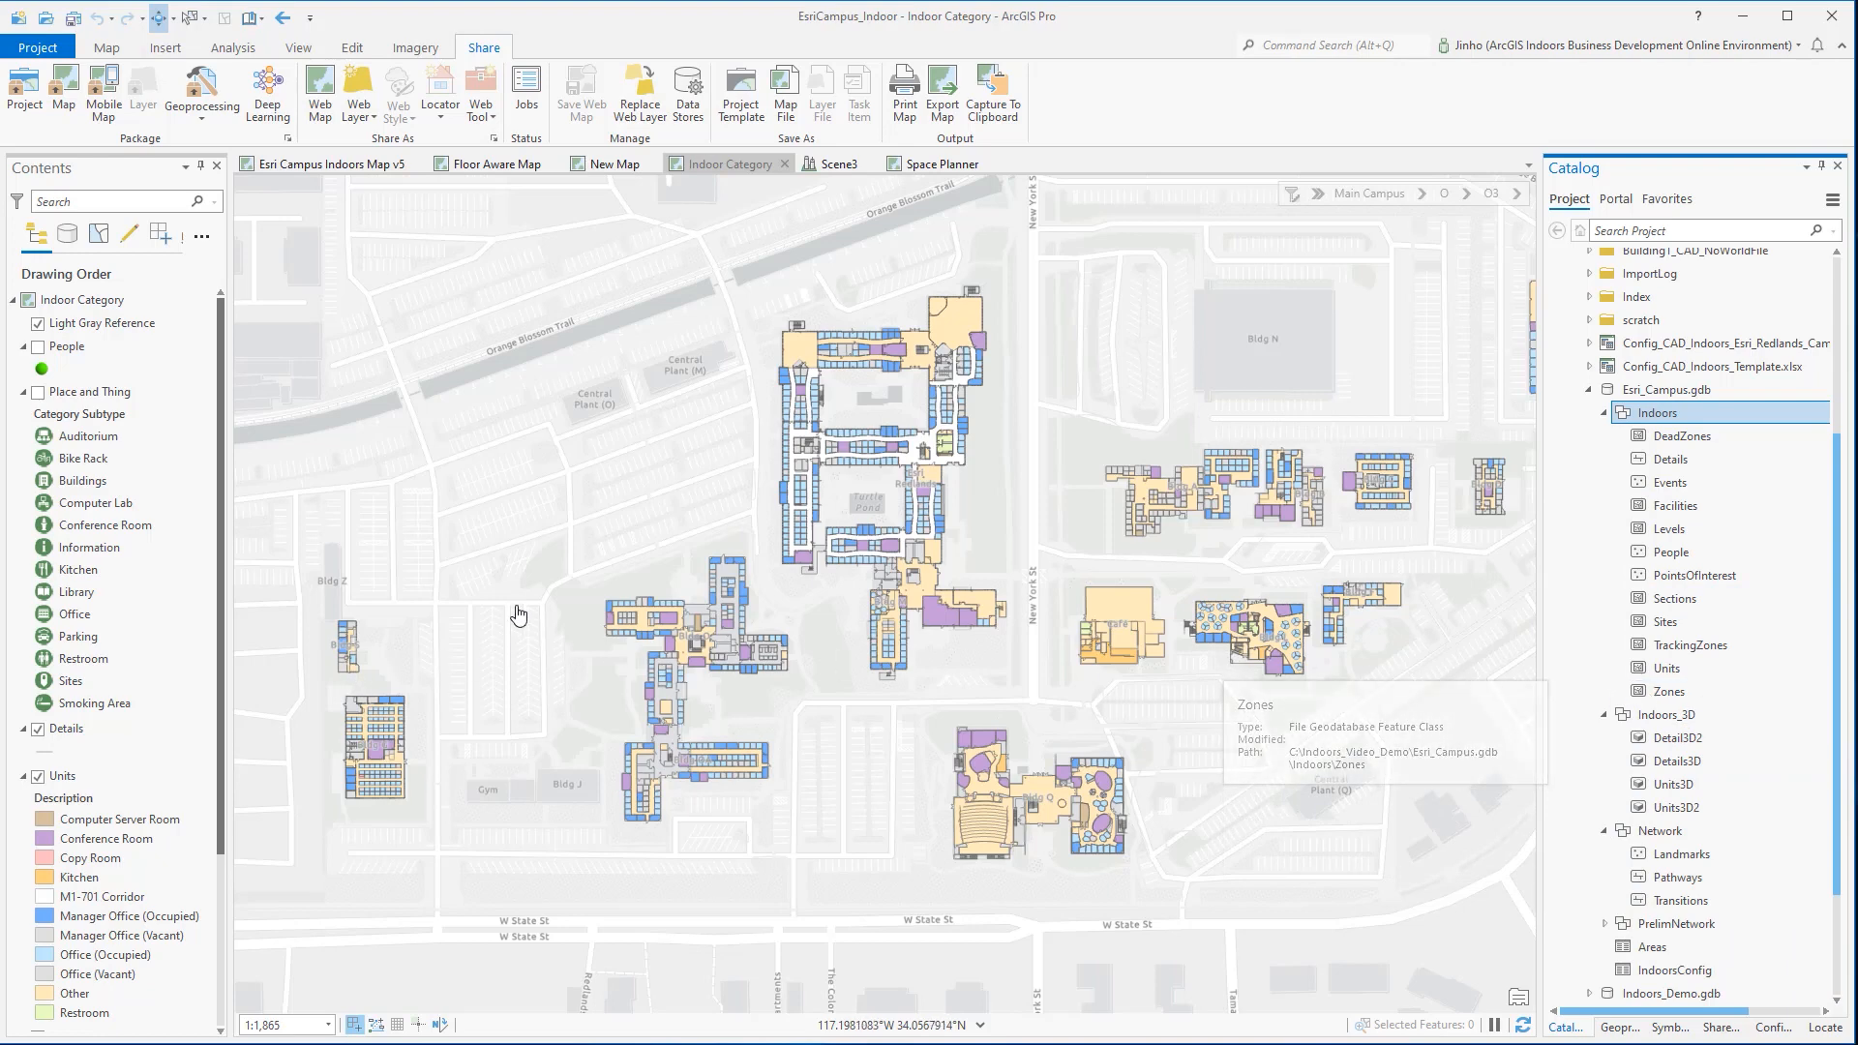
{"action": "left_click_drag", "start_coordinate": [518, 613], "coordinate": [412, 542]}
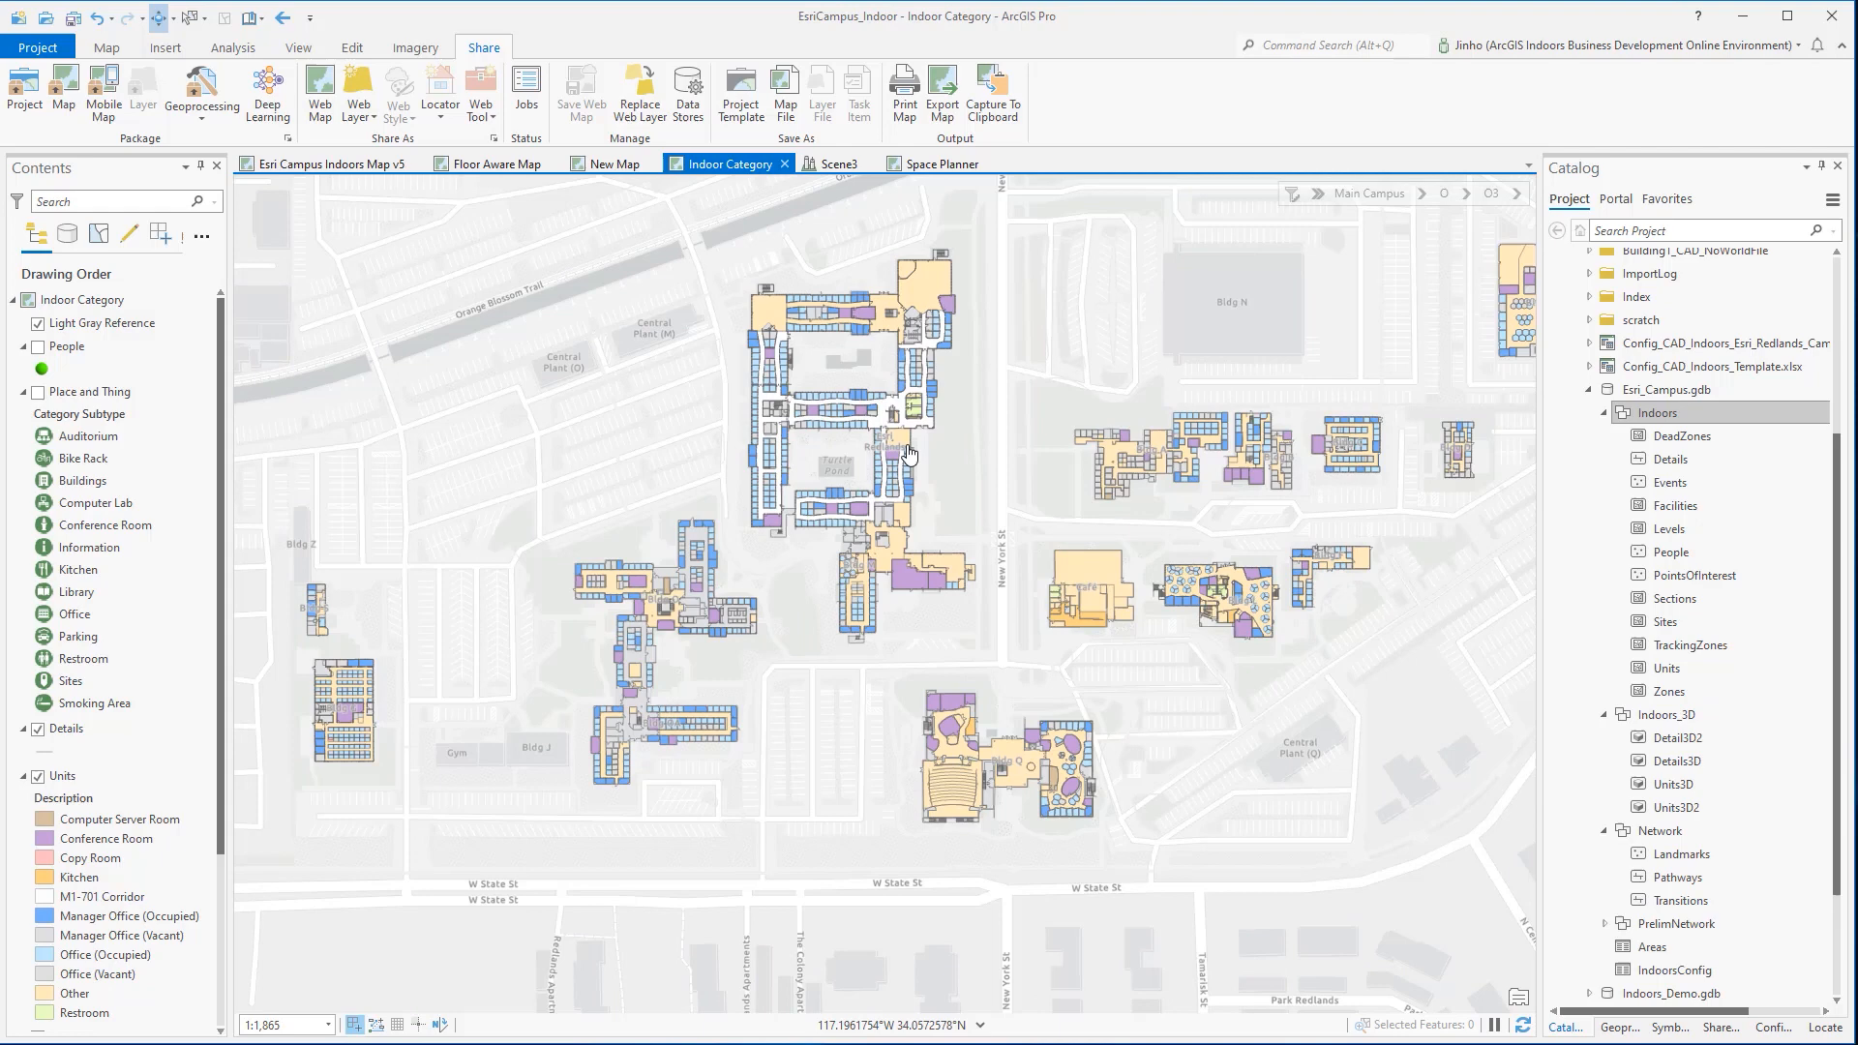
{"action": "mouse_move", "coordinate": [869, 477]}
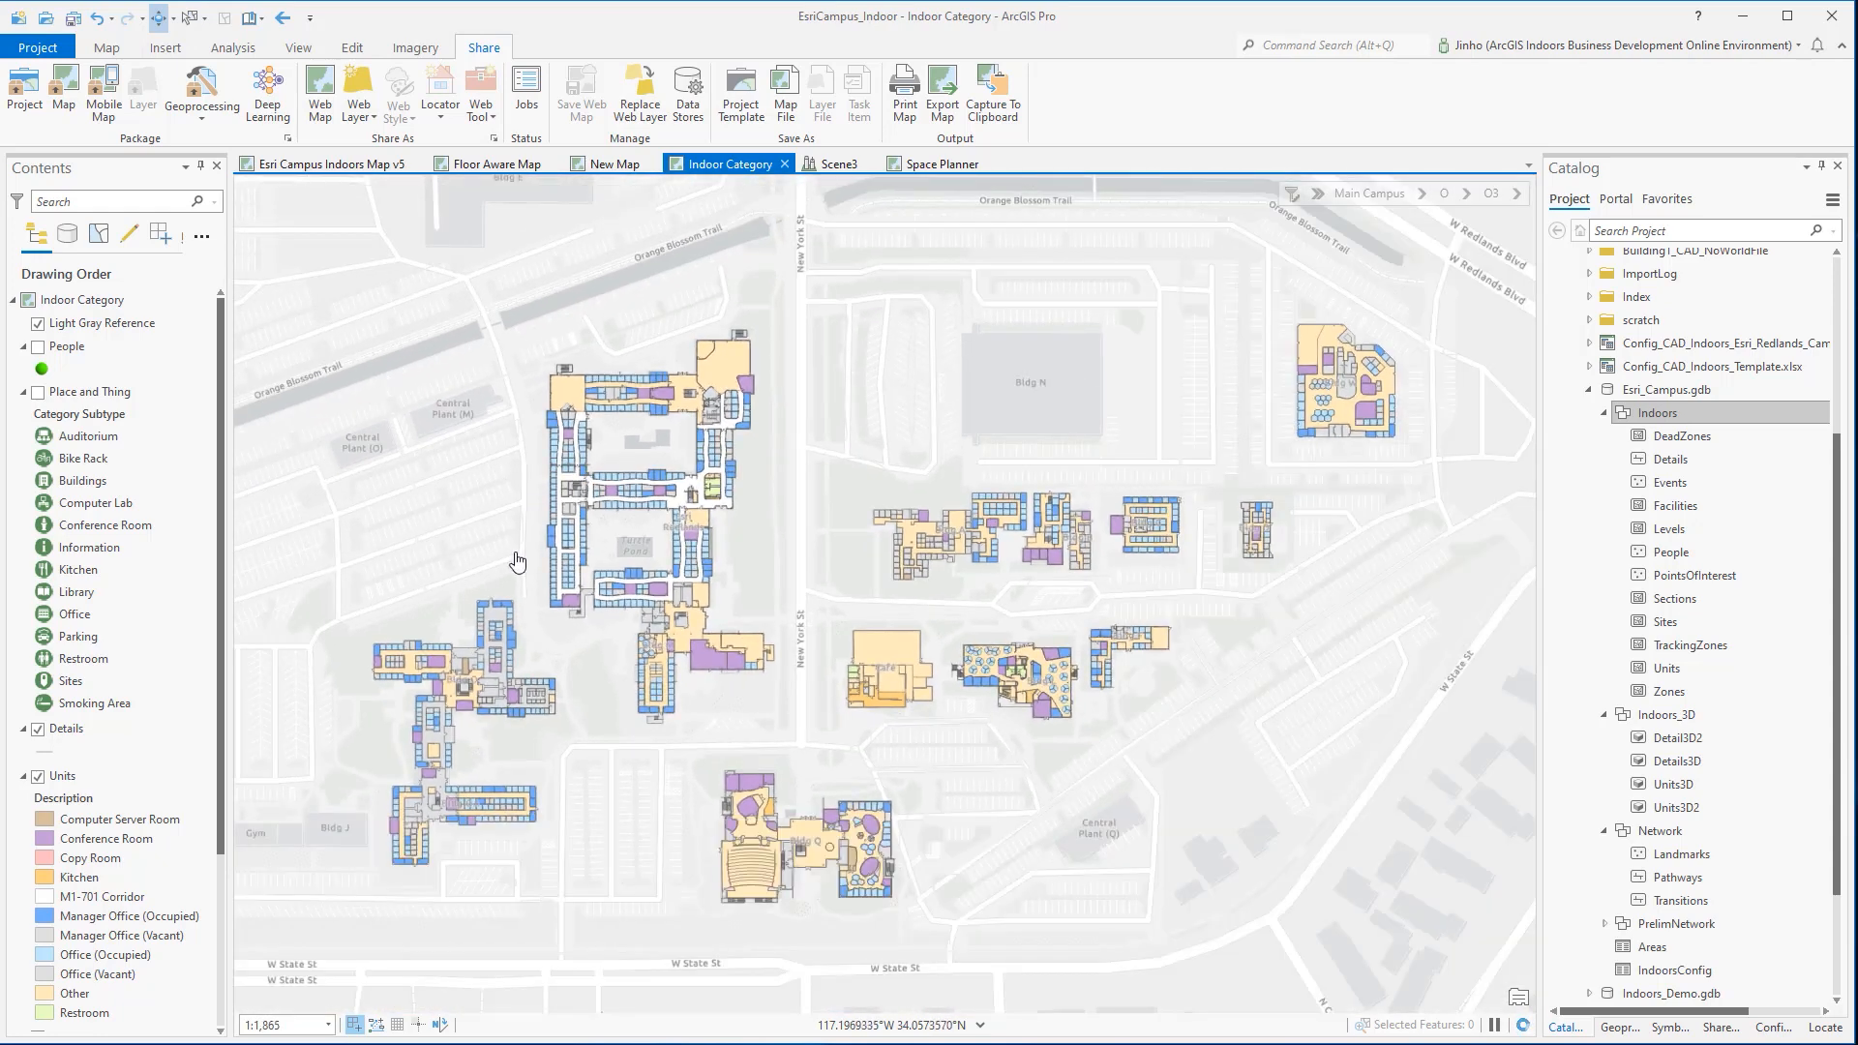
{"action": "left_click_drag", "start_coordinate": [519, 561], "coordinate": [743, 515]}
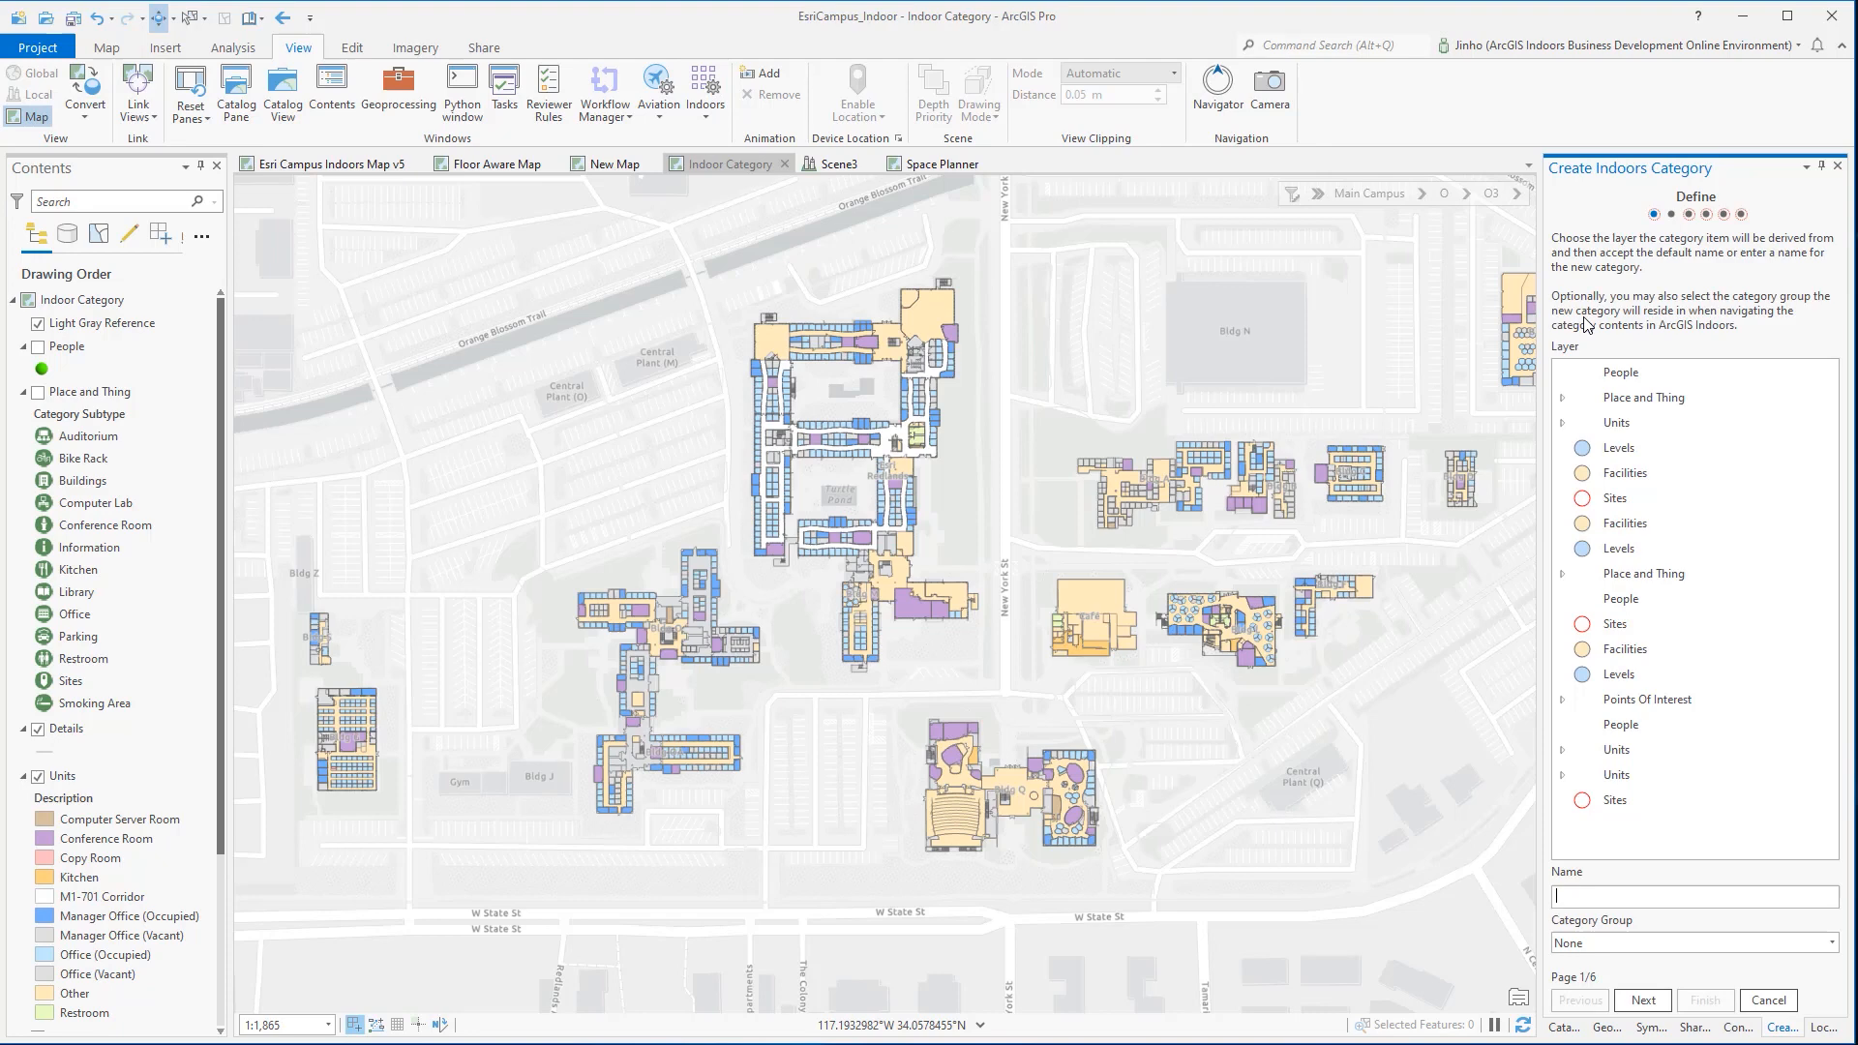
{"action": "mouse_move", "coordinate": [1434, 960]}
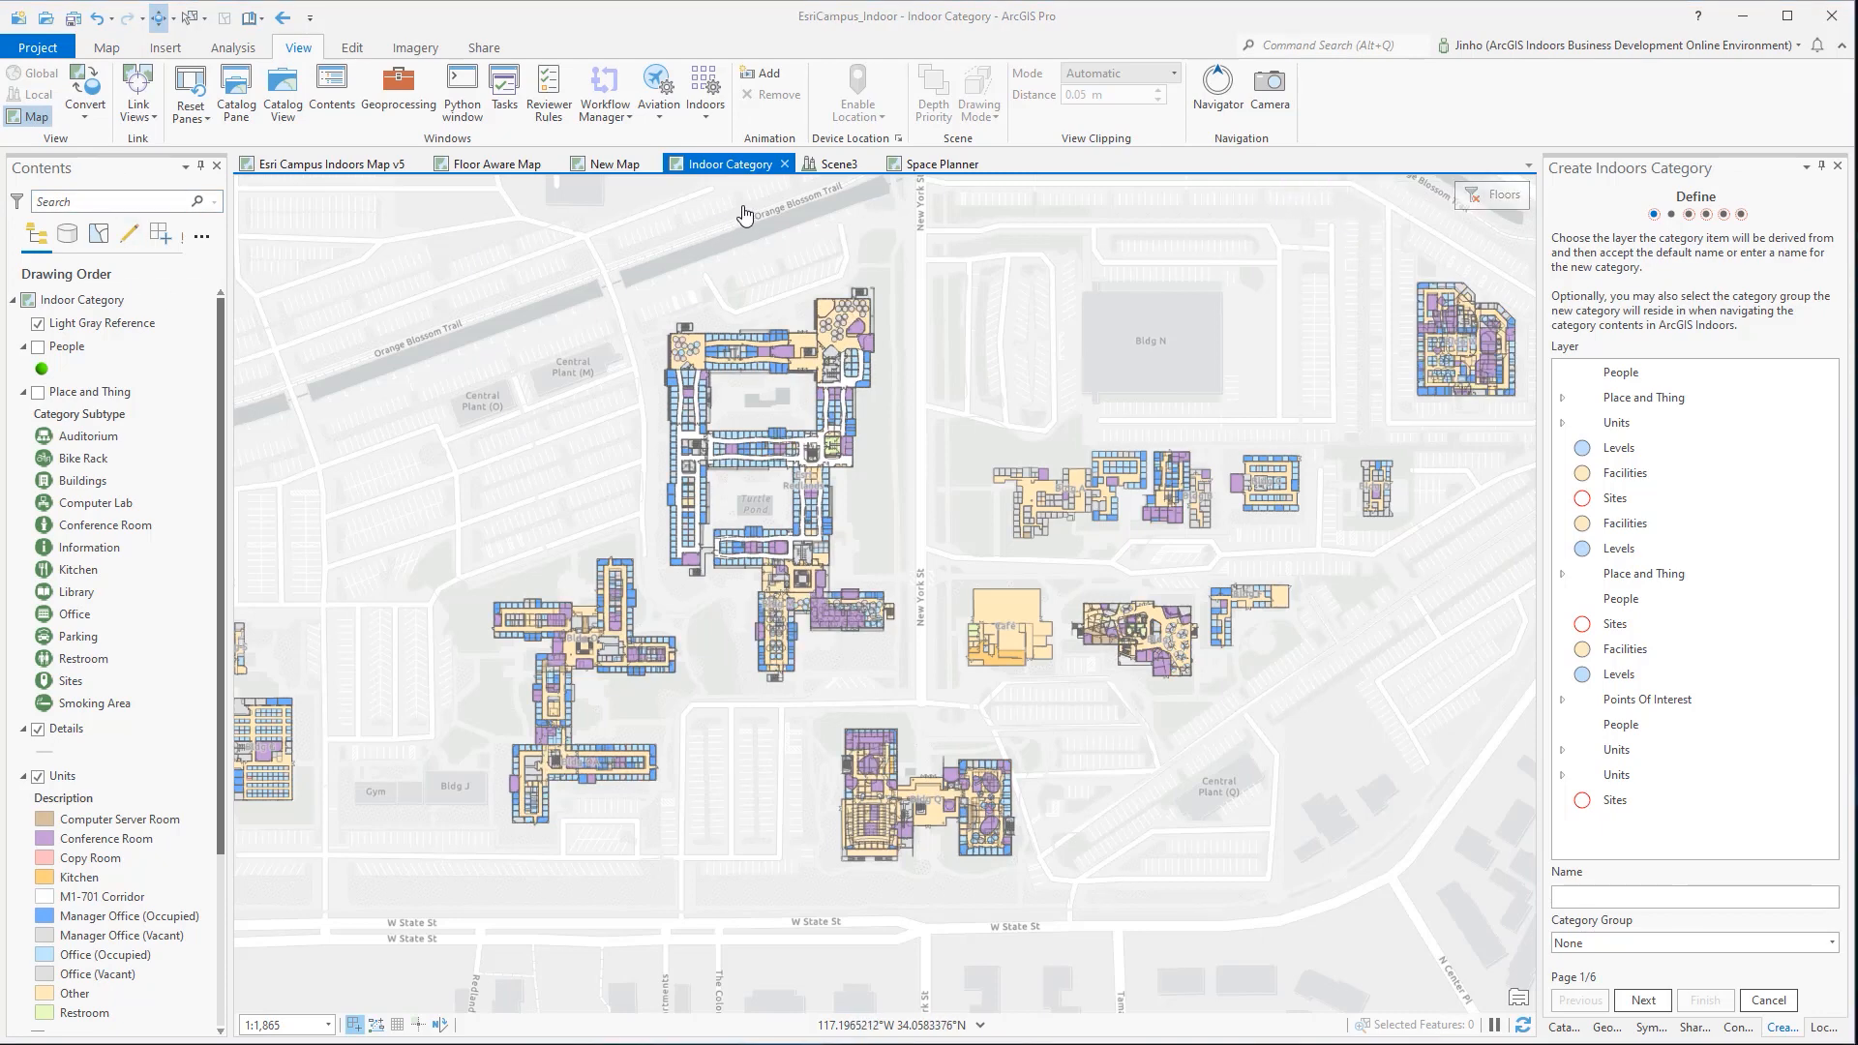
Step: Switch to the Share ribbon for the Indoor Category map
{"action": "left_click", "coordinate": [484, 46]}
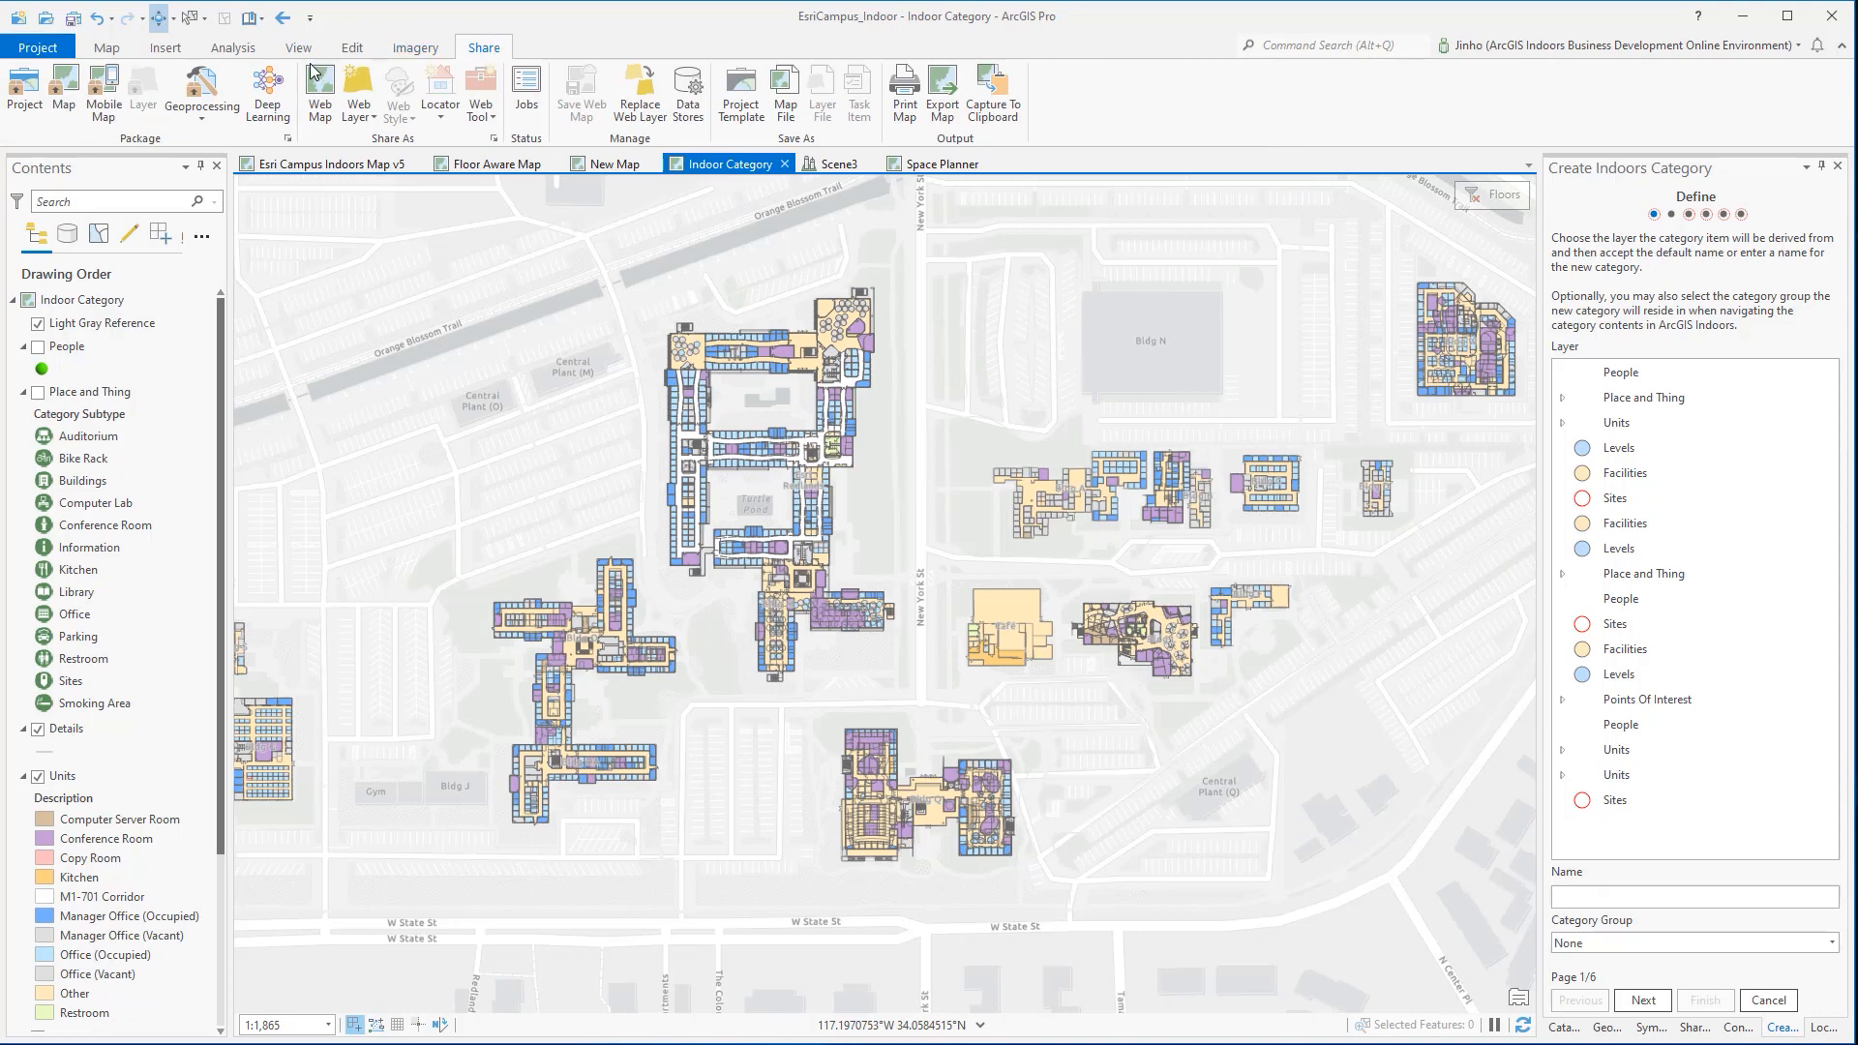
Step: Set up Esri Campus Web Map with the Exploratory copy-all-data configuration and analyze it for sharing problems
{"action": "left_click", "coordinate": [319, 95]}
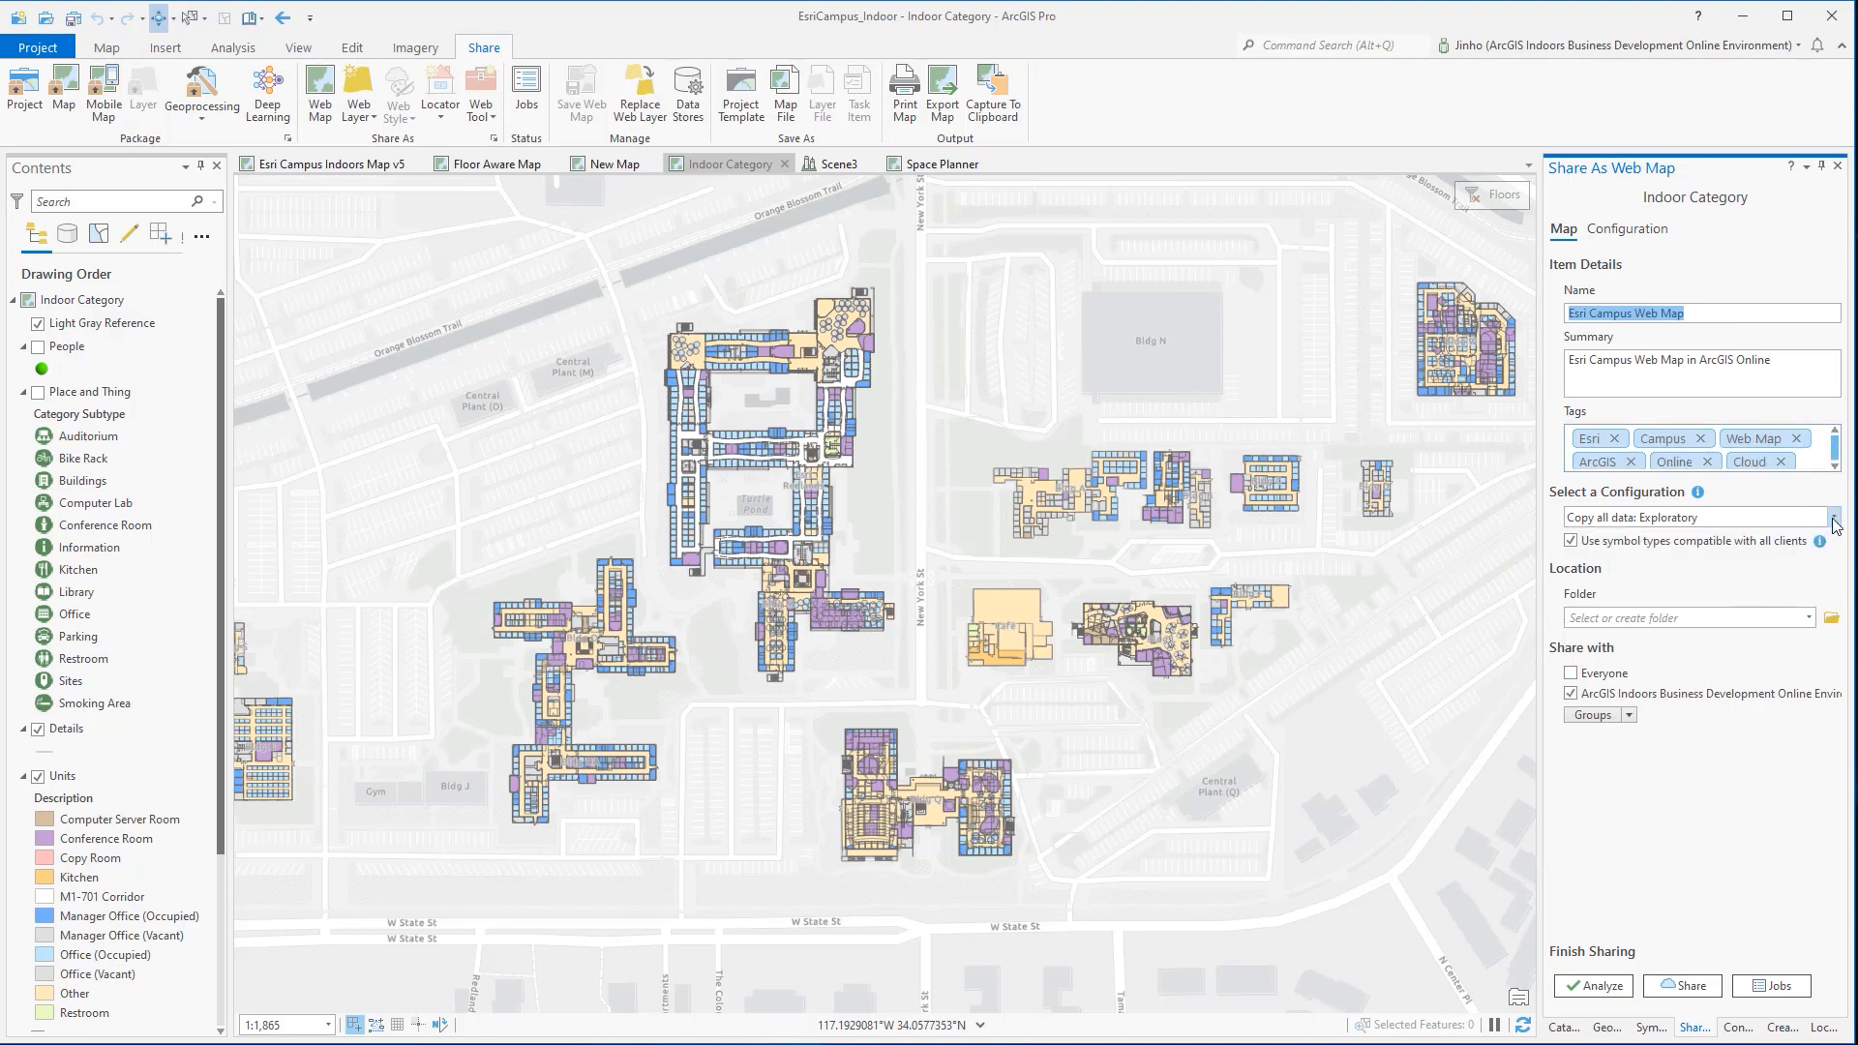
{"action": "left_click", "coordinate": [1831, 516]}
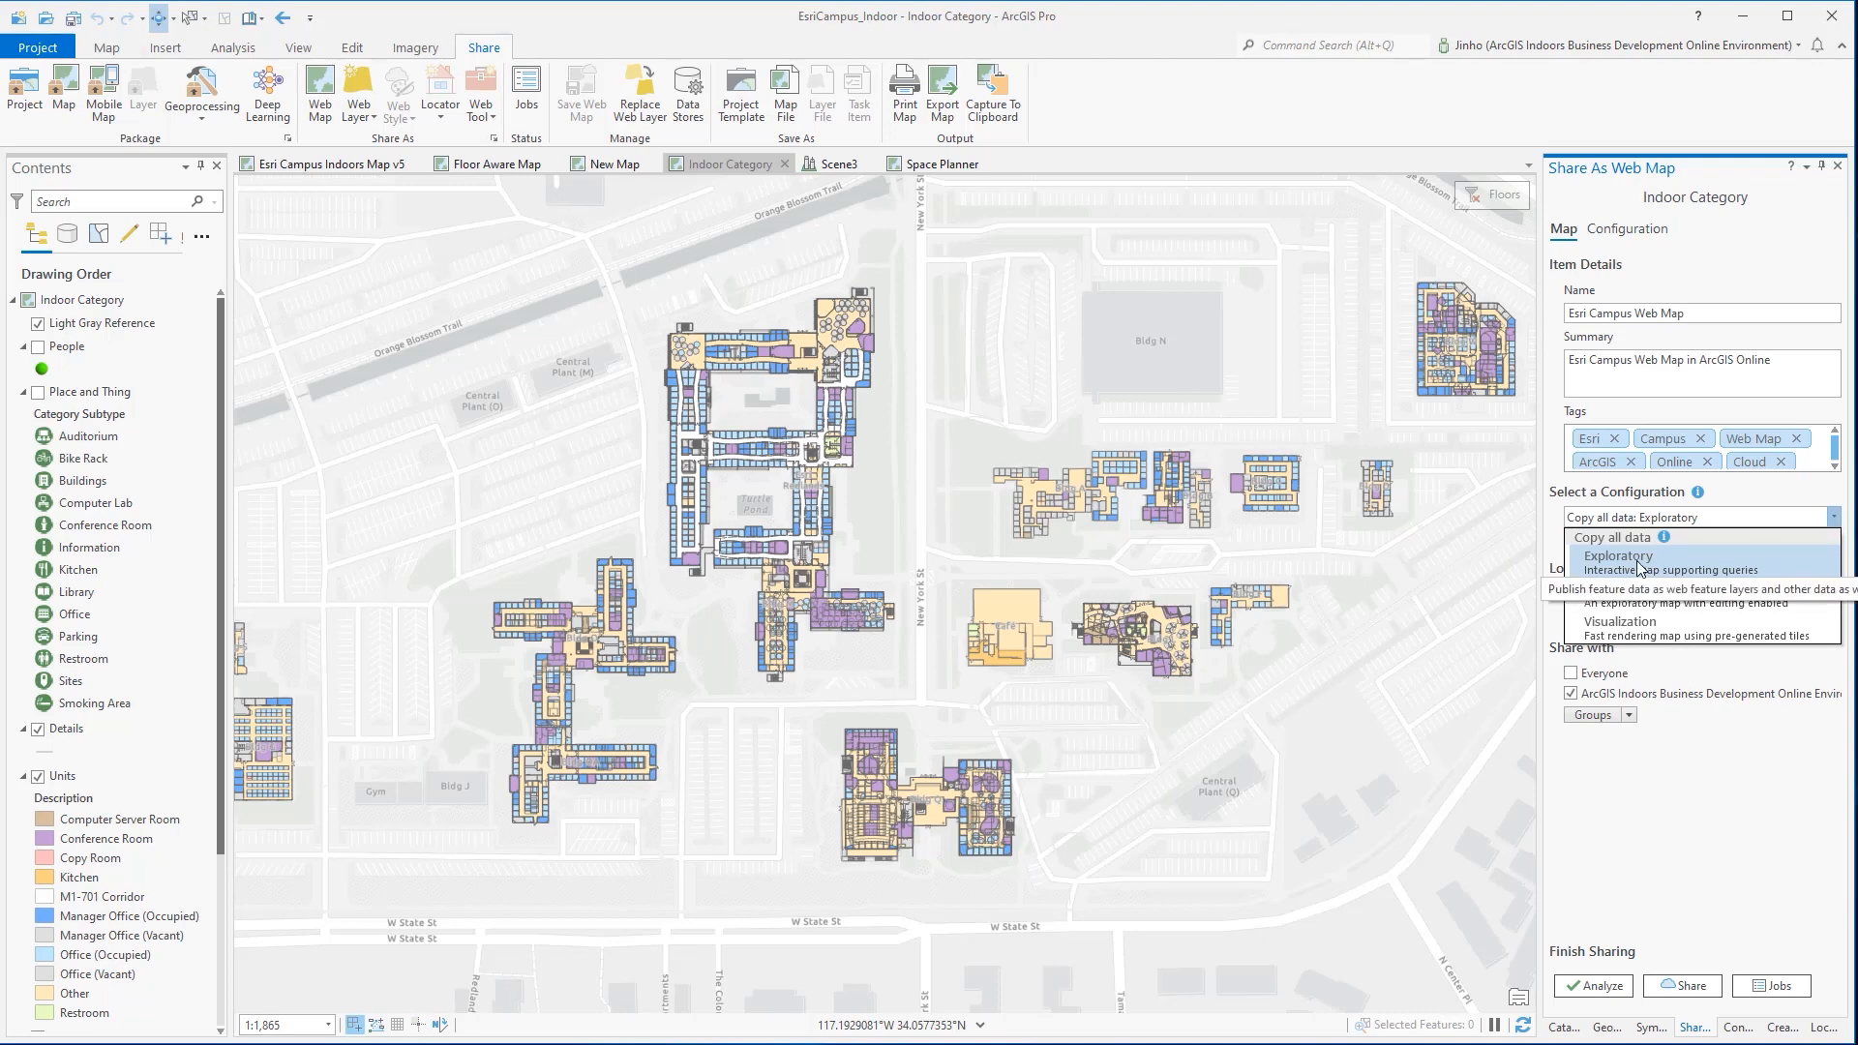
{"action": "left_click", "coordinate": [1616, 555]}
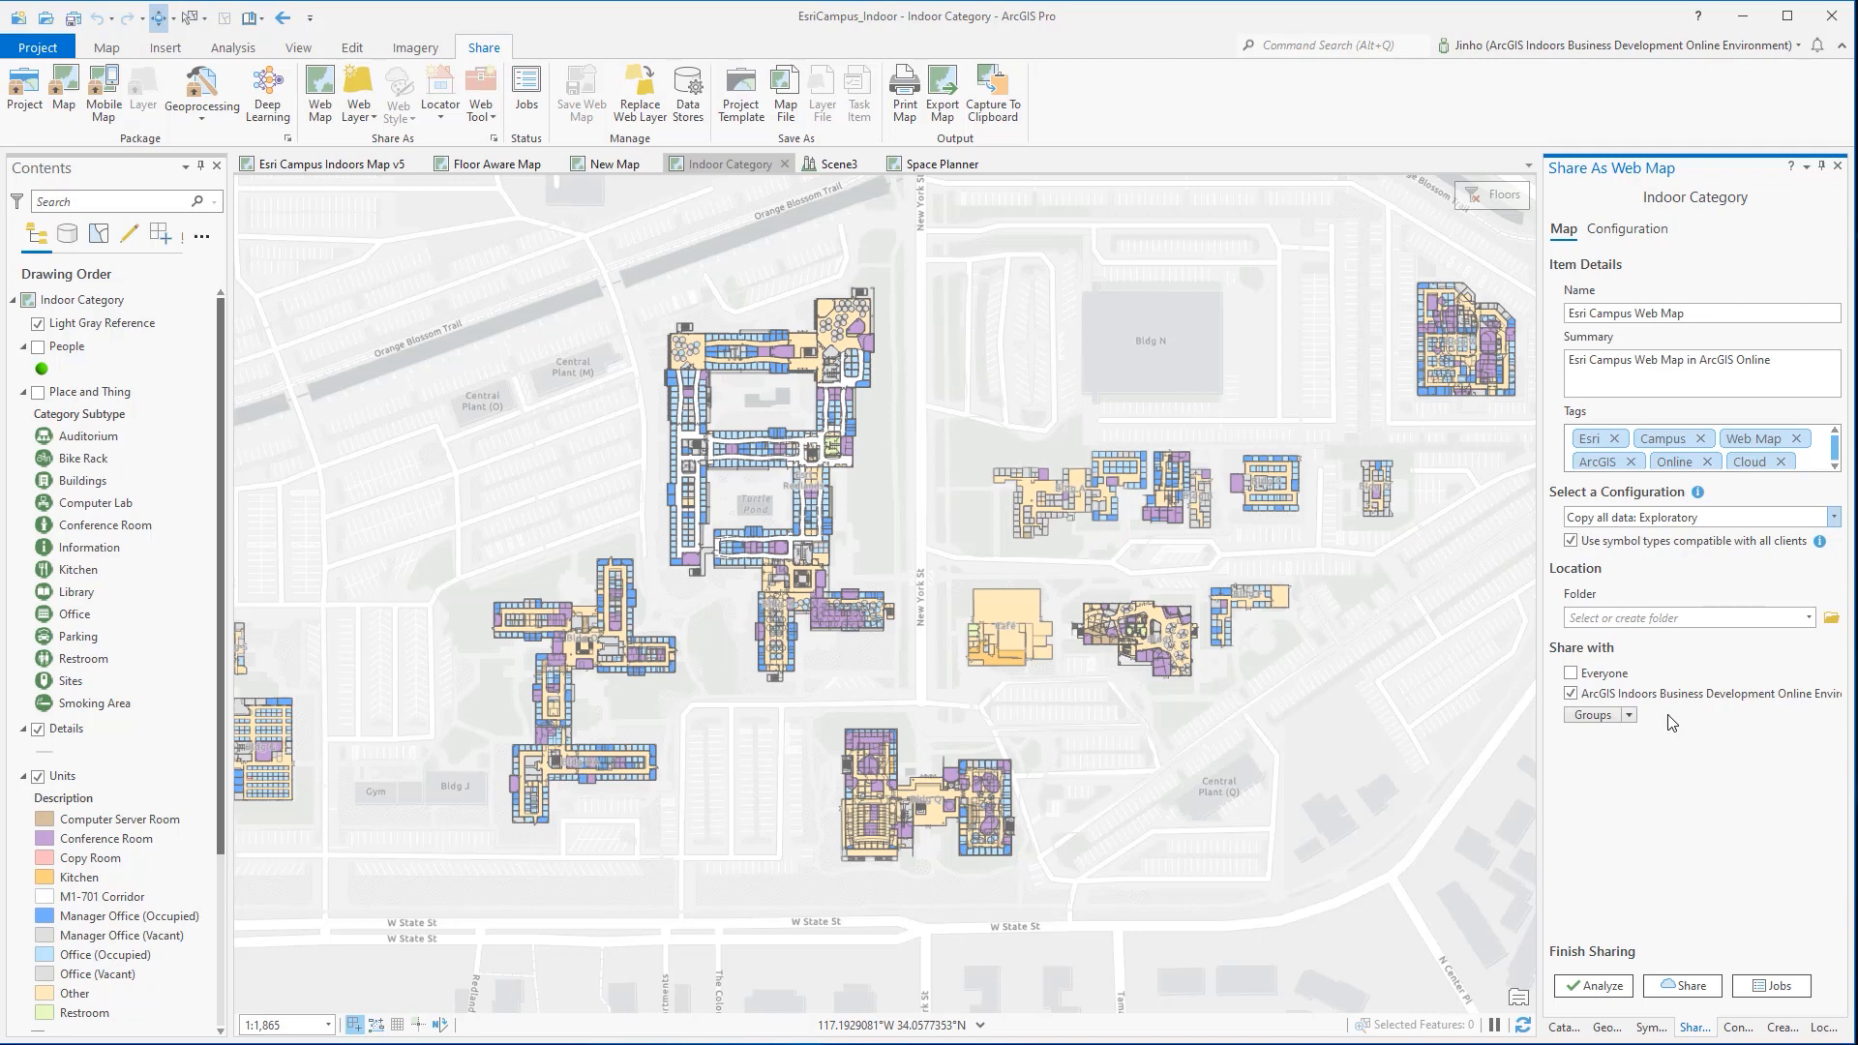
{"action": "mouse_move", "coordinate": [1593, 715]}
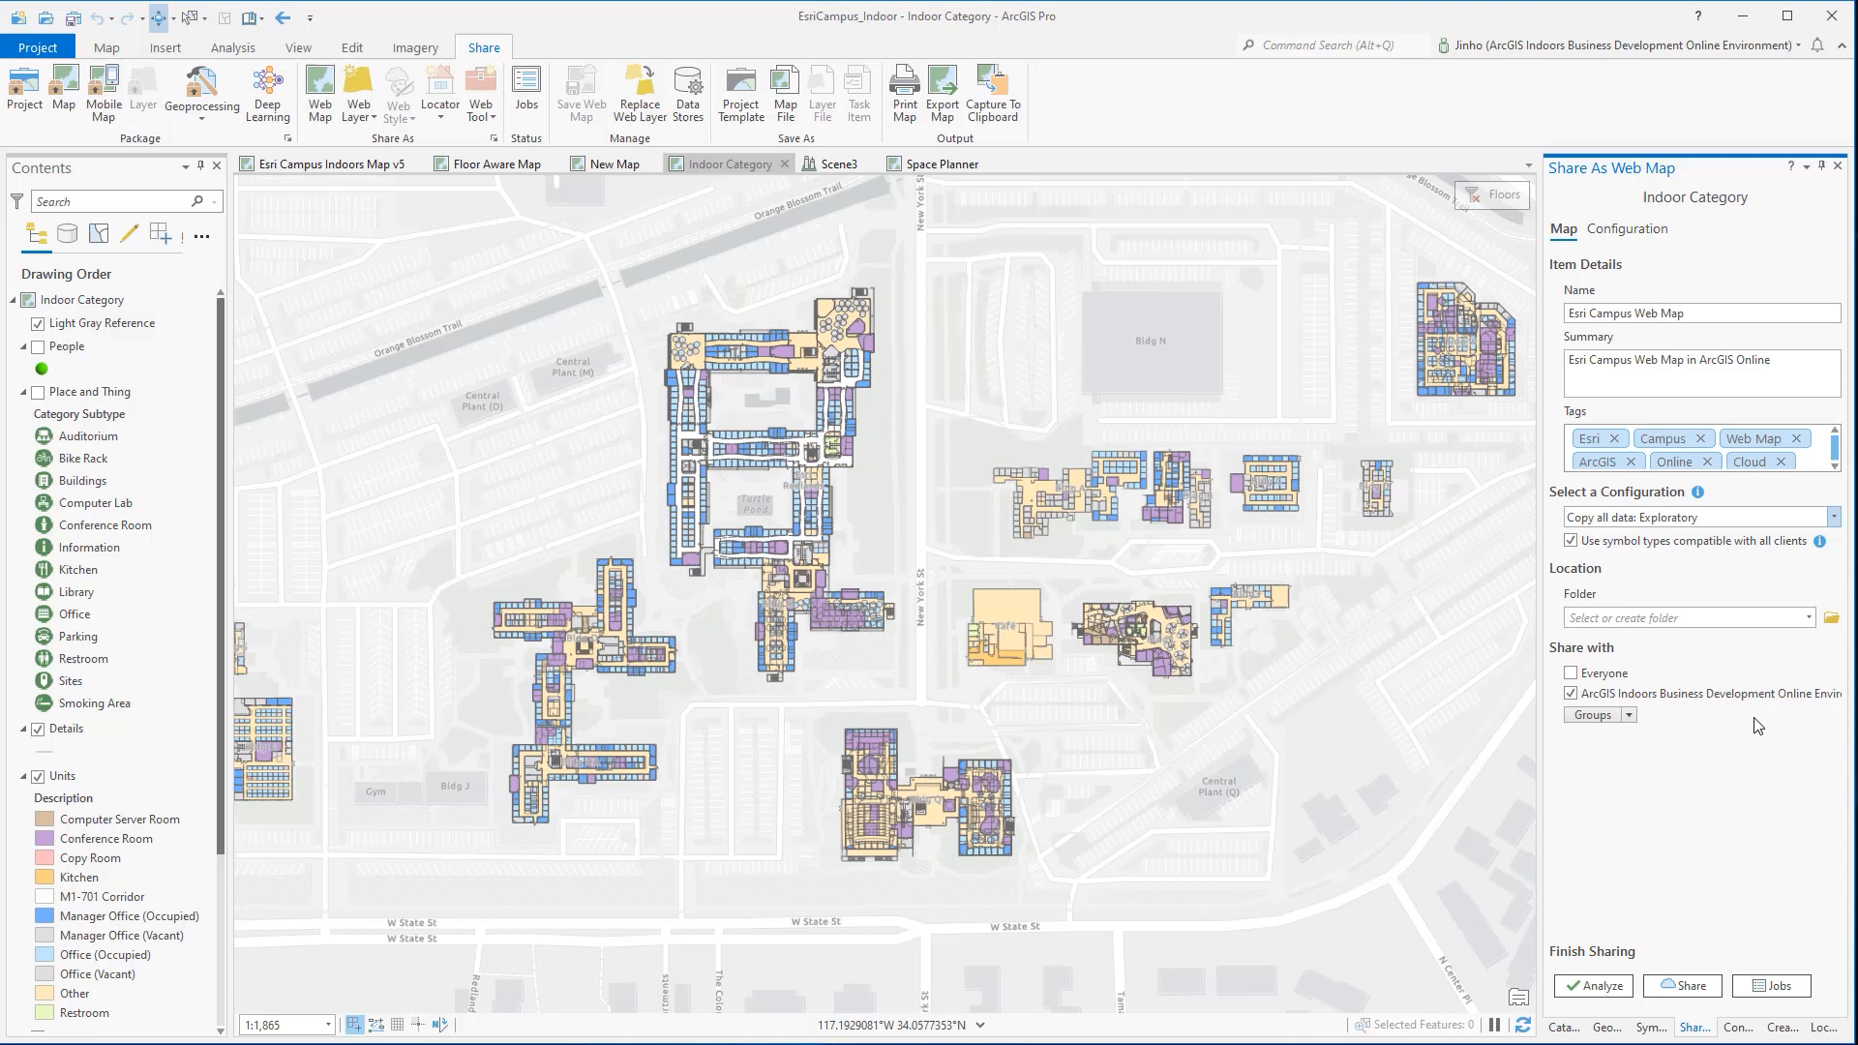
{"action": "mouse_move", "coordinate": [1718, 809]}
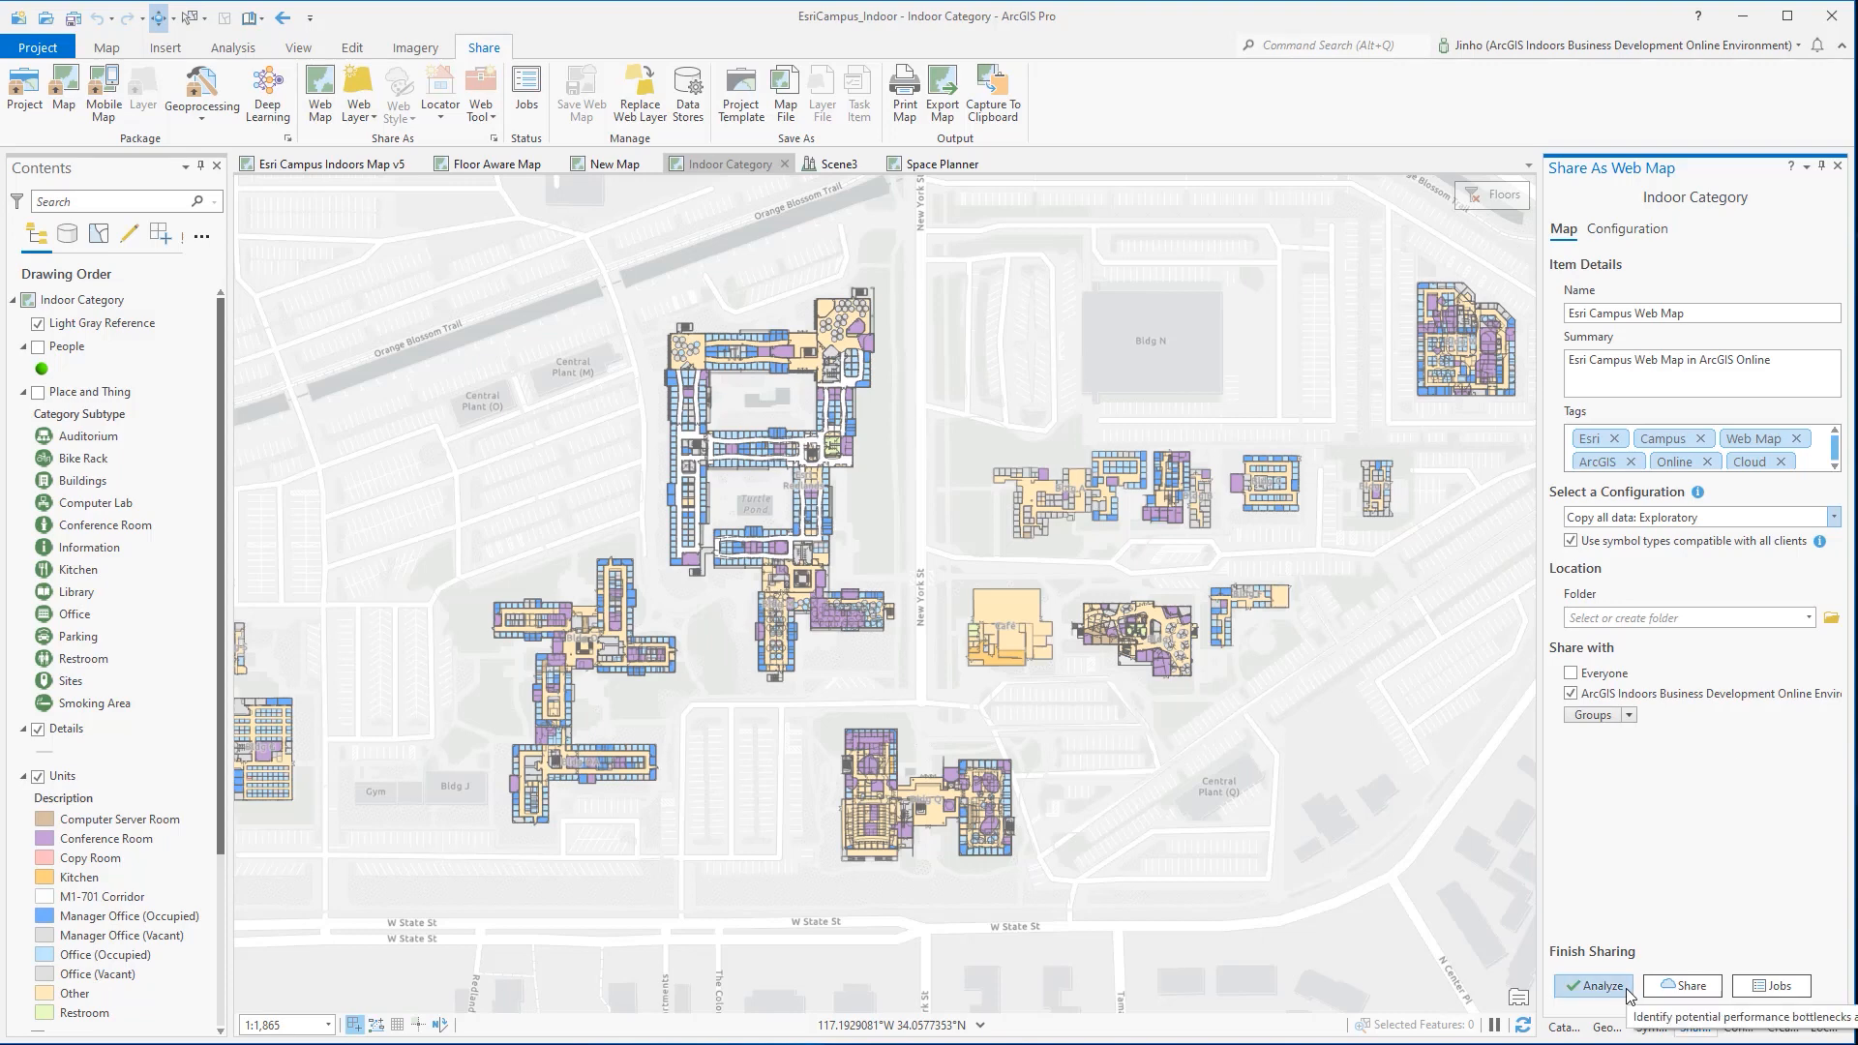
{"action": "left_click", "coordinate": [1593, 985]}
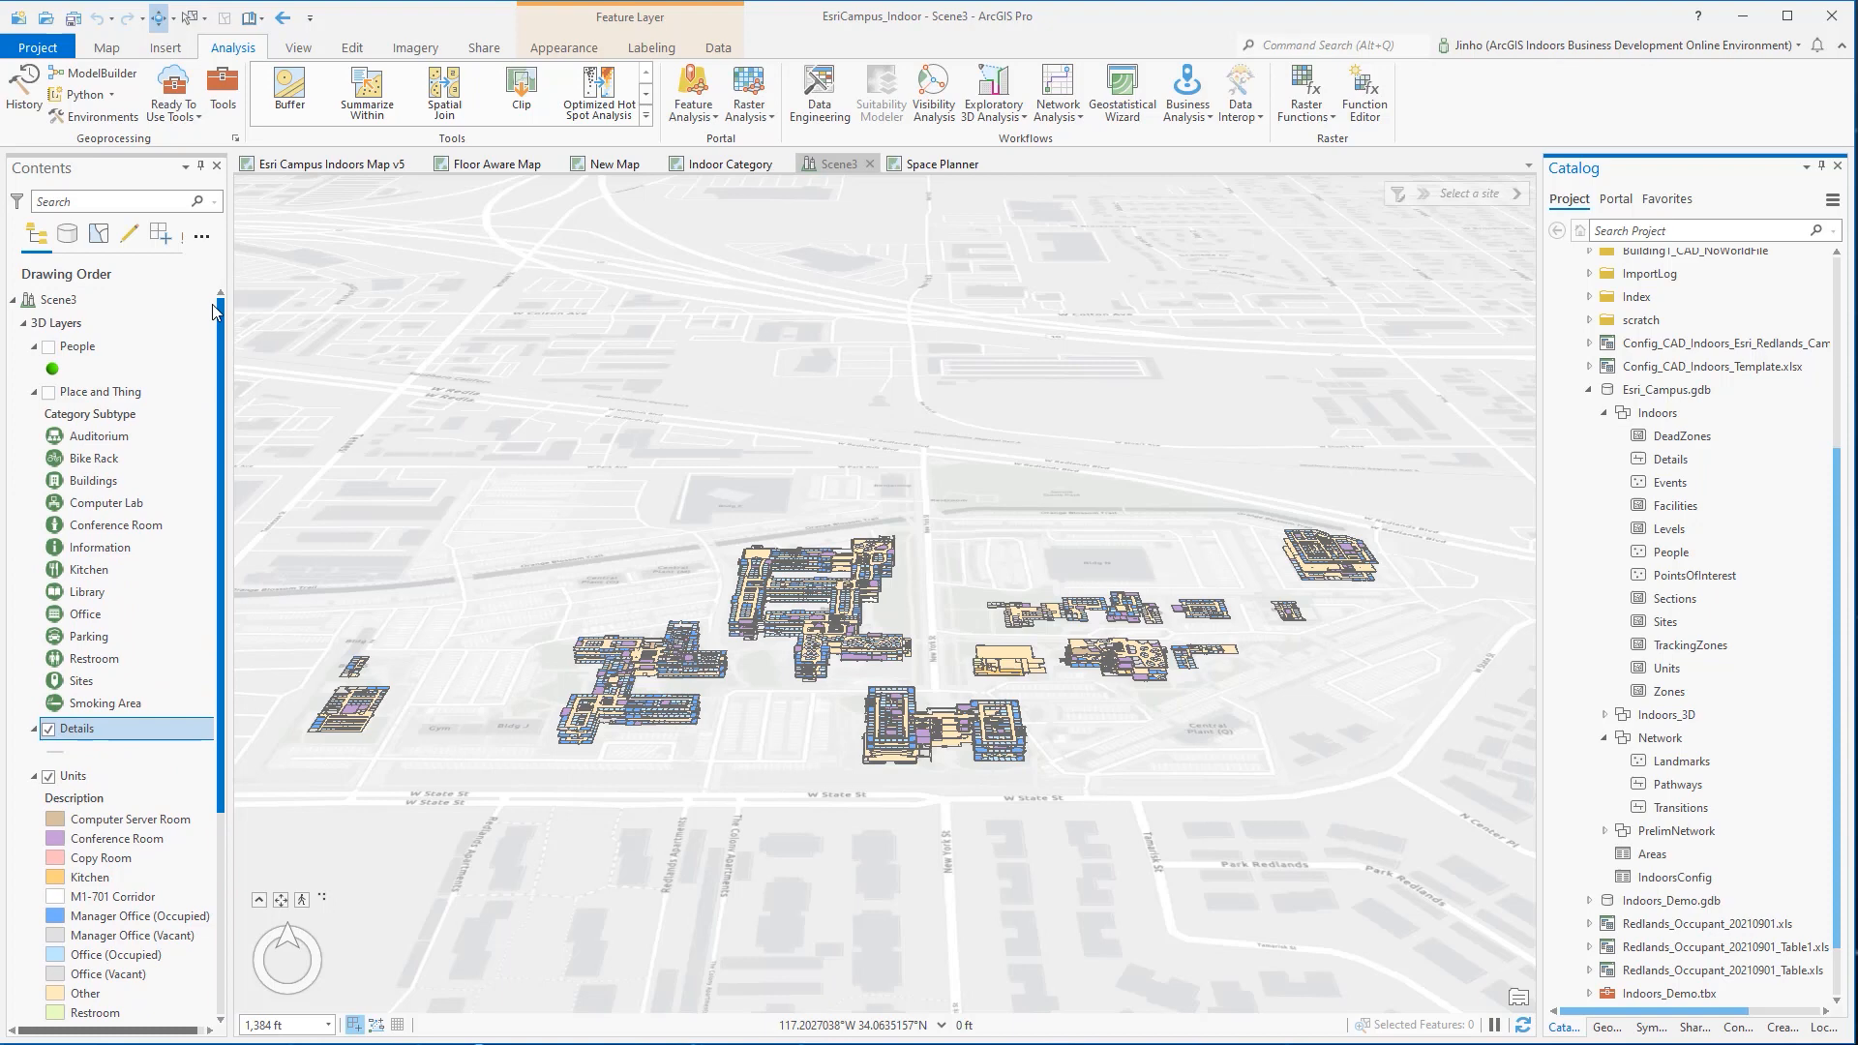
Step: Review the Scene3 layer list, dismissing the scene menu and selecting the Units layer
{"action": "left_click", "coordinate": [62, 323]}
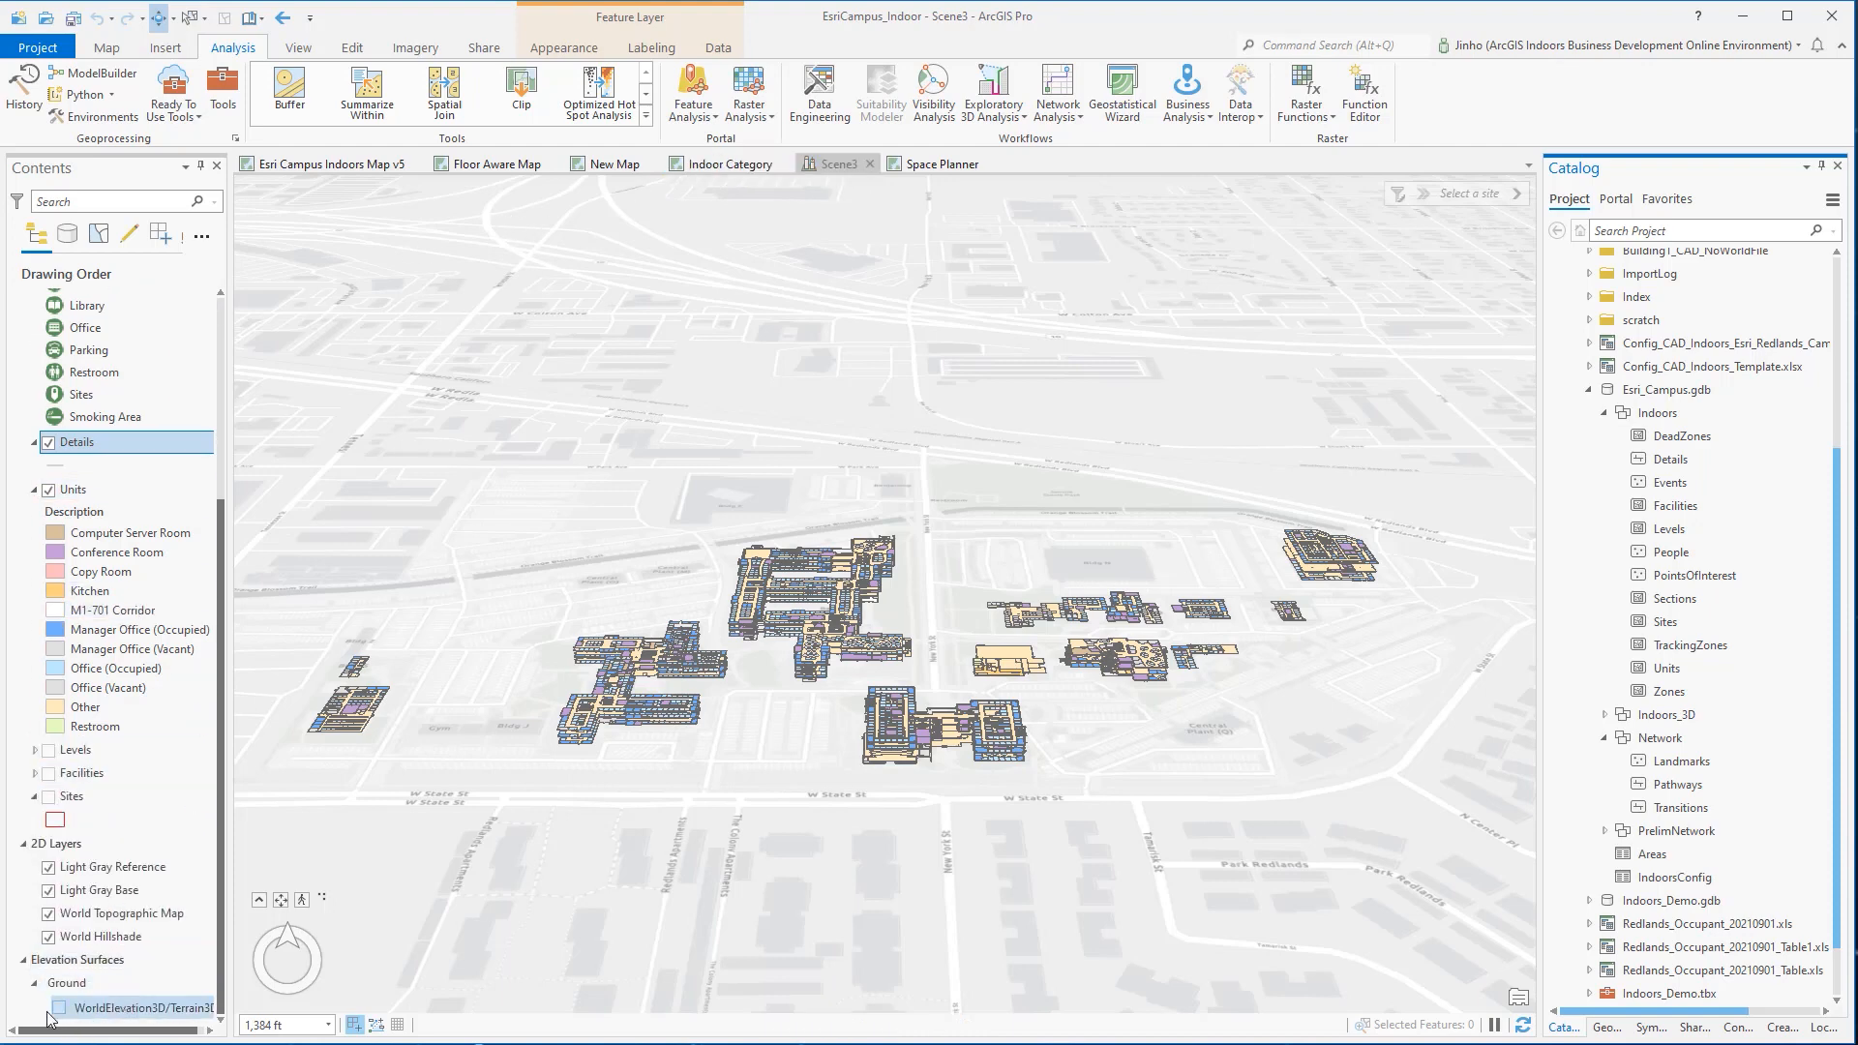
{"action": "scroll", "scroll_direction": "down", "scroll_amount": 3}
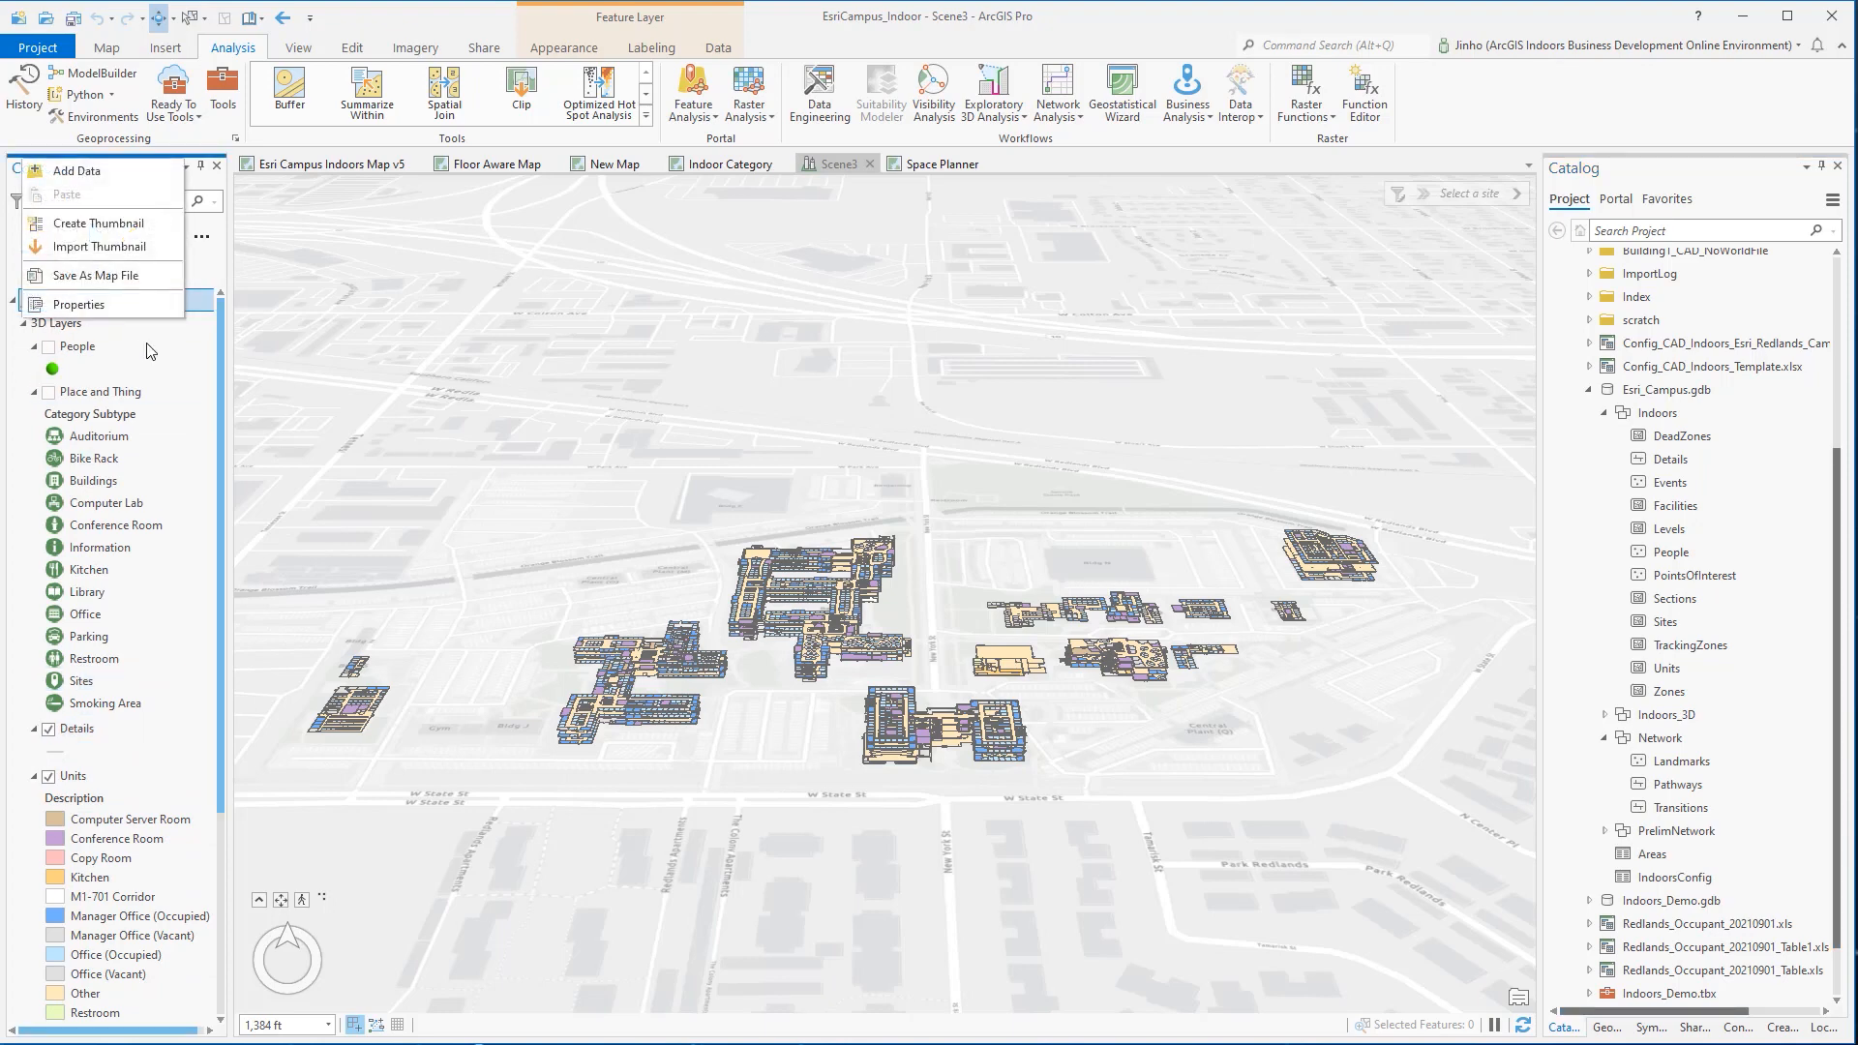
{"action": "left_click", "coordinate": [77, 304]}
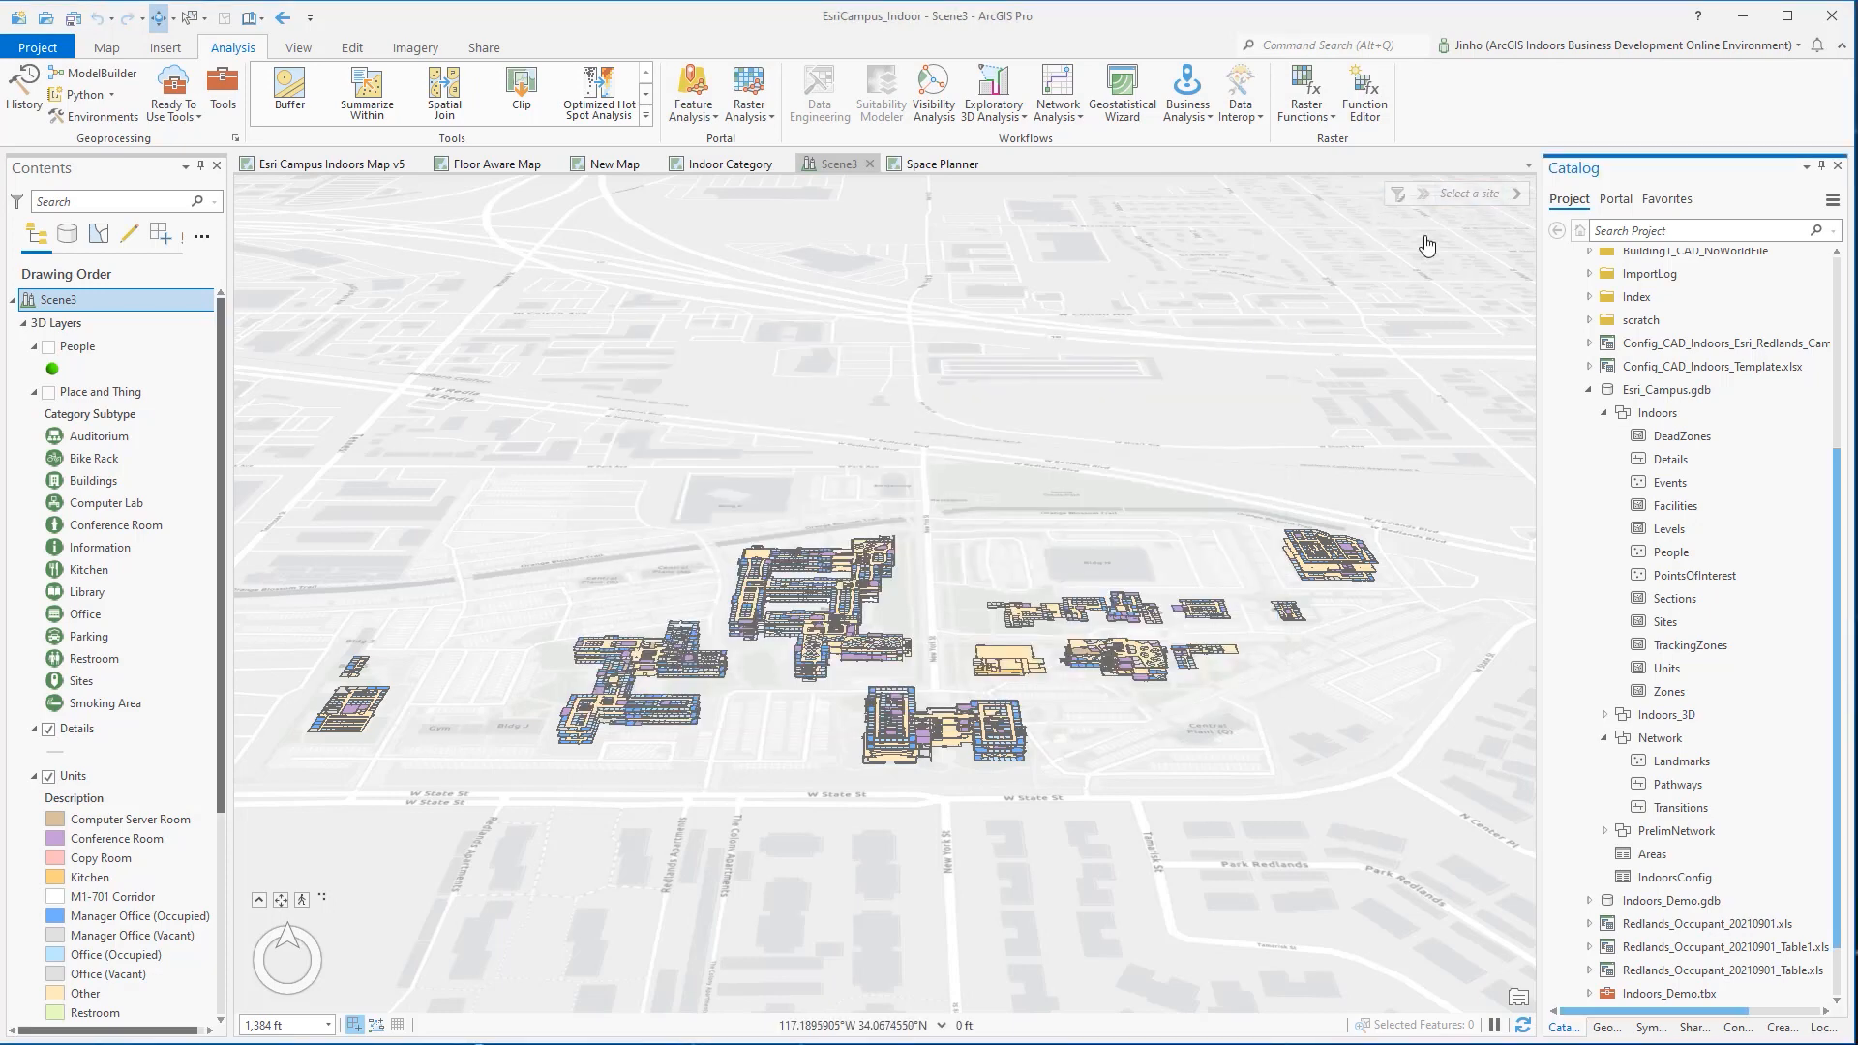
{"action": "mouse_move", "coordinate": [610, 364]}
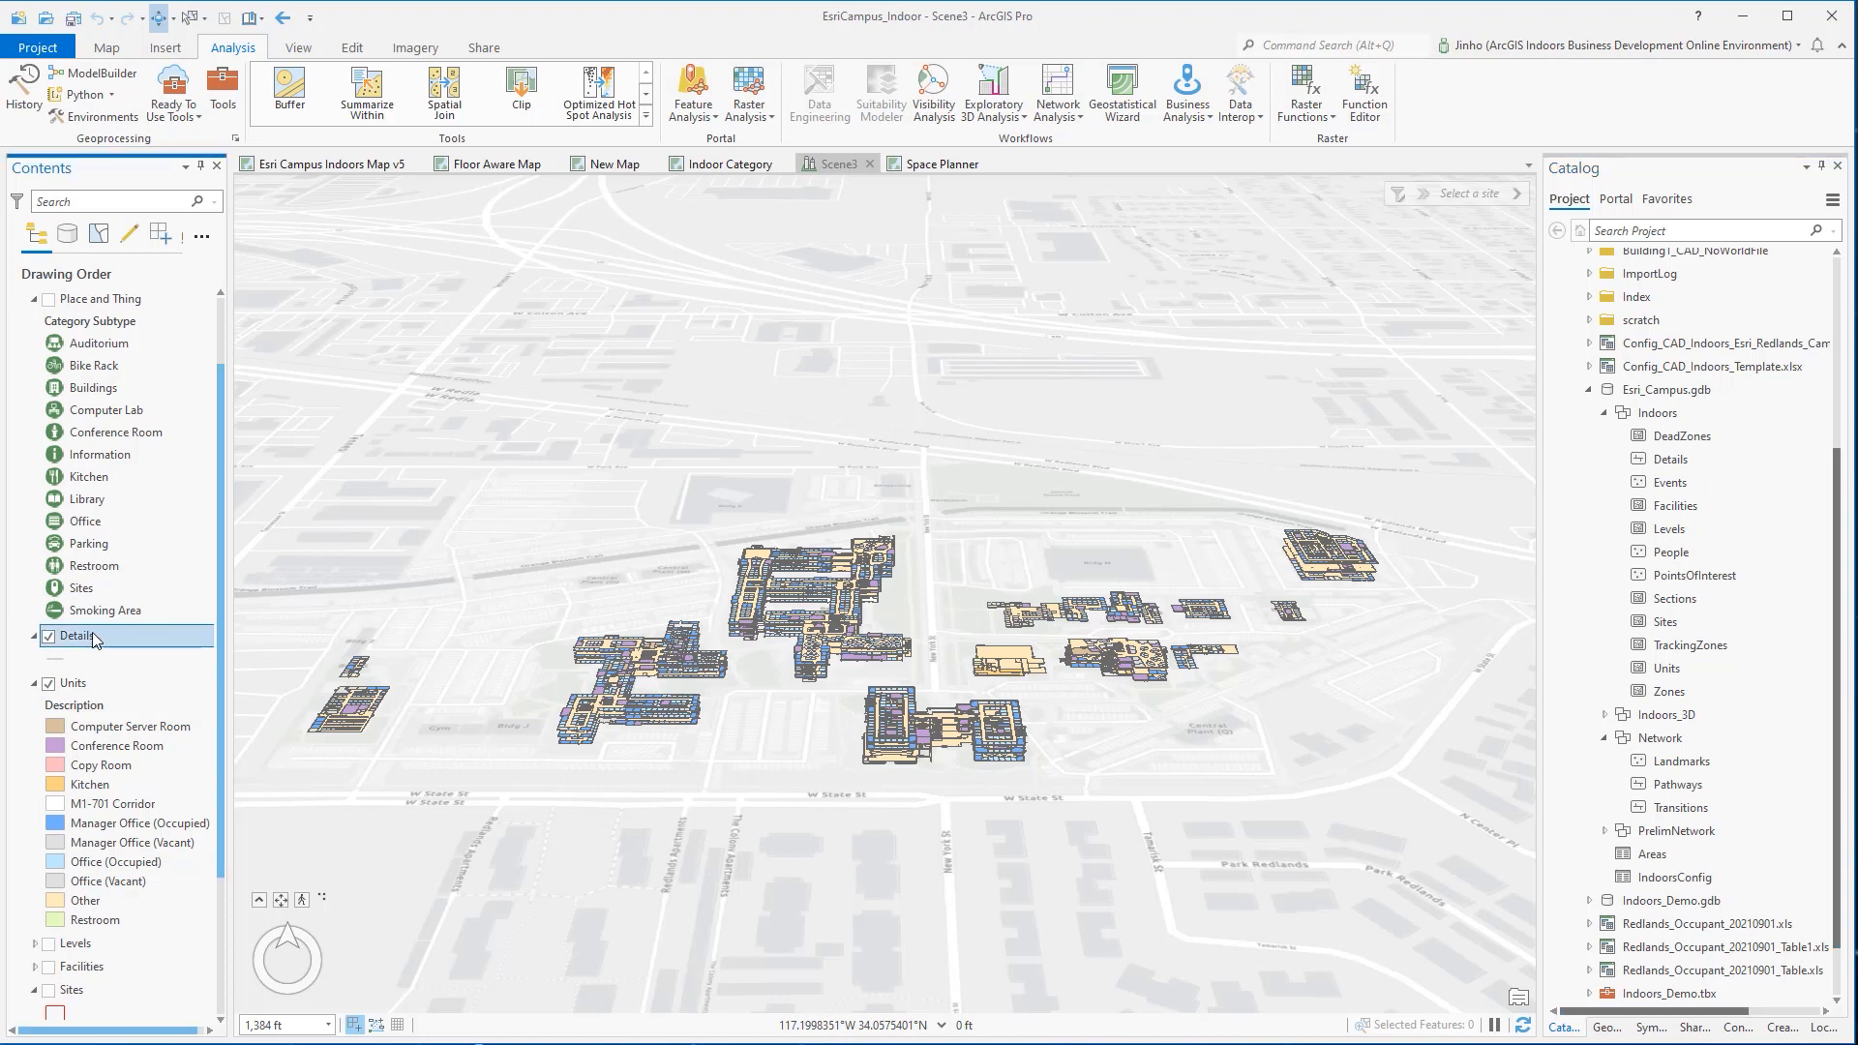
{"action": "left_click", "coordinate": [72, 683]}
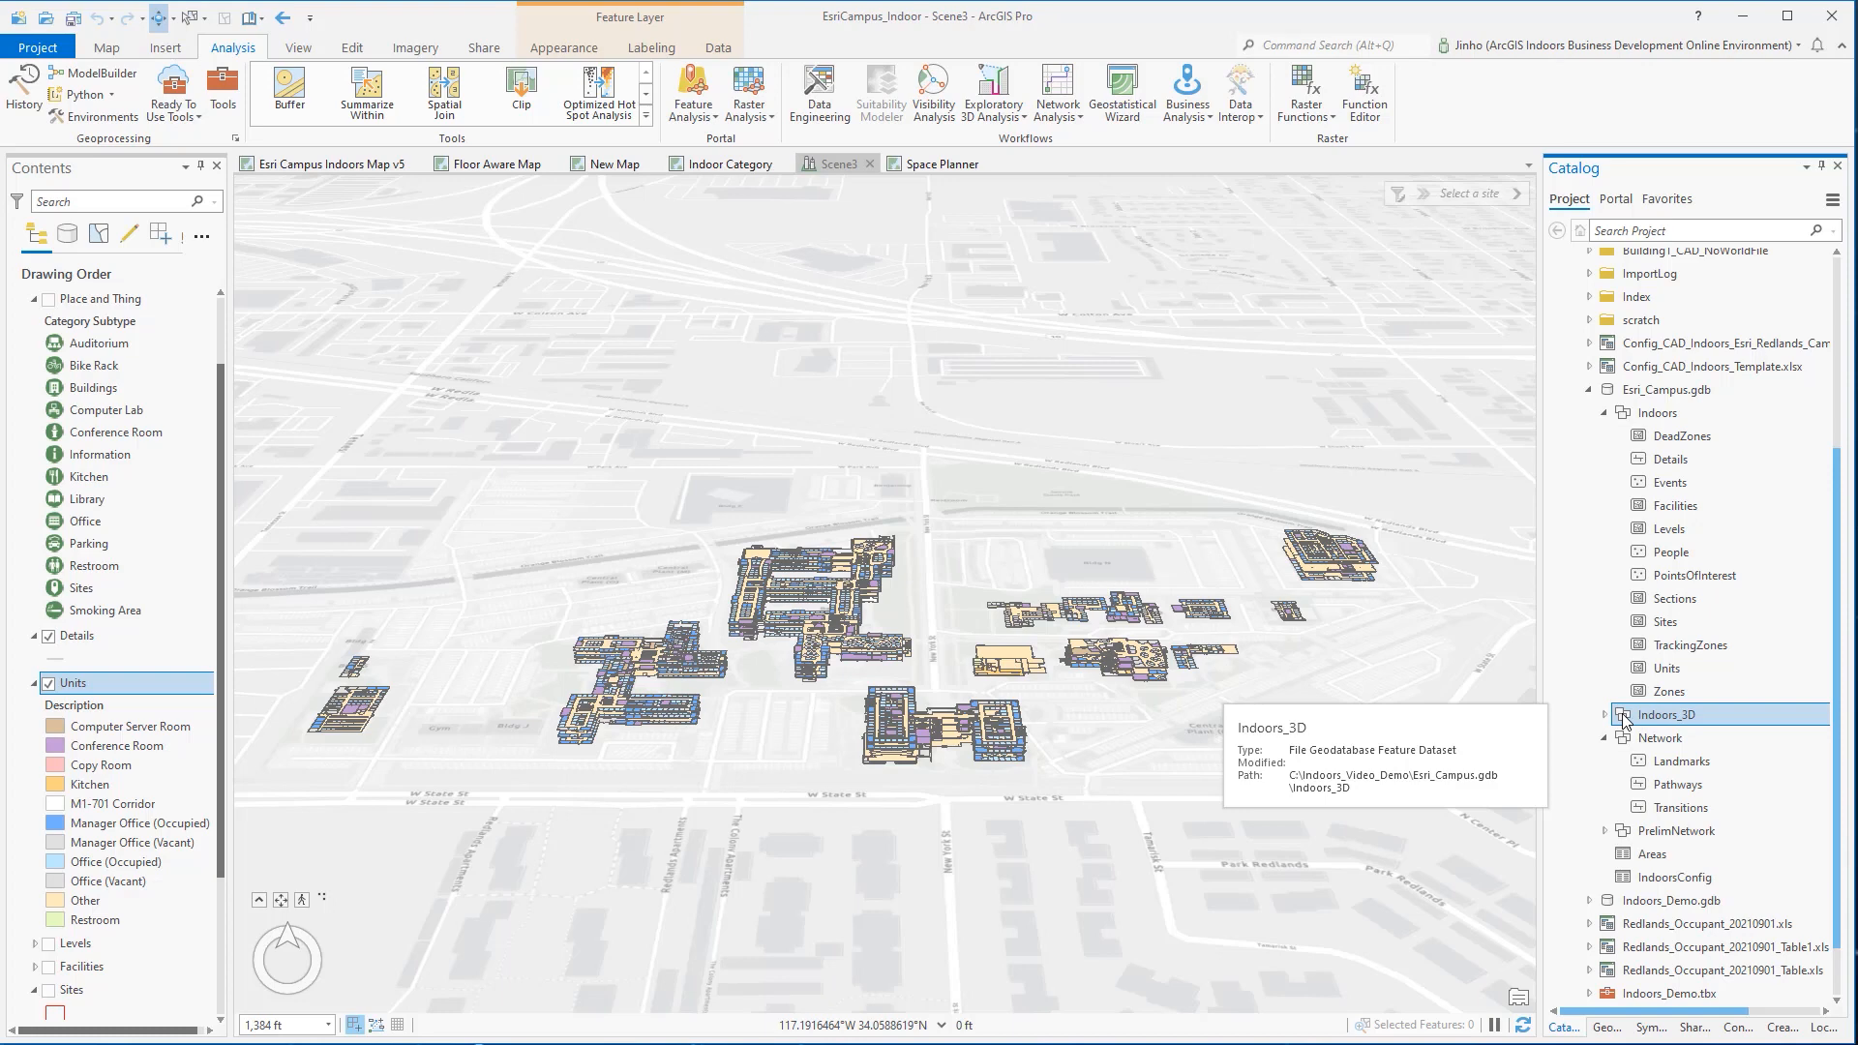
Step: Set the Units layer's elevation field to Relative Elevation in Layer Properties
{"action": "left_click", "coordinate": [565, 48]}
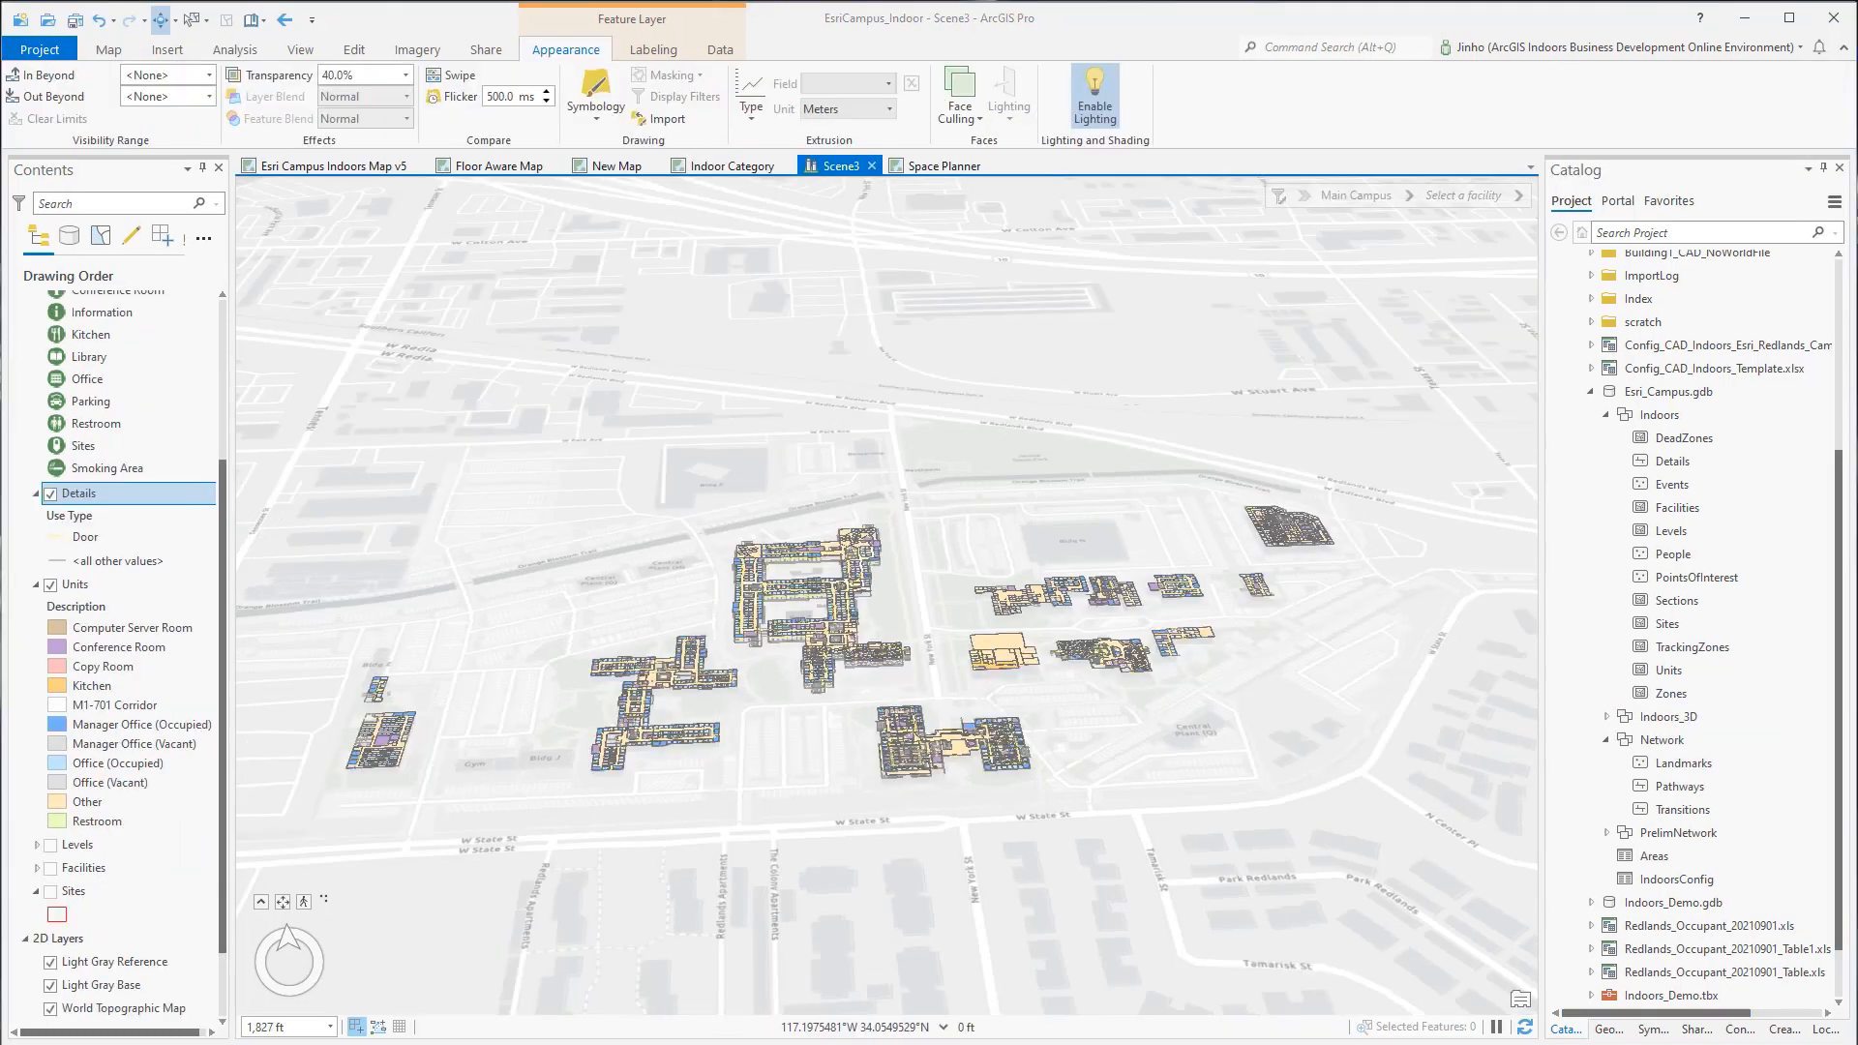
{"action": "right_click", "coordinate": [78, 493]}
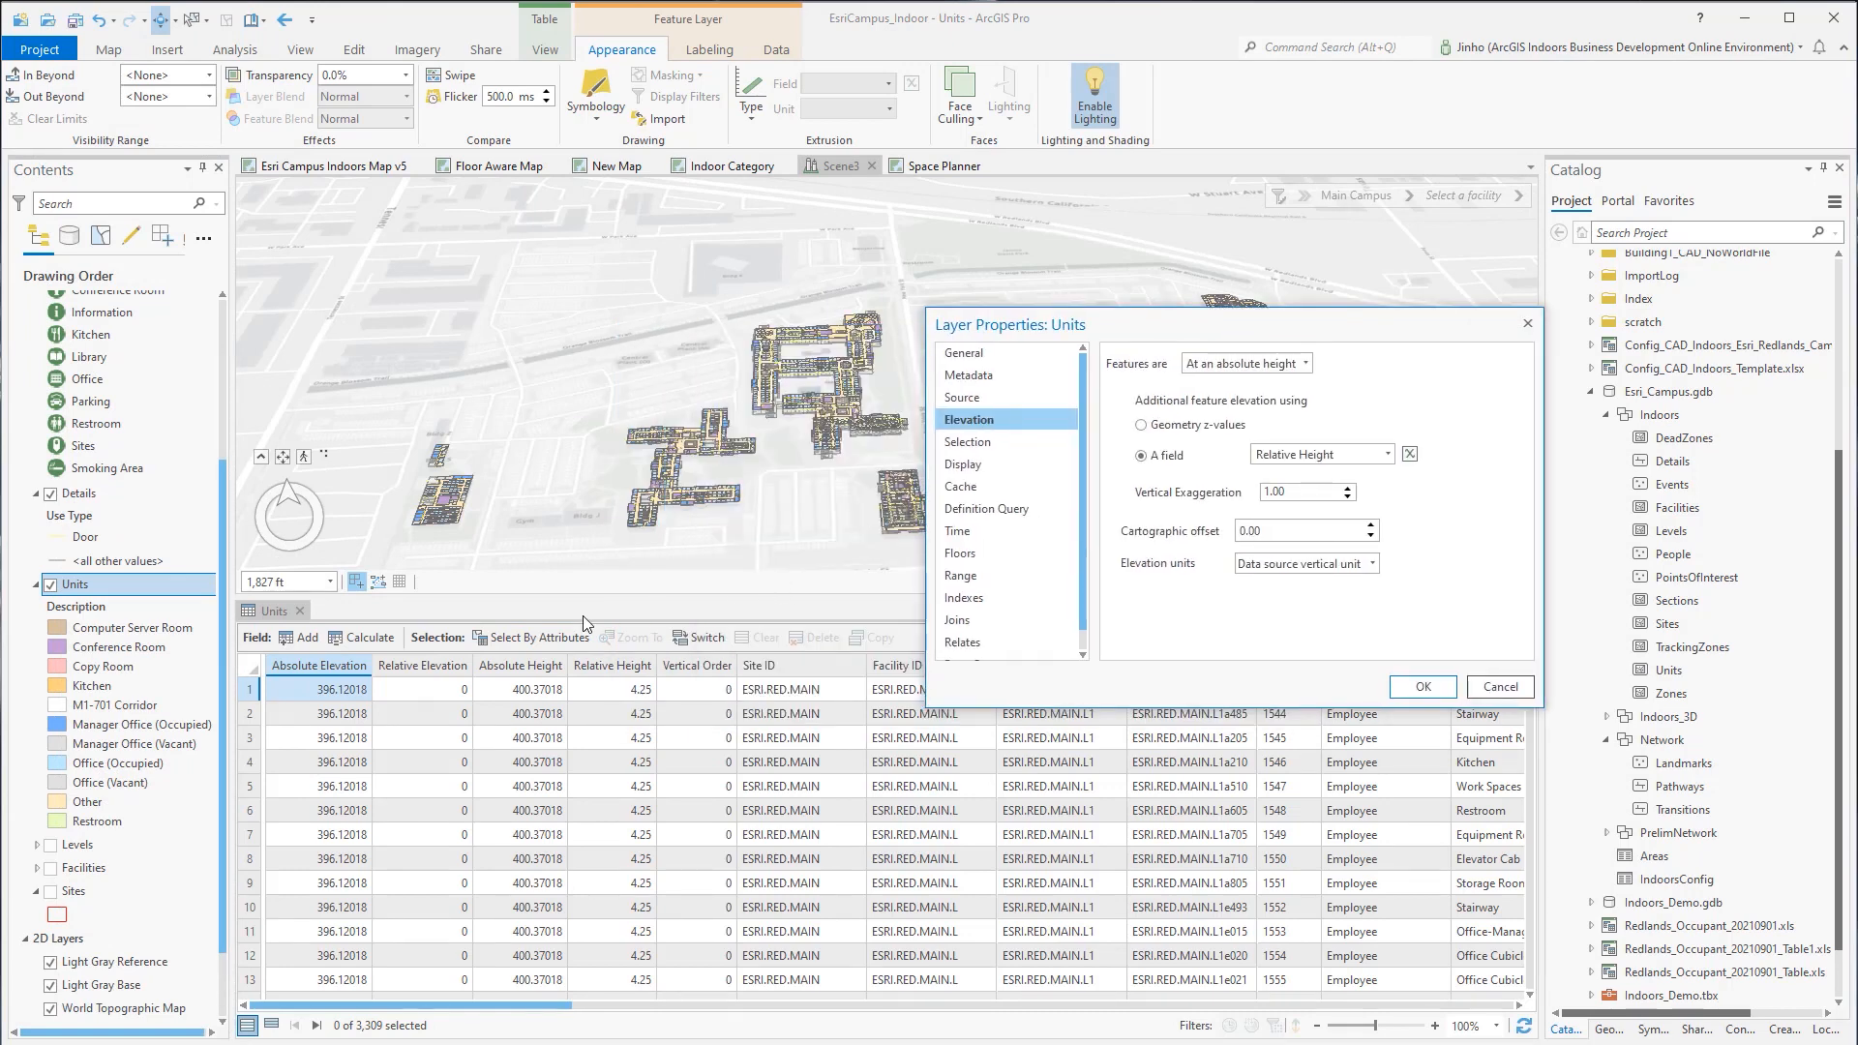
{"action": "left_click", "coordinate": [1388, 453]}
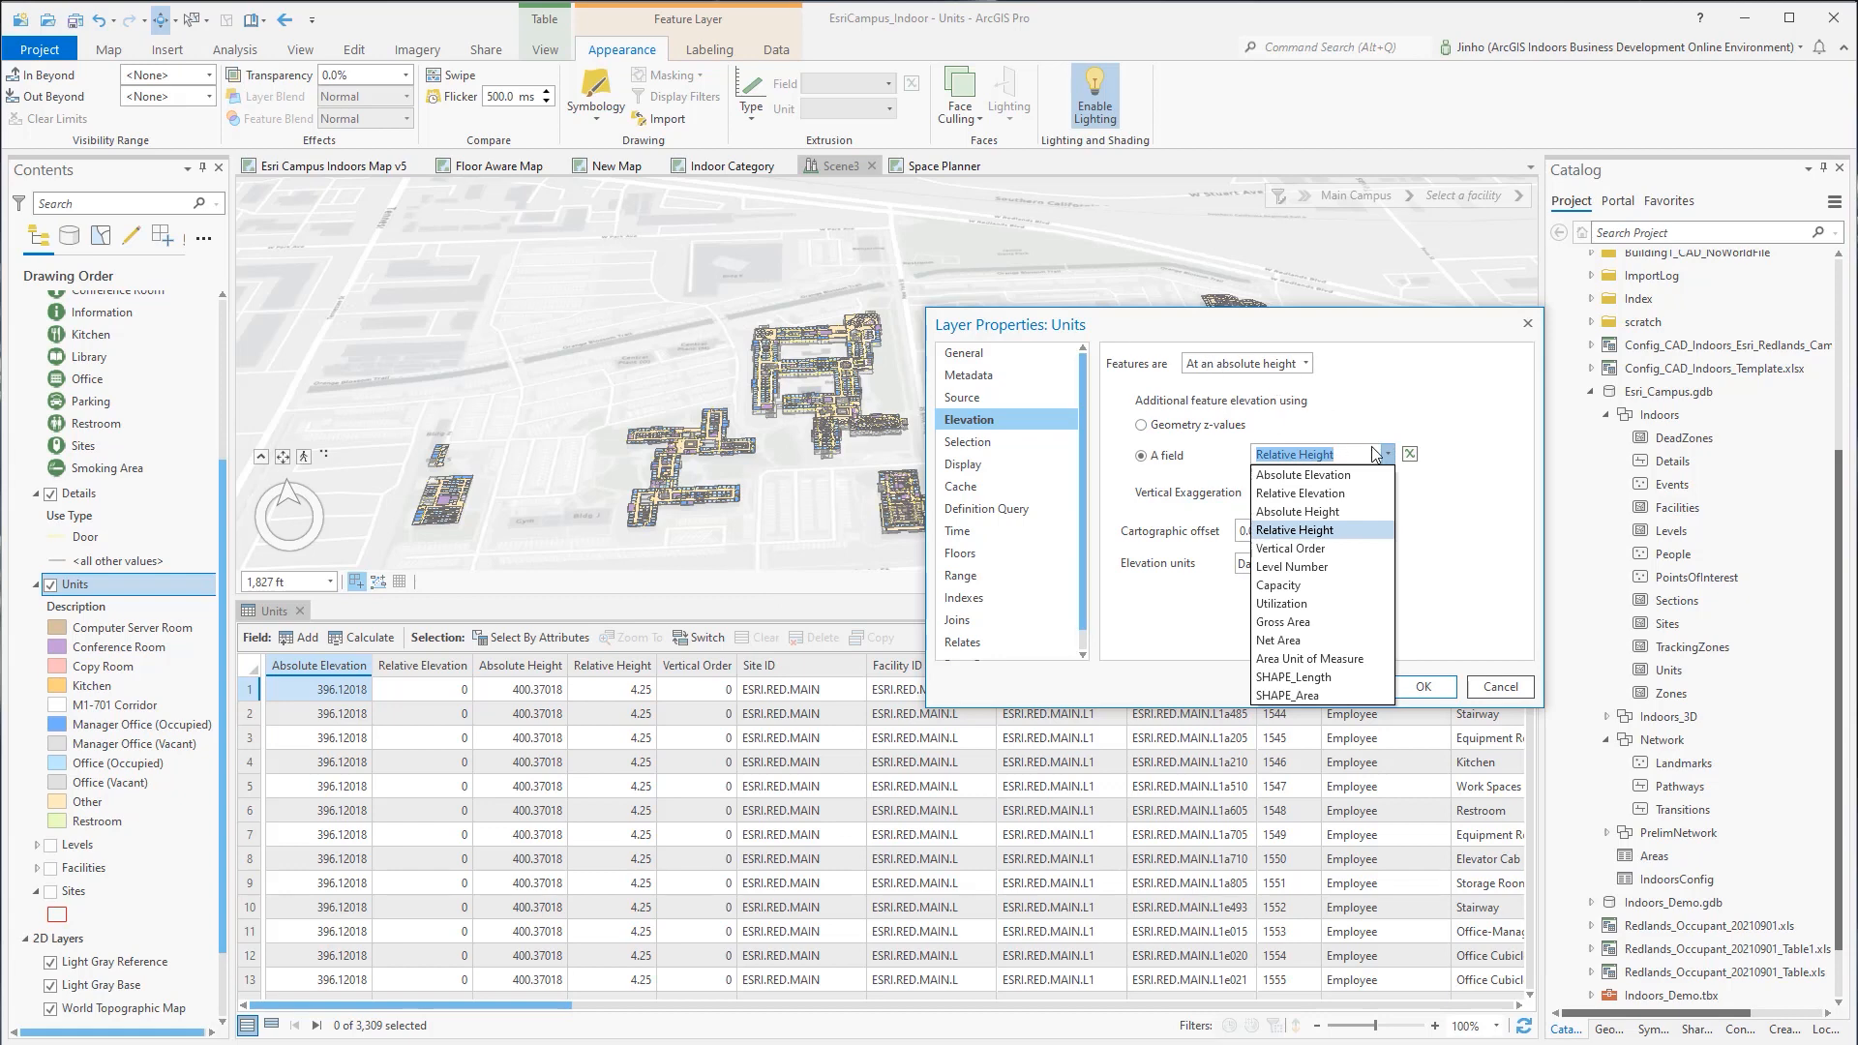
{"action": "left_click", "coordinate": [1300, 494]}
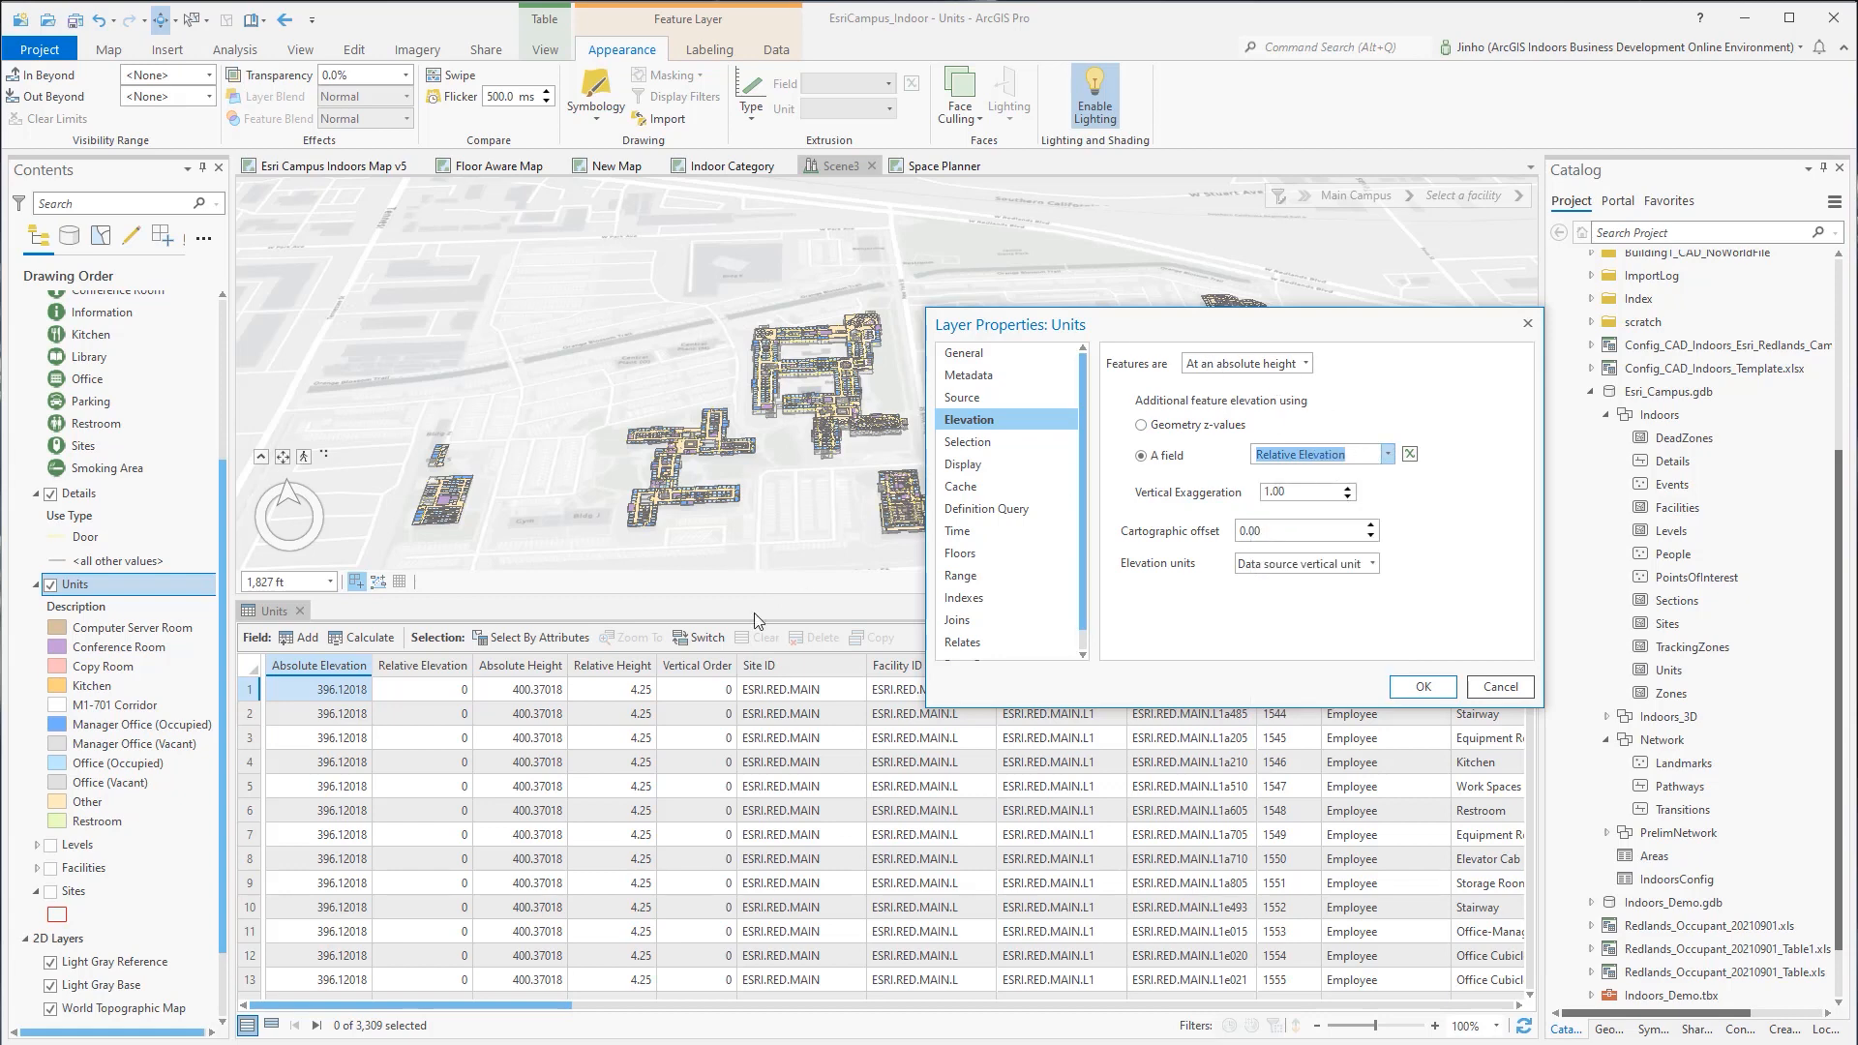
{"action": "left_click", "coordinate": [1420, 685]}
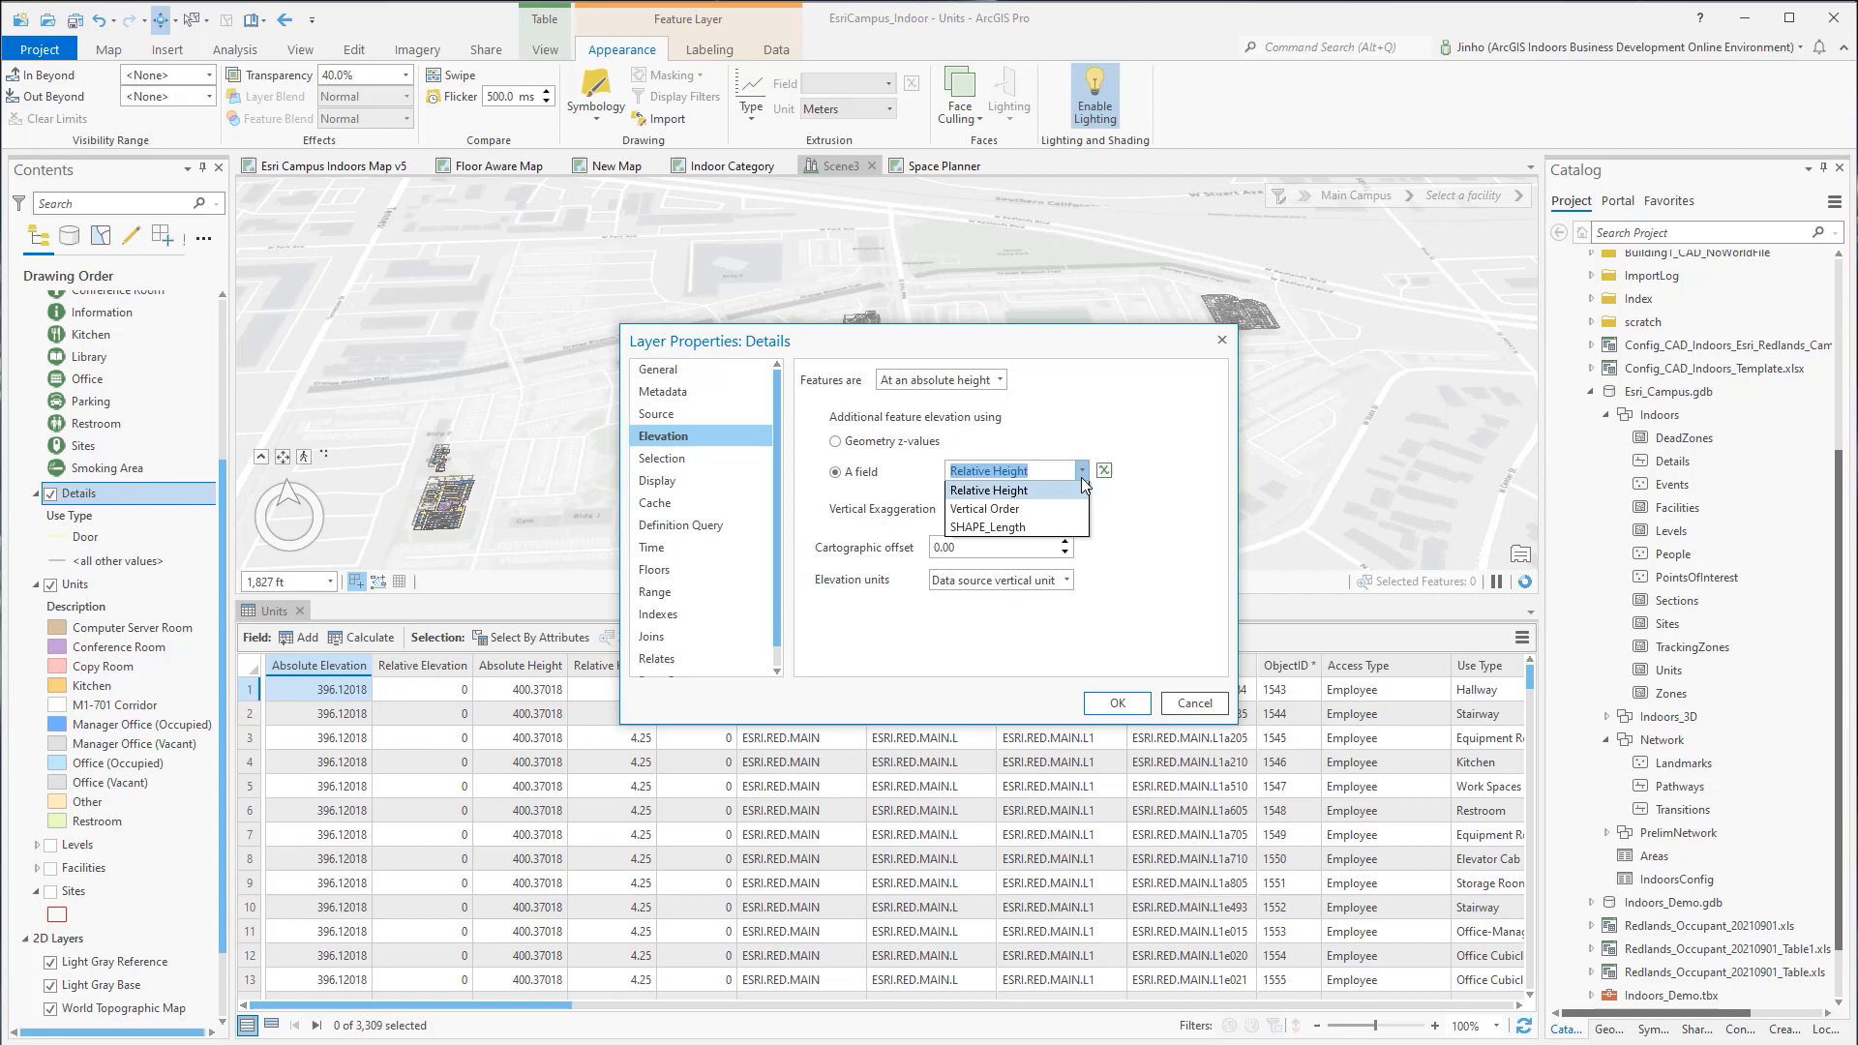
Step: Change the Details layer's elevation field from Relative Height to Relative Elevation
{"action": "left_click", "coordinate": [1005, 473]}
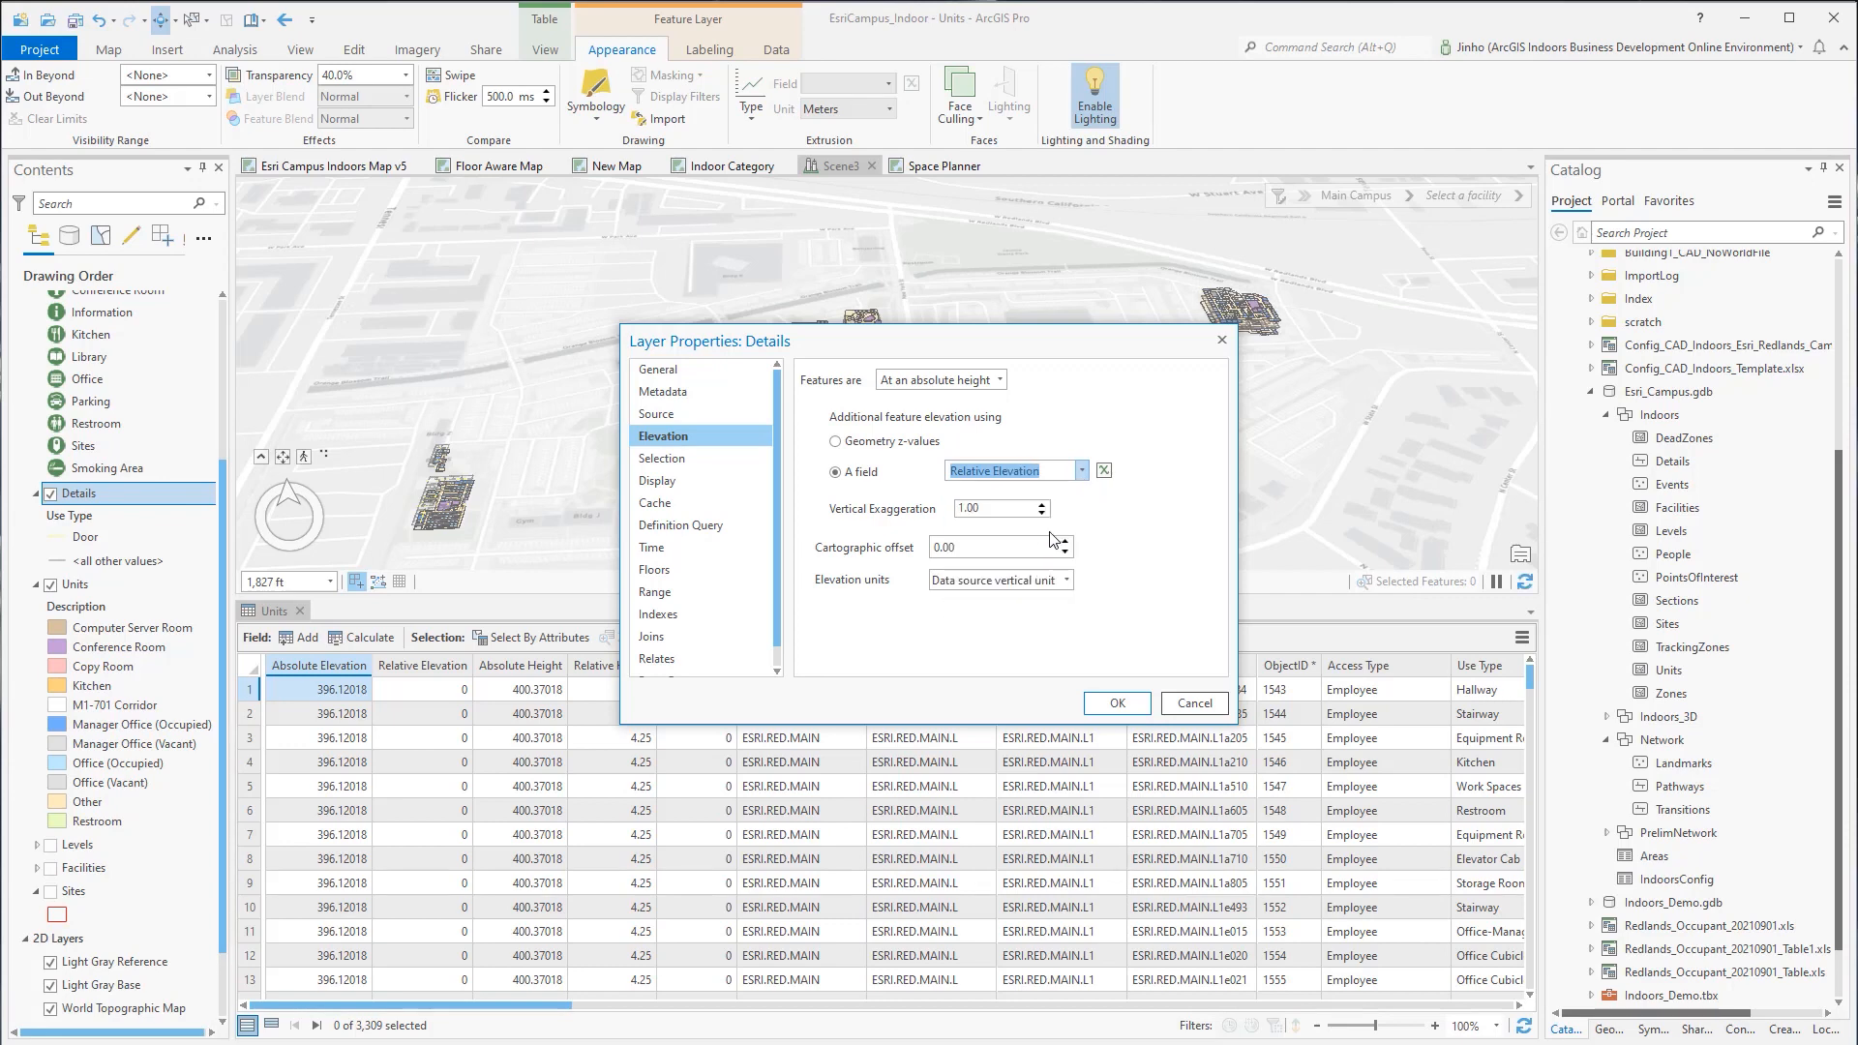
{"action": "left_click", "coordinate": [1115, 702]}
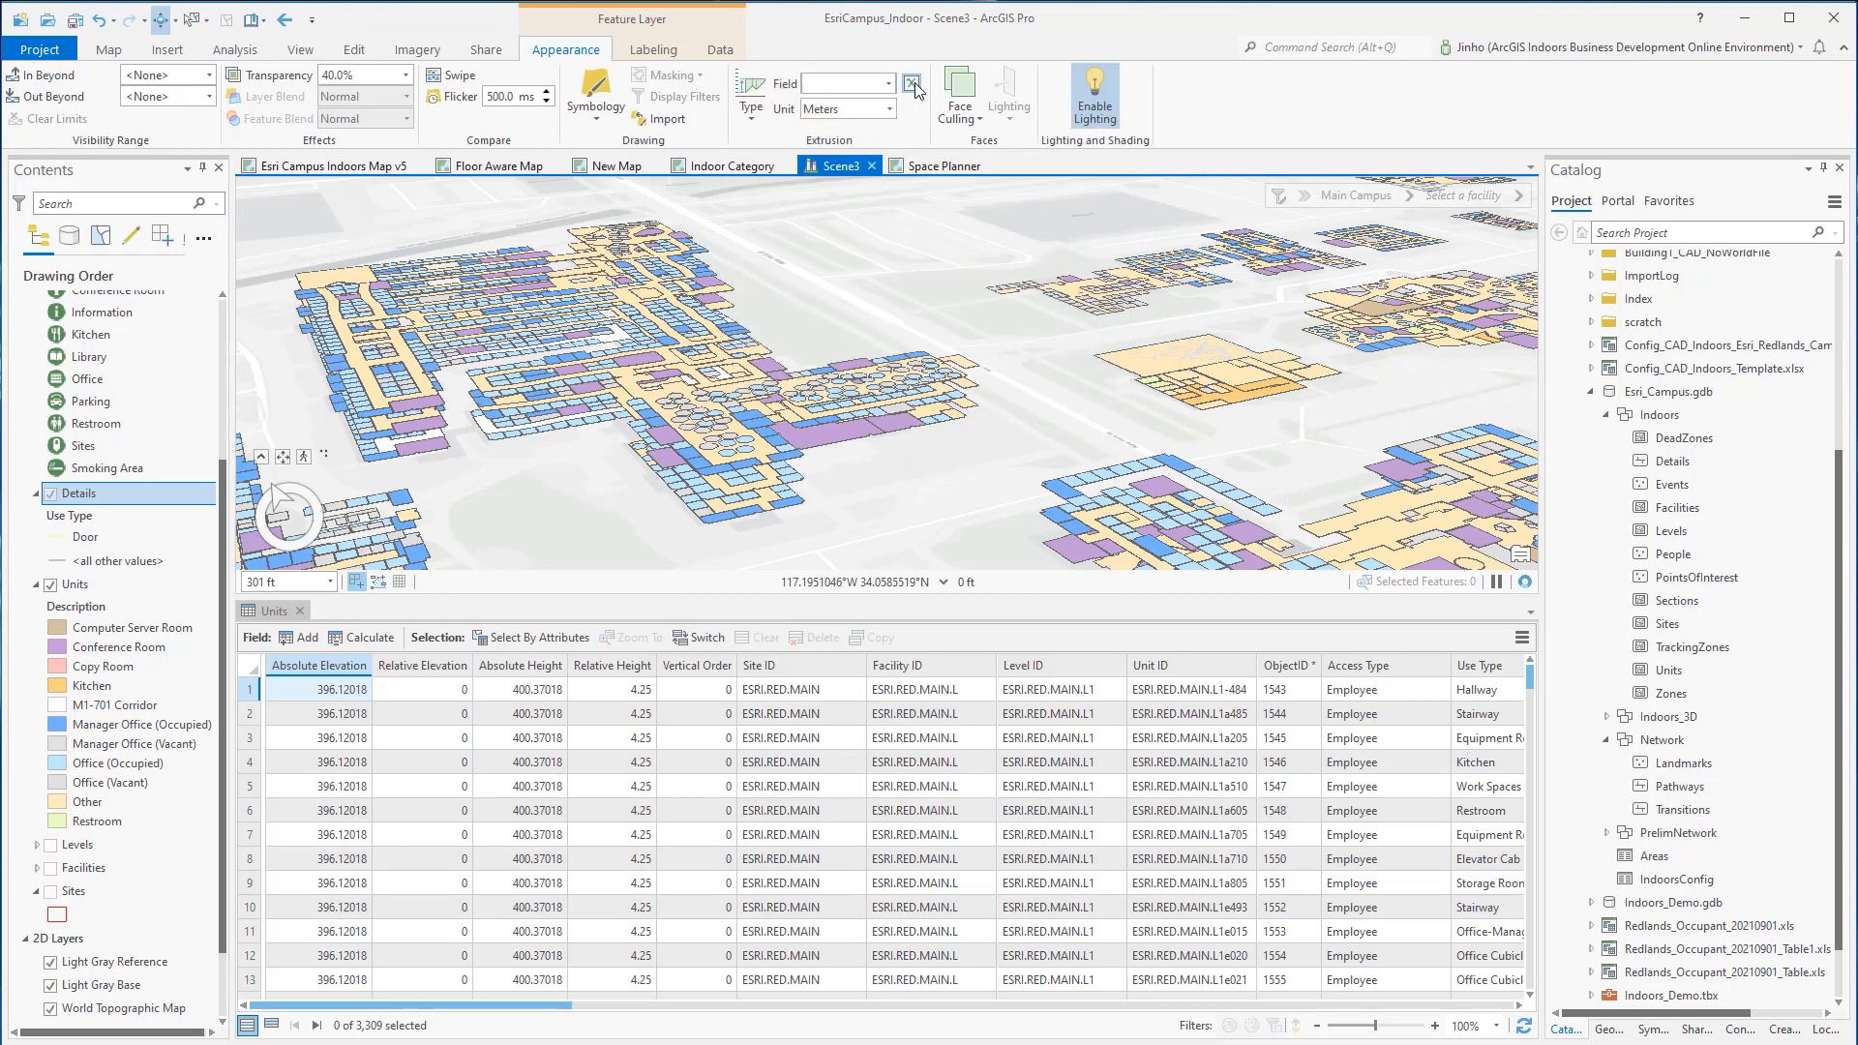
{"action": "left_click", "coordinate": [911, 83]}
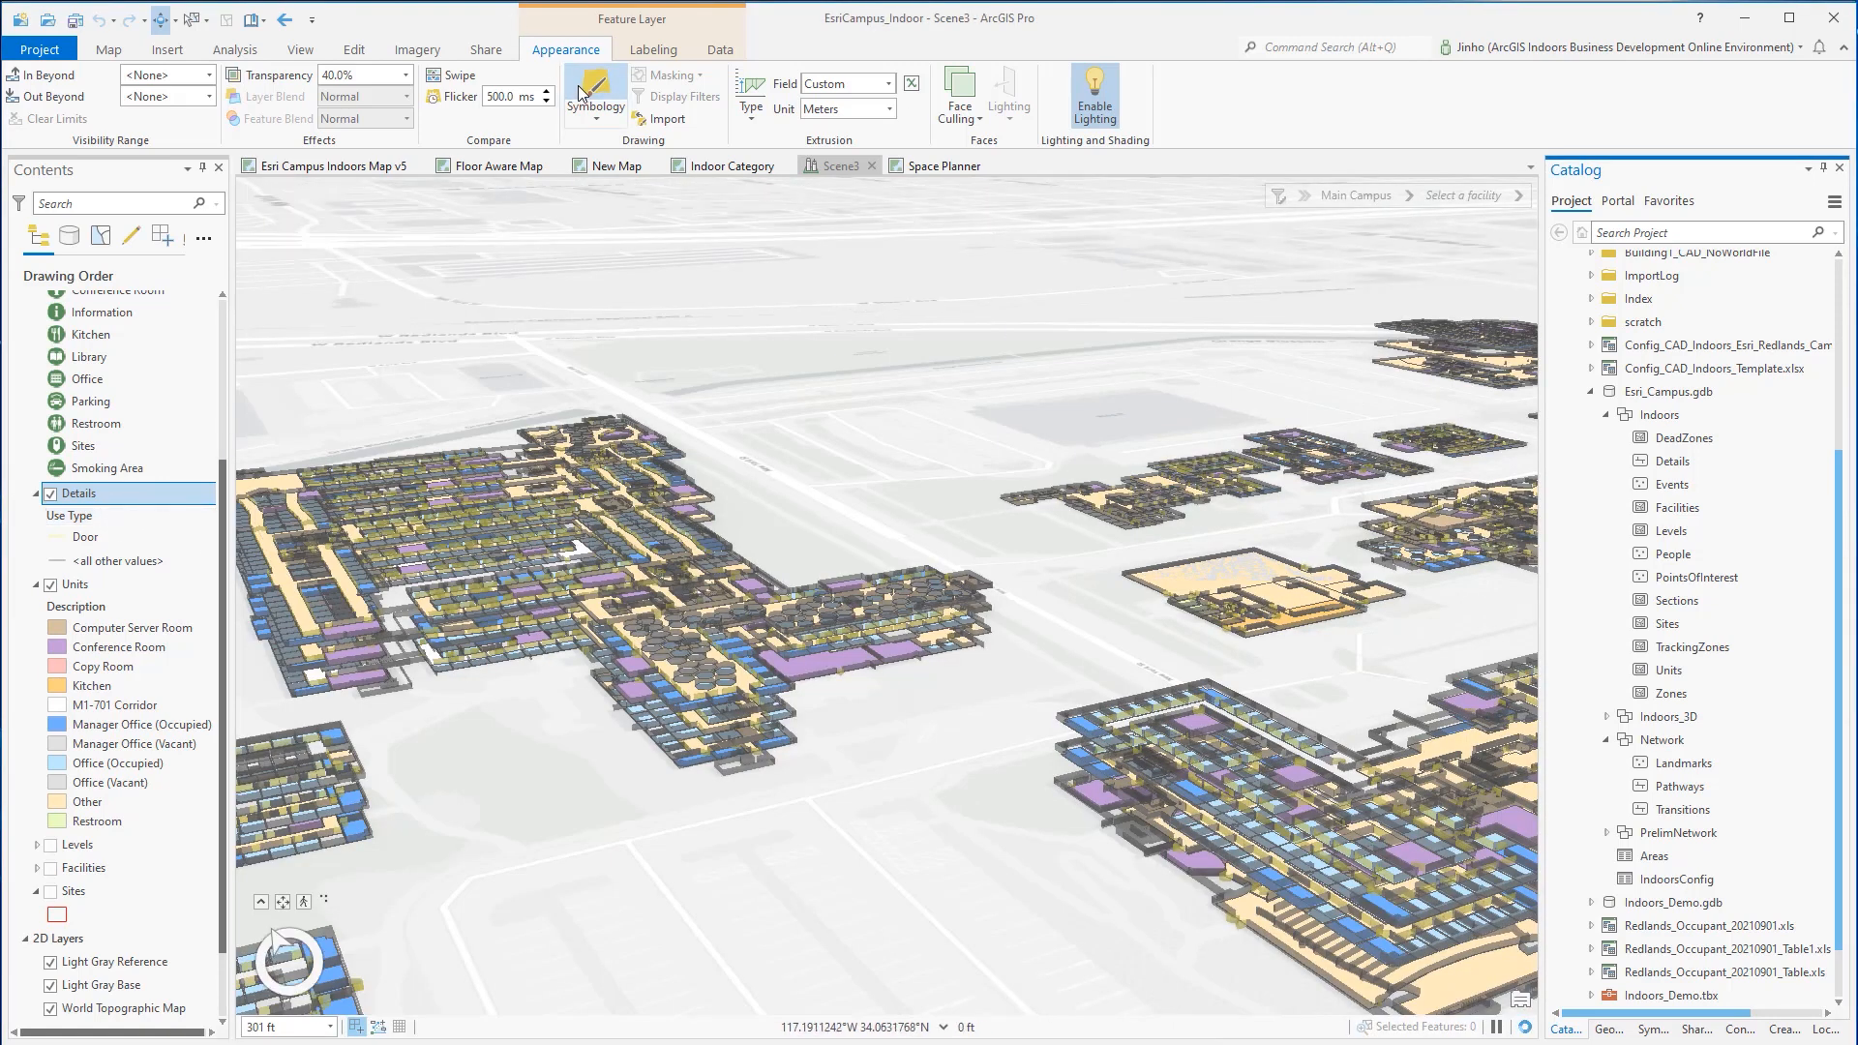
{"action": "left_click", "coordinate": [594, 96]}
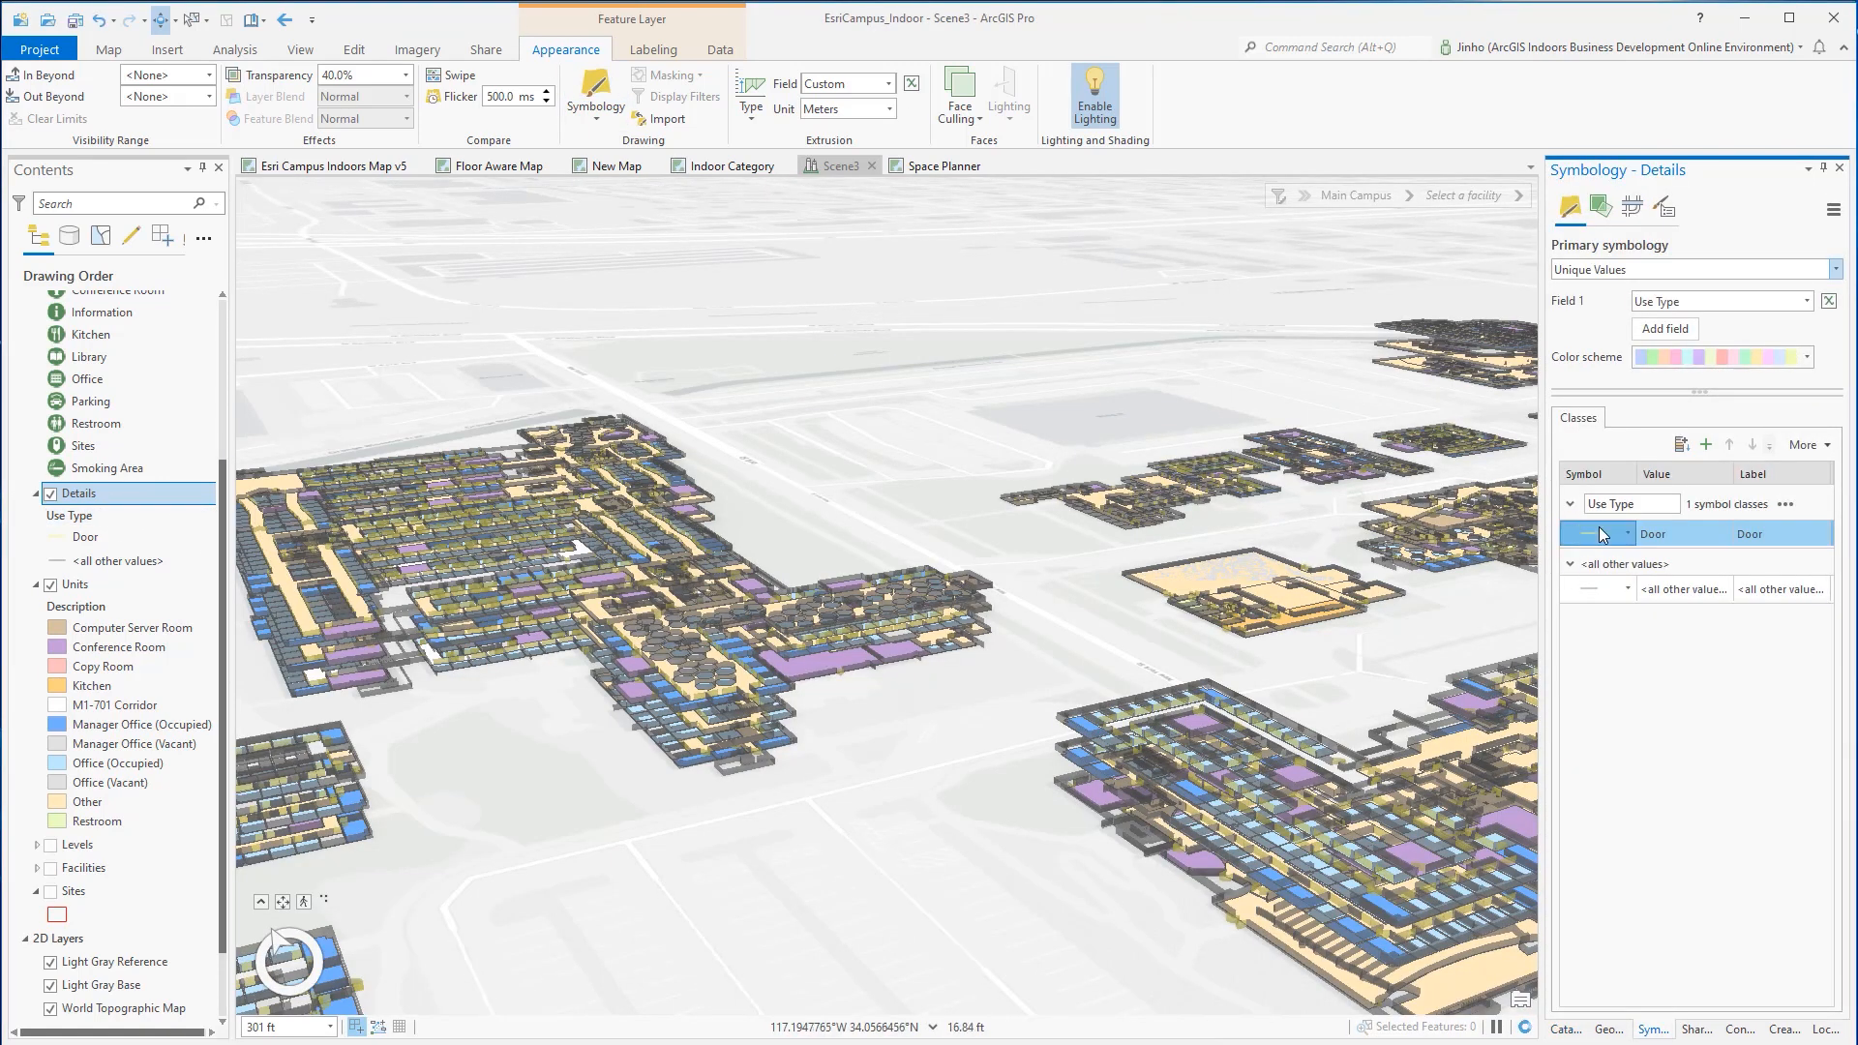
{"action": "left_click", "coordinate": [1597, 534]}
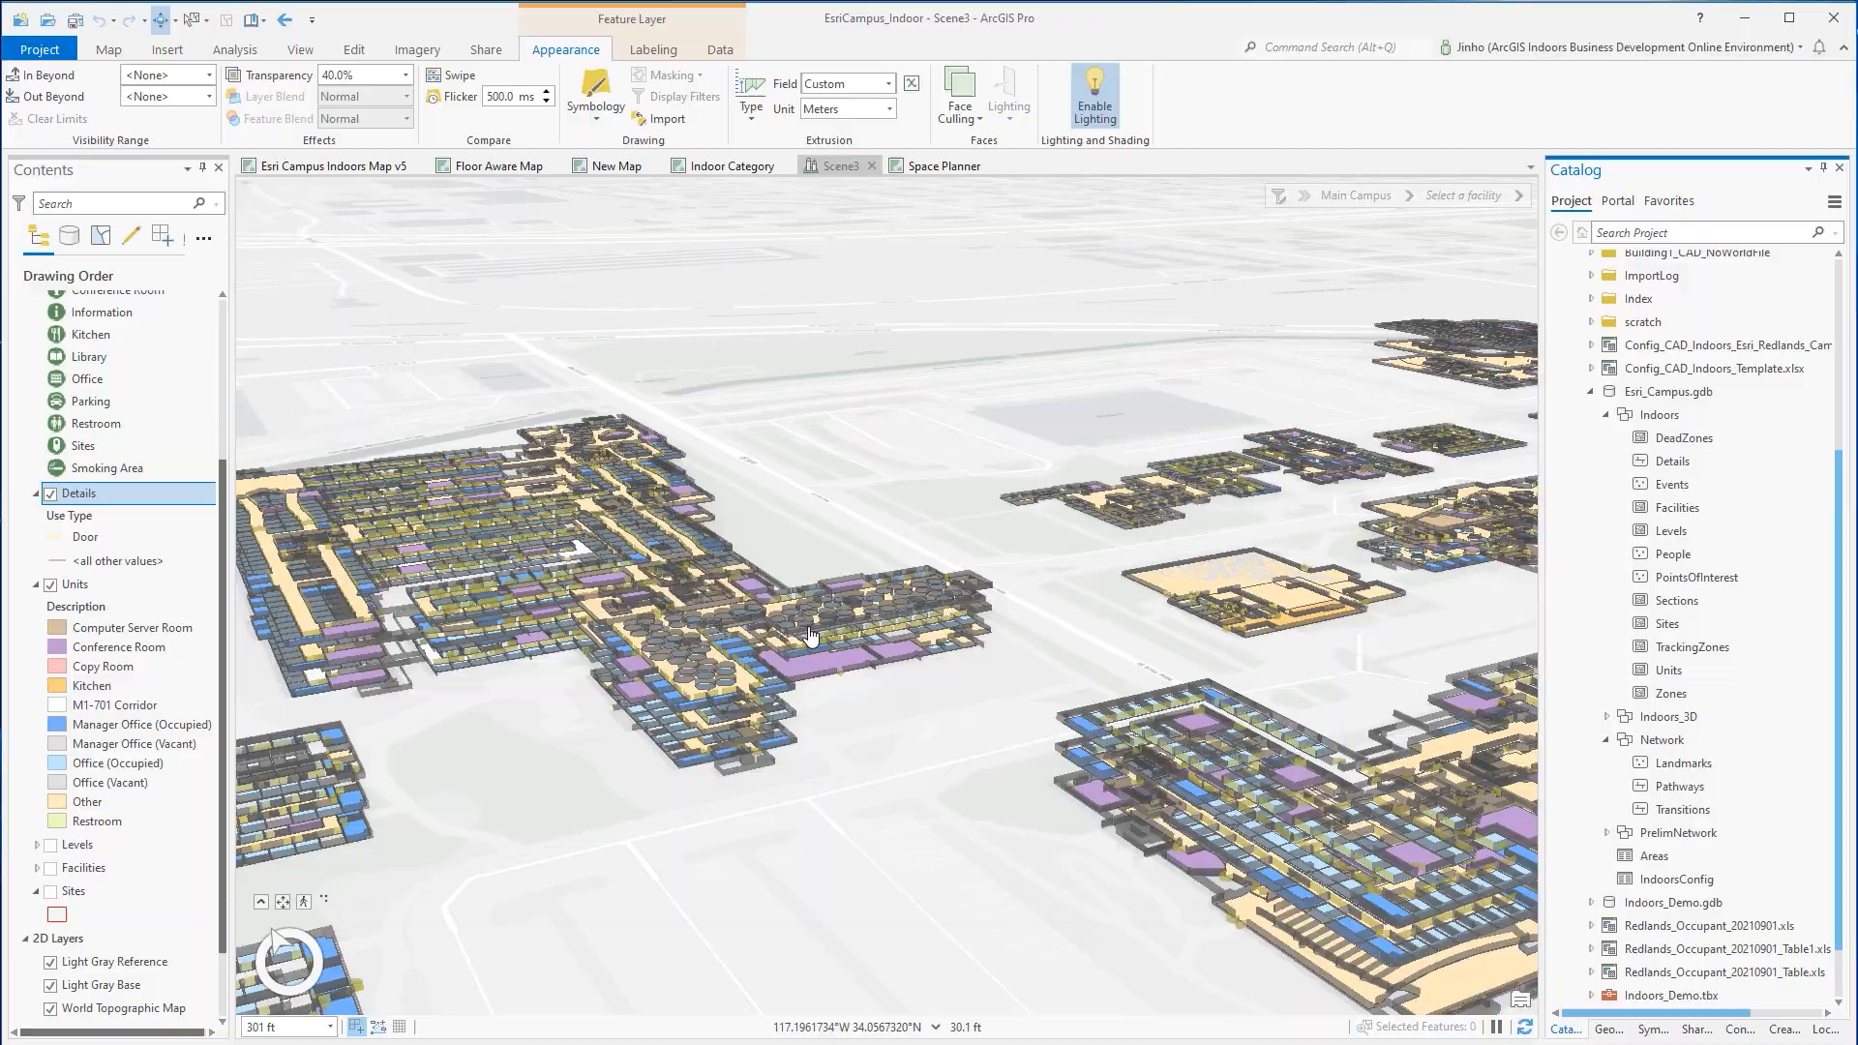
{"action": "left_click", "coordinate": [109, 49]}
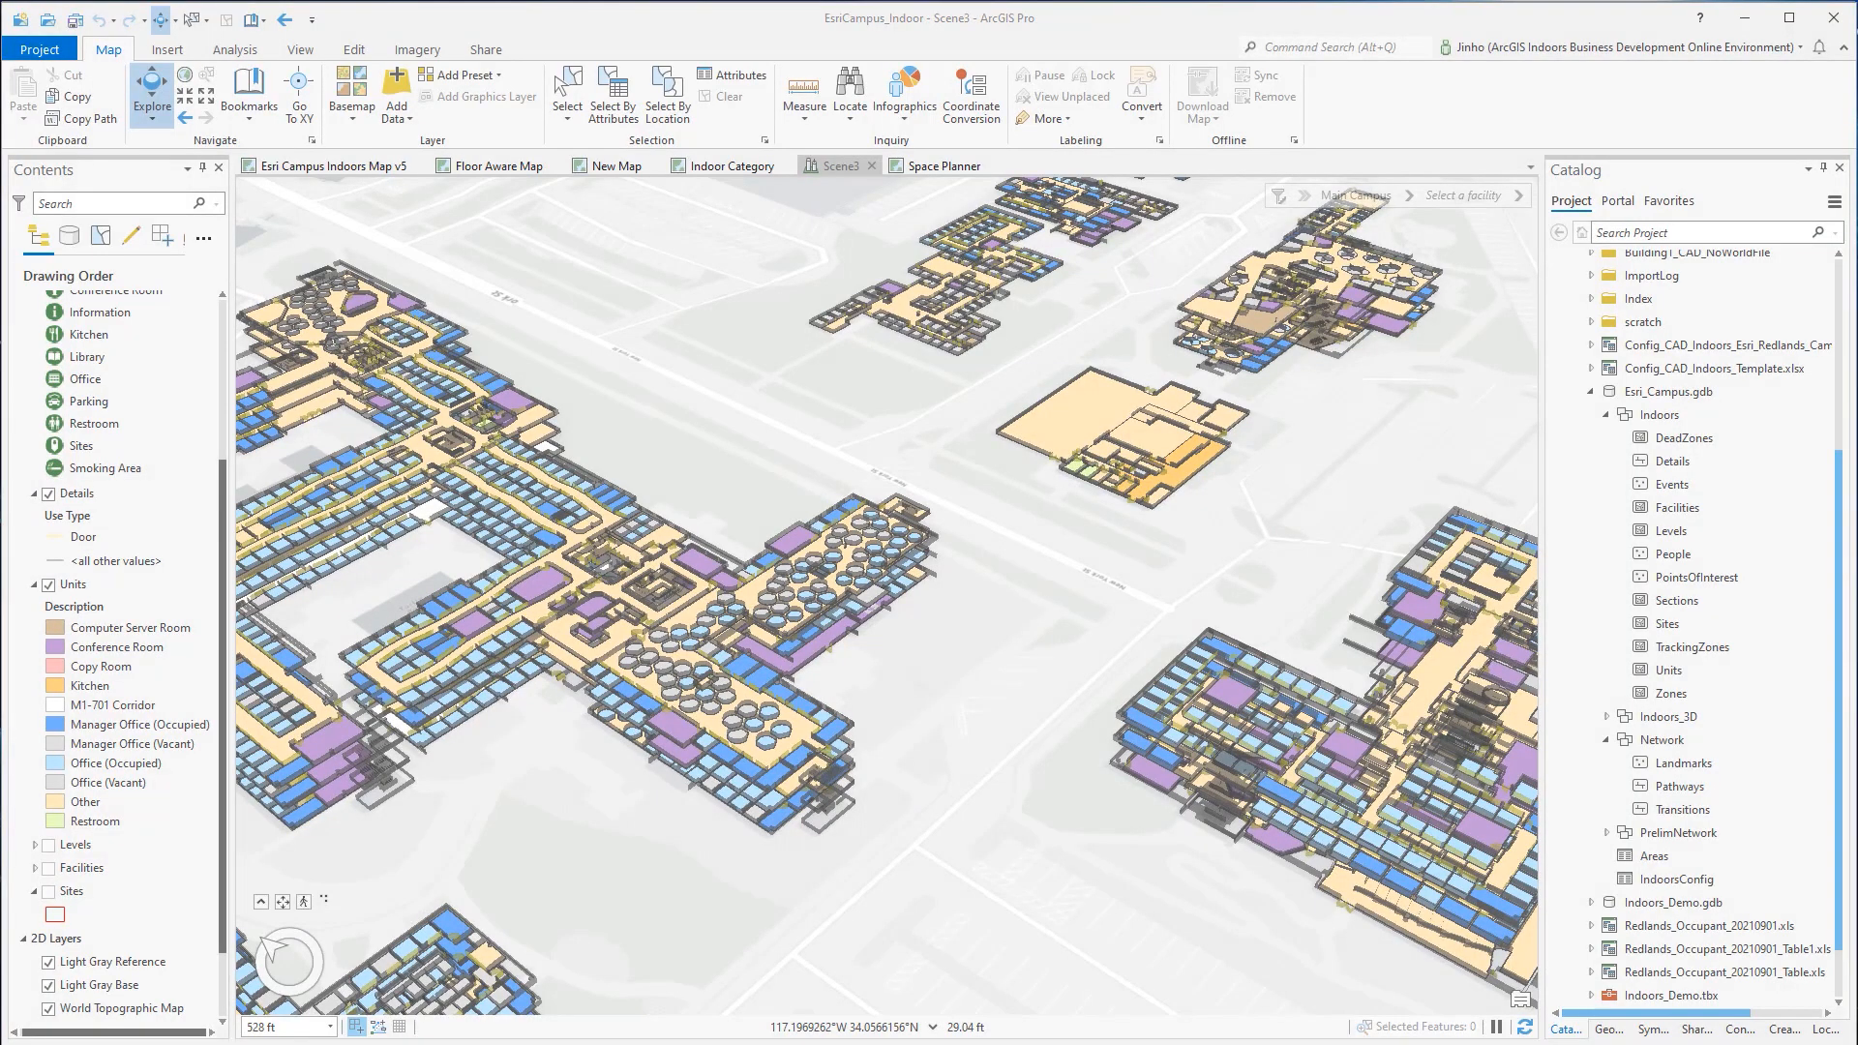
{"action": "mouse_move", "coordinate": [1667, 716]}
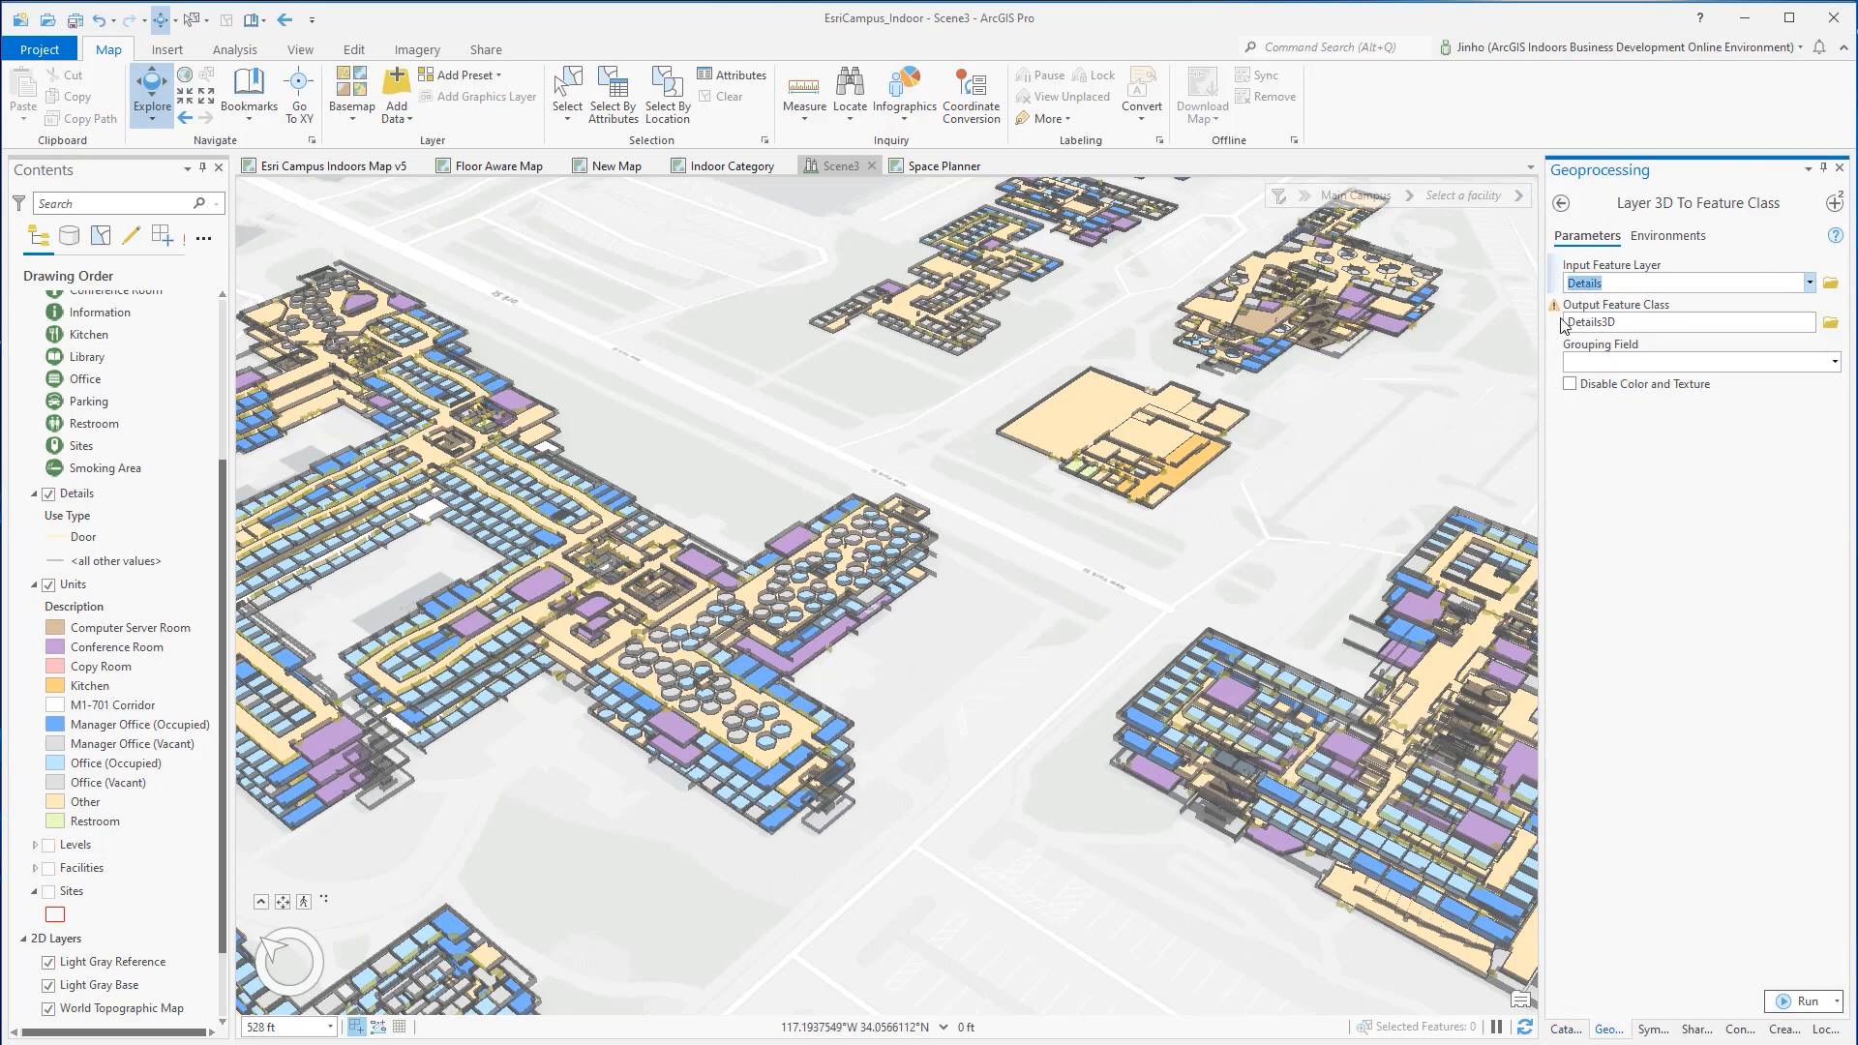
Step: Convert Details and Units to Details3D and Units3D in Indoors_3D and add them to the scene
{"action": "left_click", "coordinate": [1682, 321]}
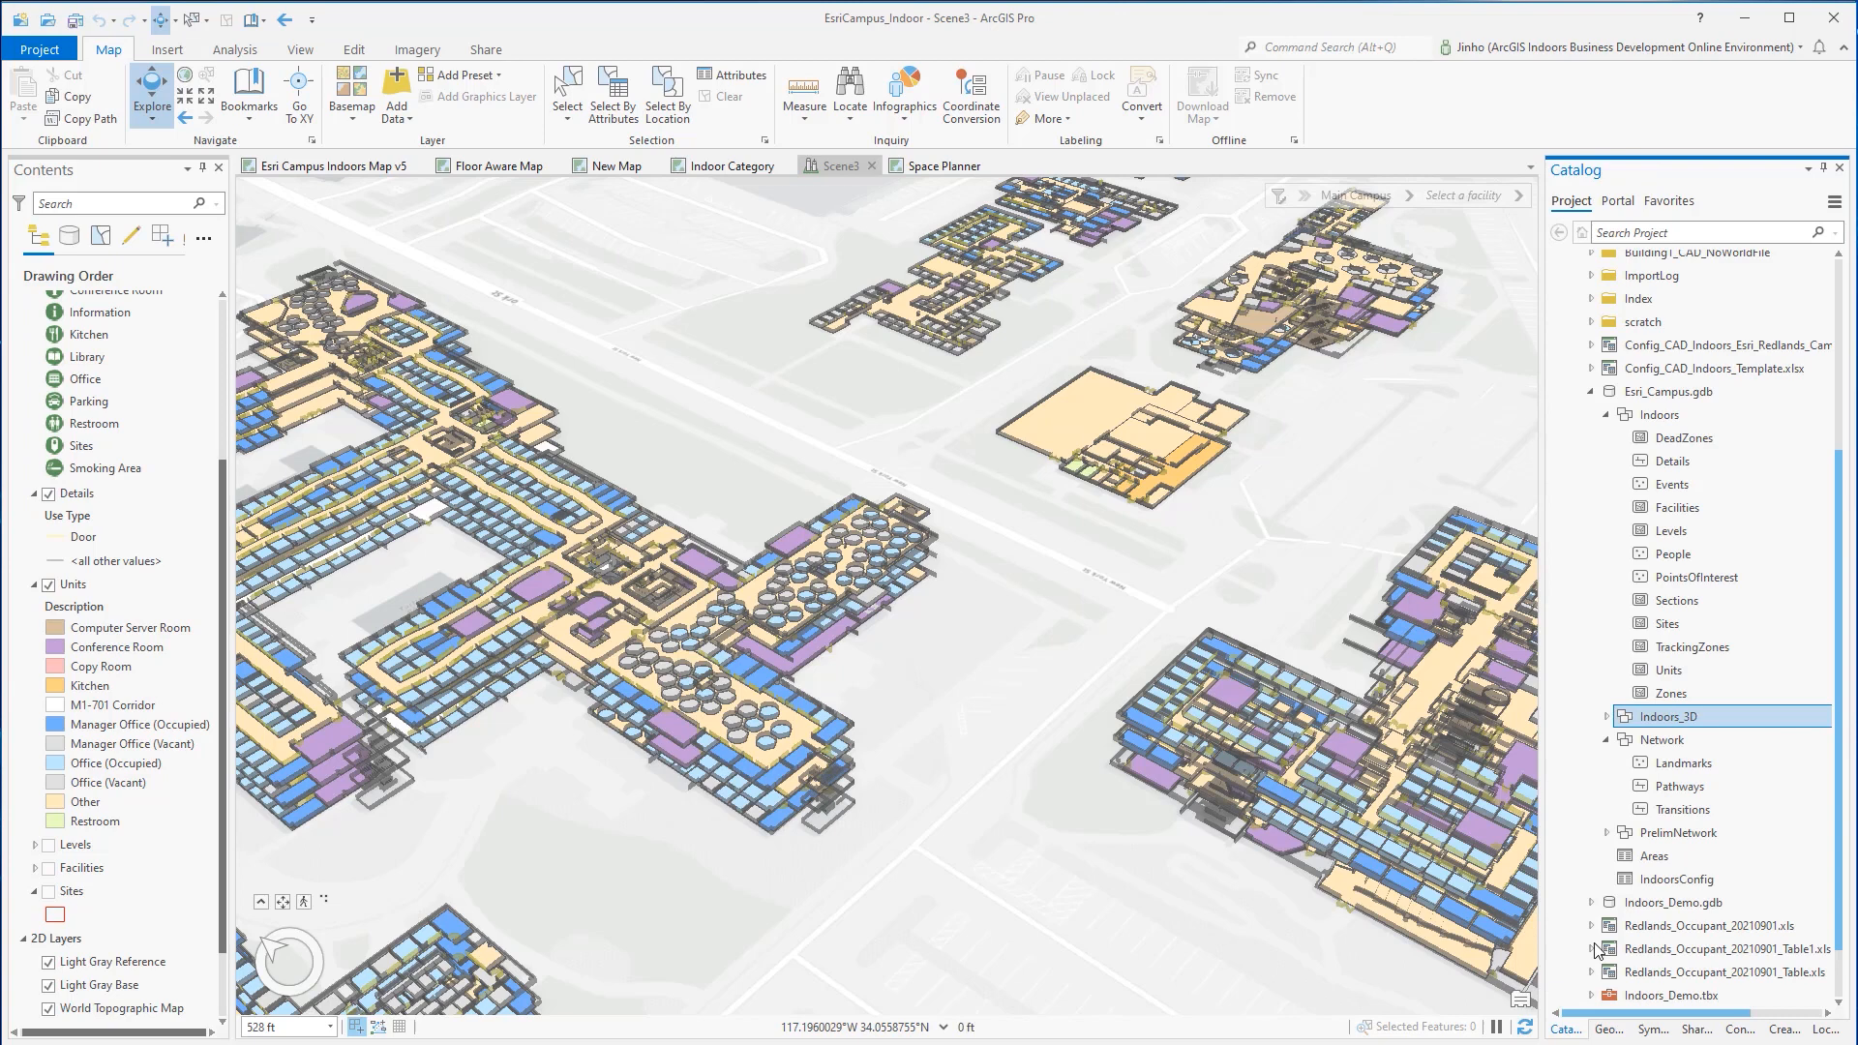
{"action": "left_click", "coordinate": [1591, 716]}
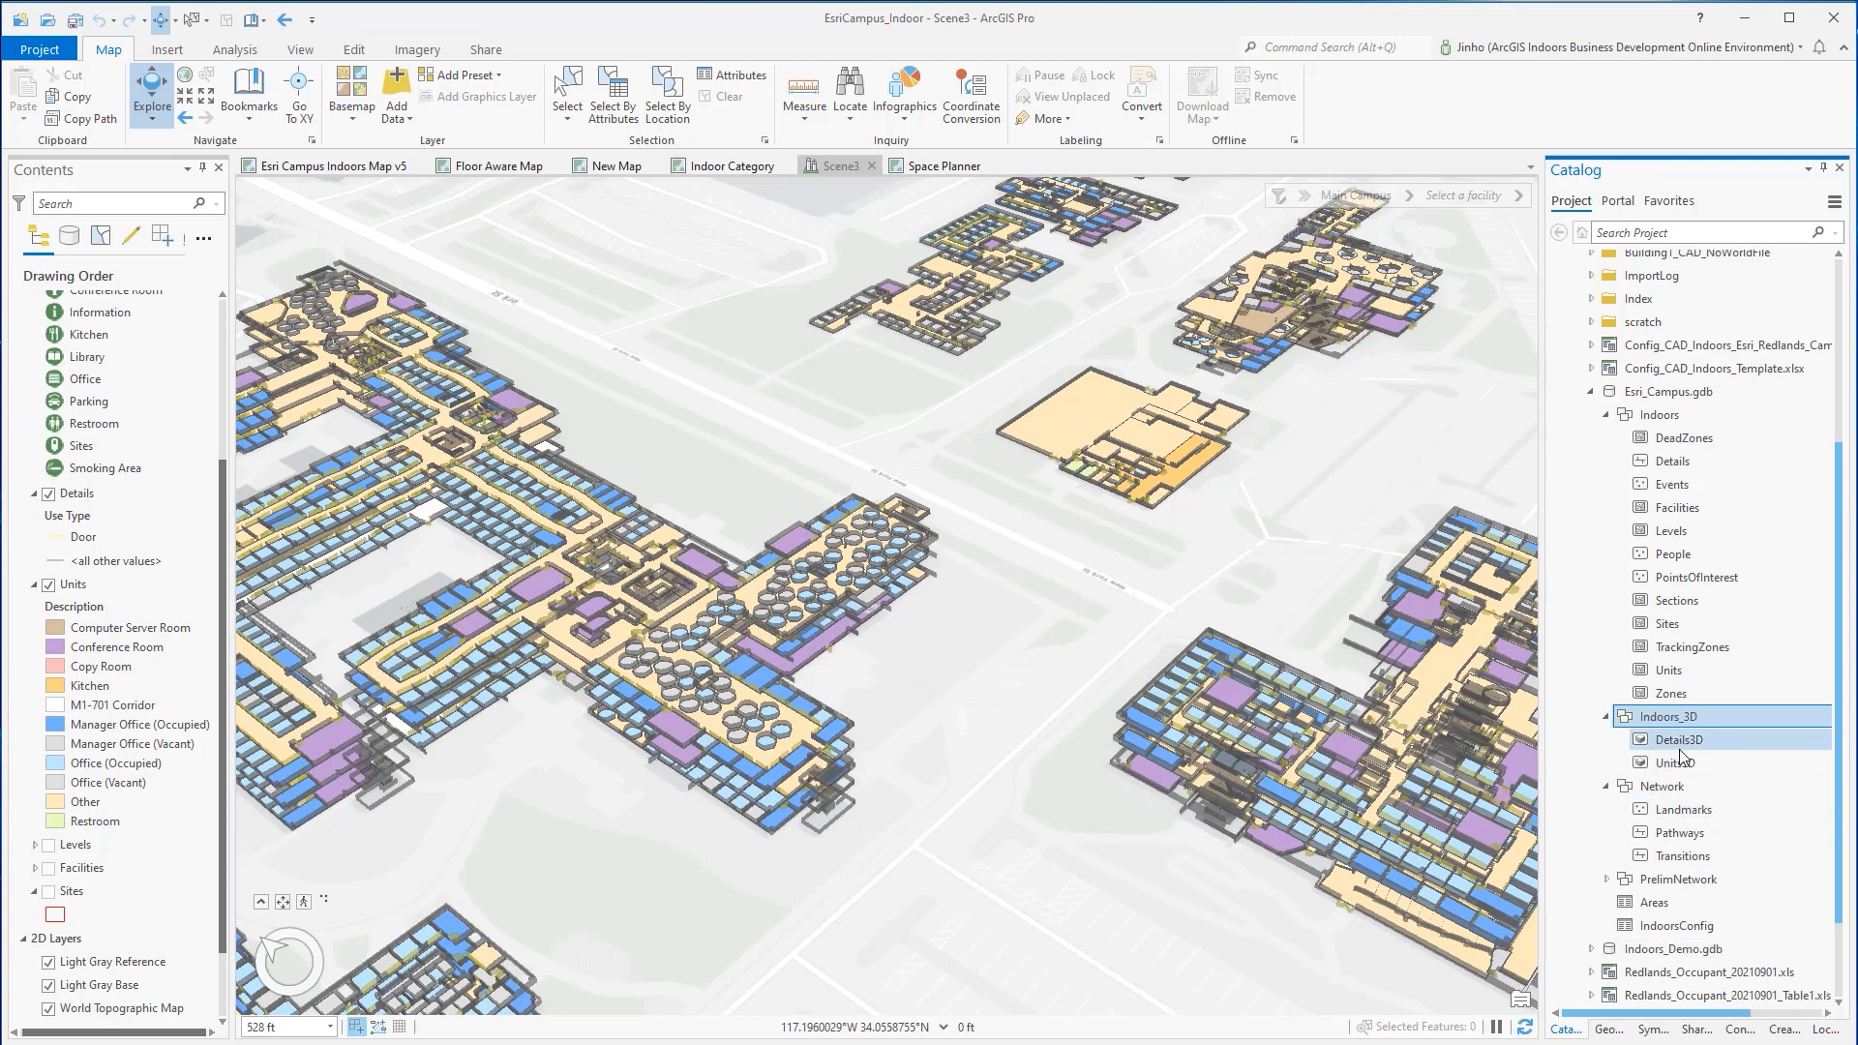
{"action": "left_click", "coordinate": [1674, 762]}
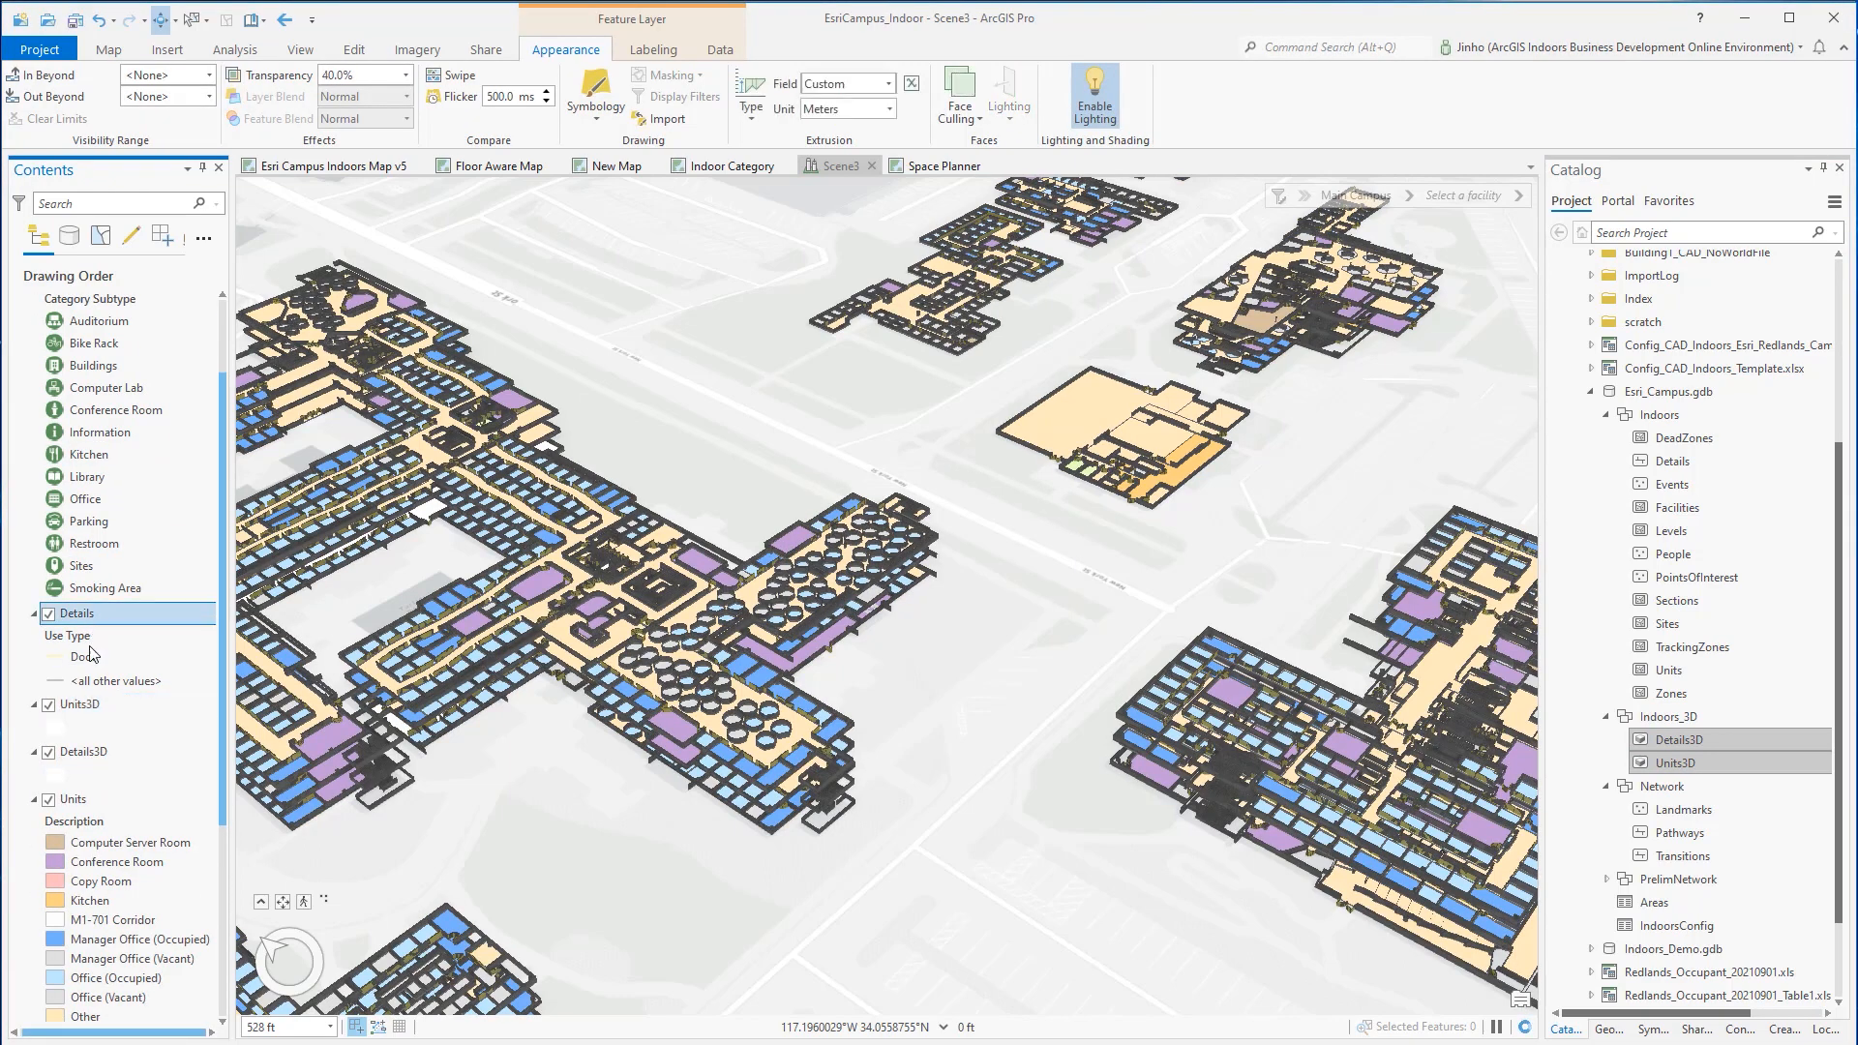
Step: Reorder the 3D Layers group so People and Place and Thing sit above Units and Details
{"action": "left_click", "coordinate": [71, 799]}
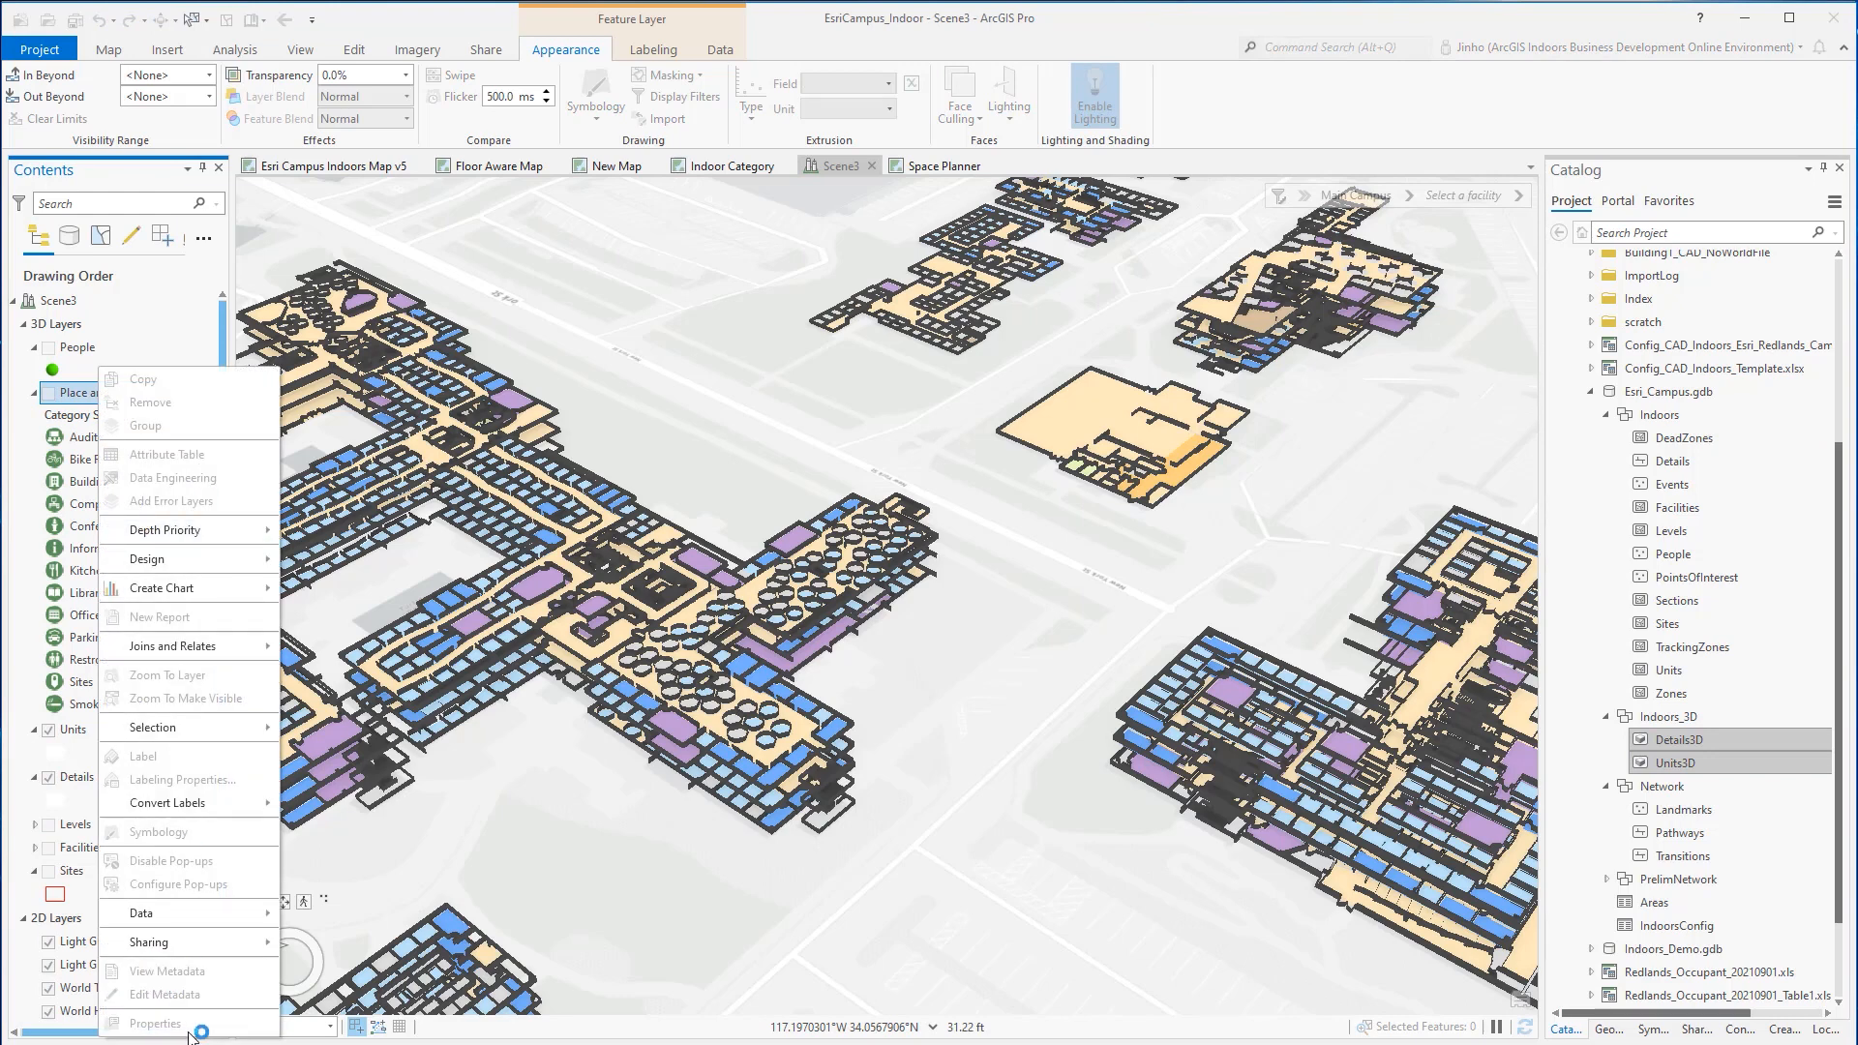
{"action": "left_click", "coordinate": [153, 1022]}
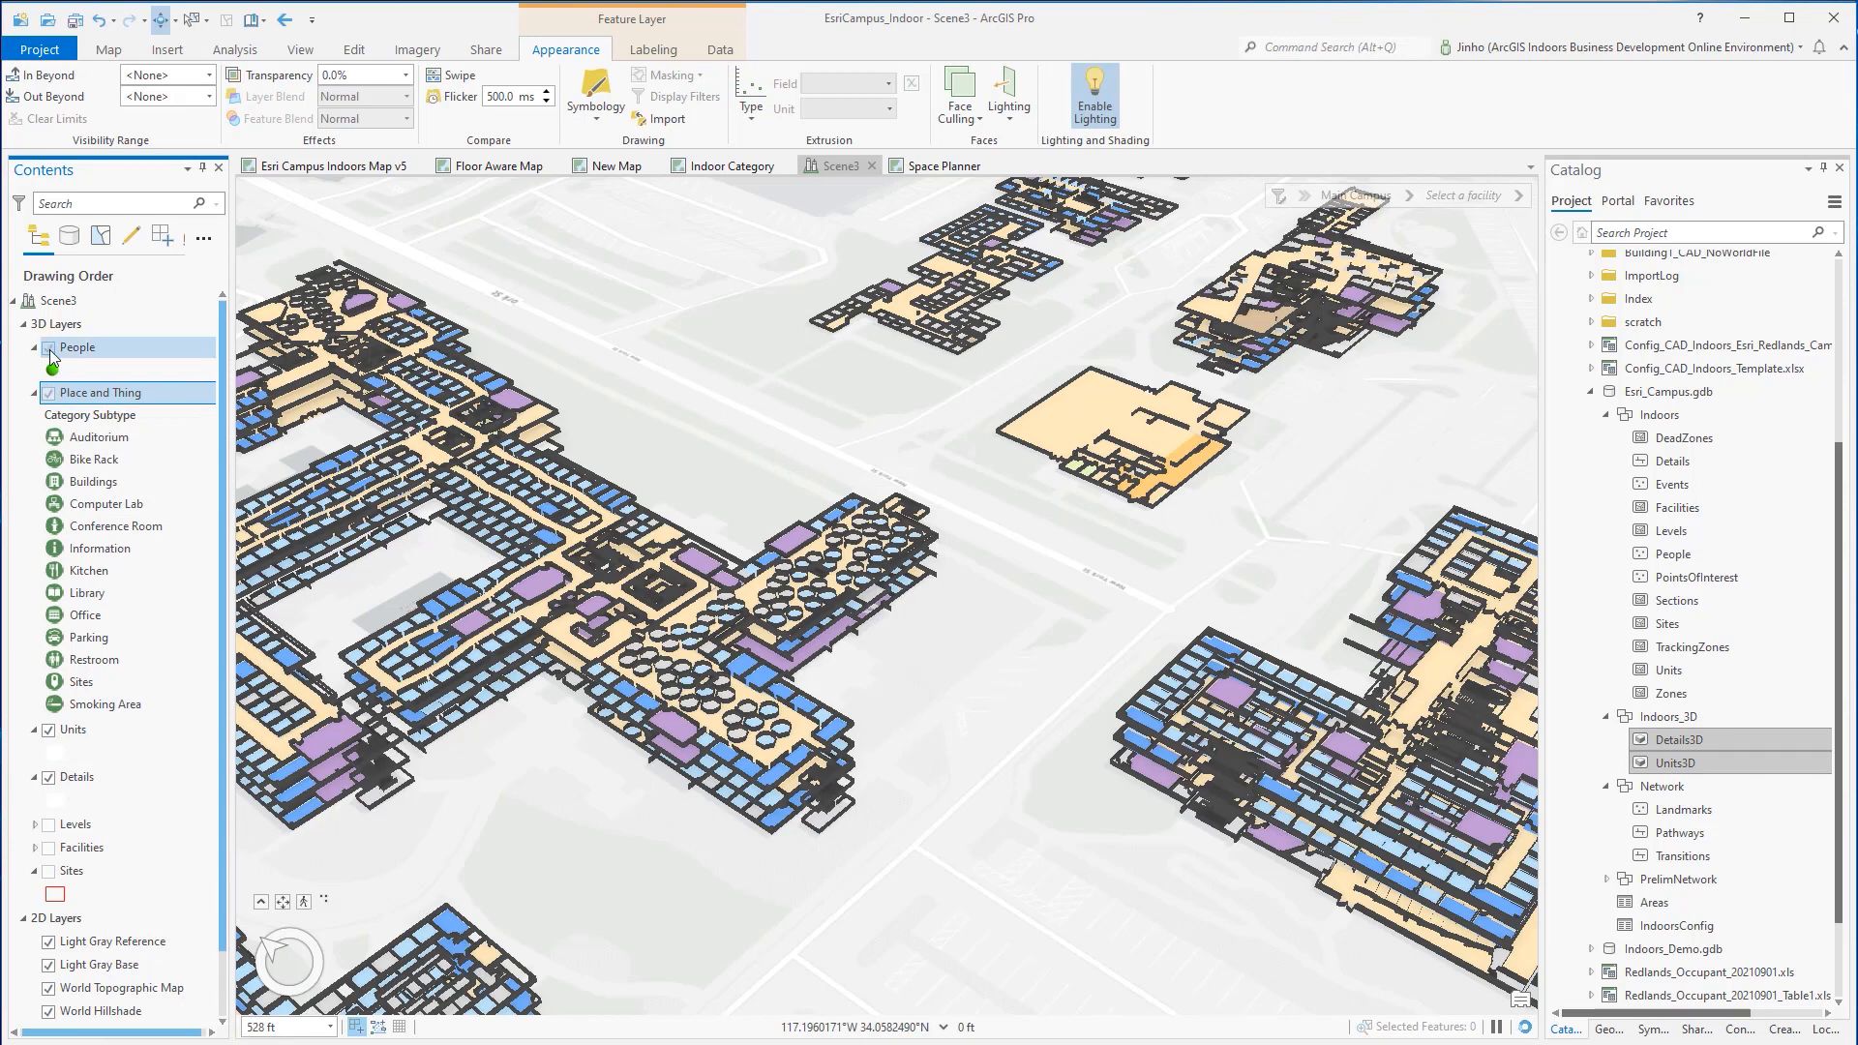
{"action": "left_click", "coordinate": [1278, 195]}
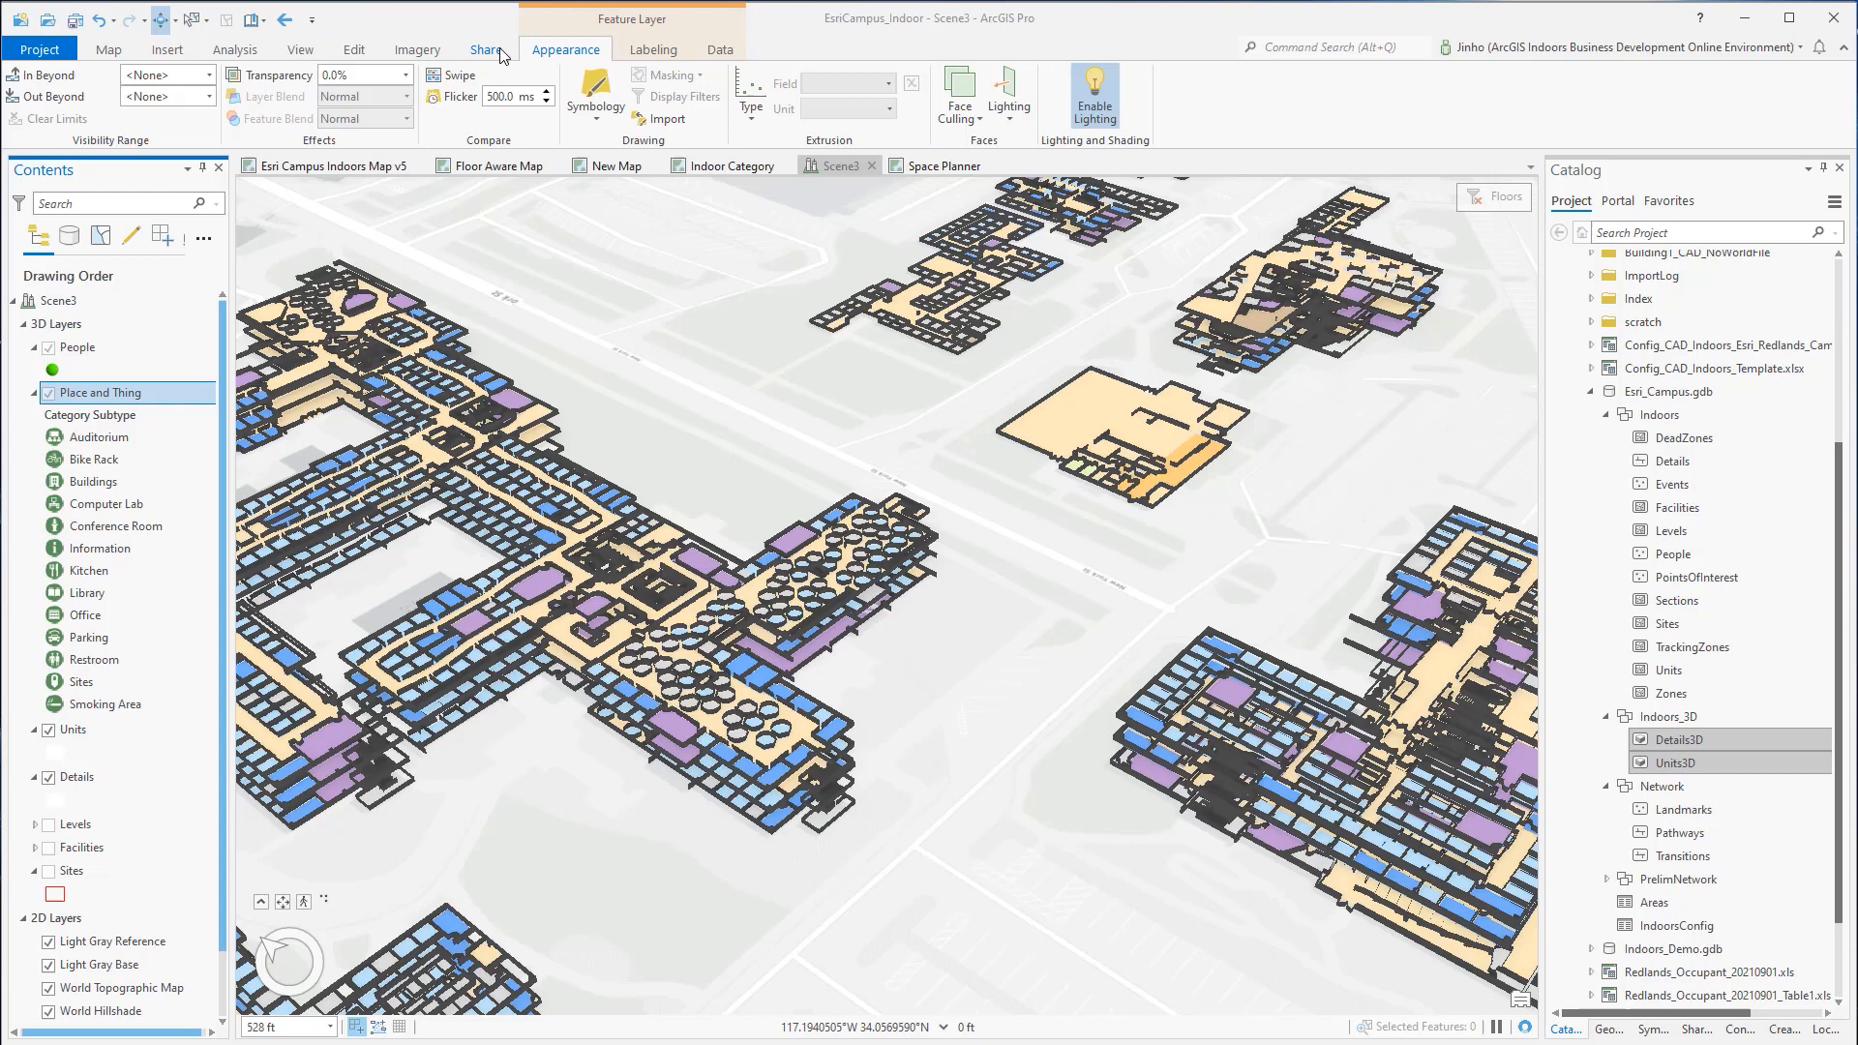
Step: Publish Esri Campus Web Scene with tags Esri, Campus, 3D, web scene, demo to the organization
{"action": "left_click", "coordinate": [484, 48]}
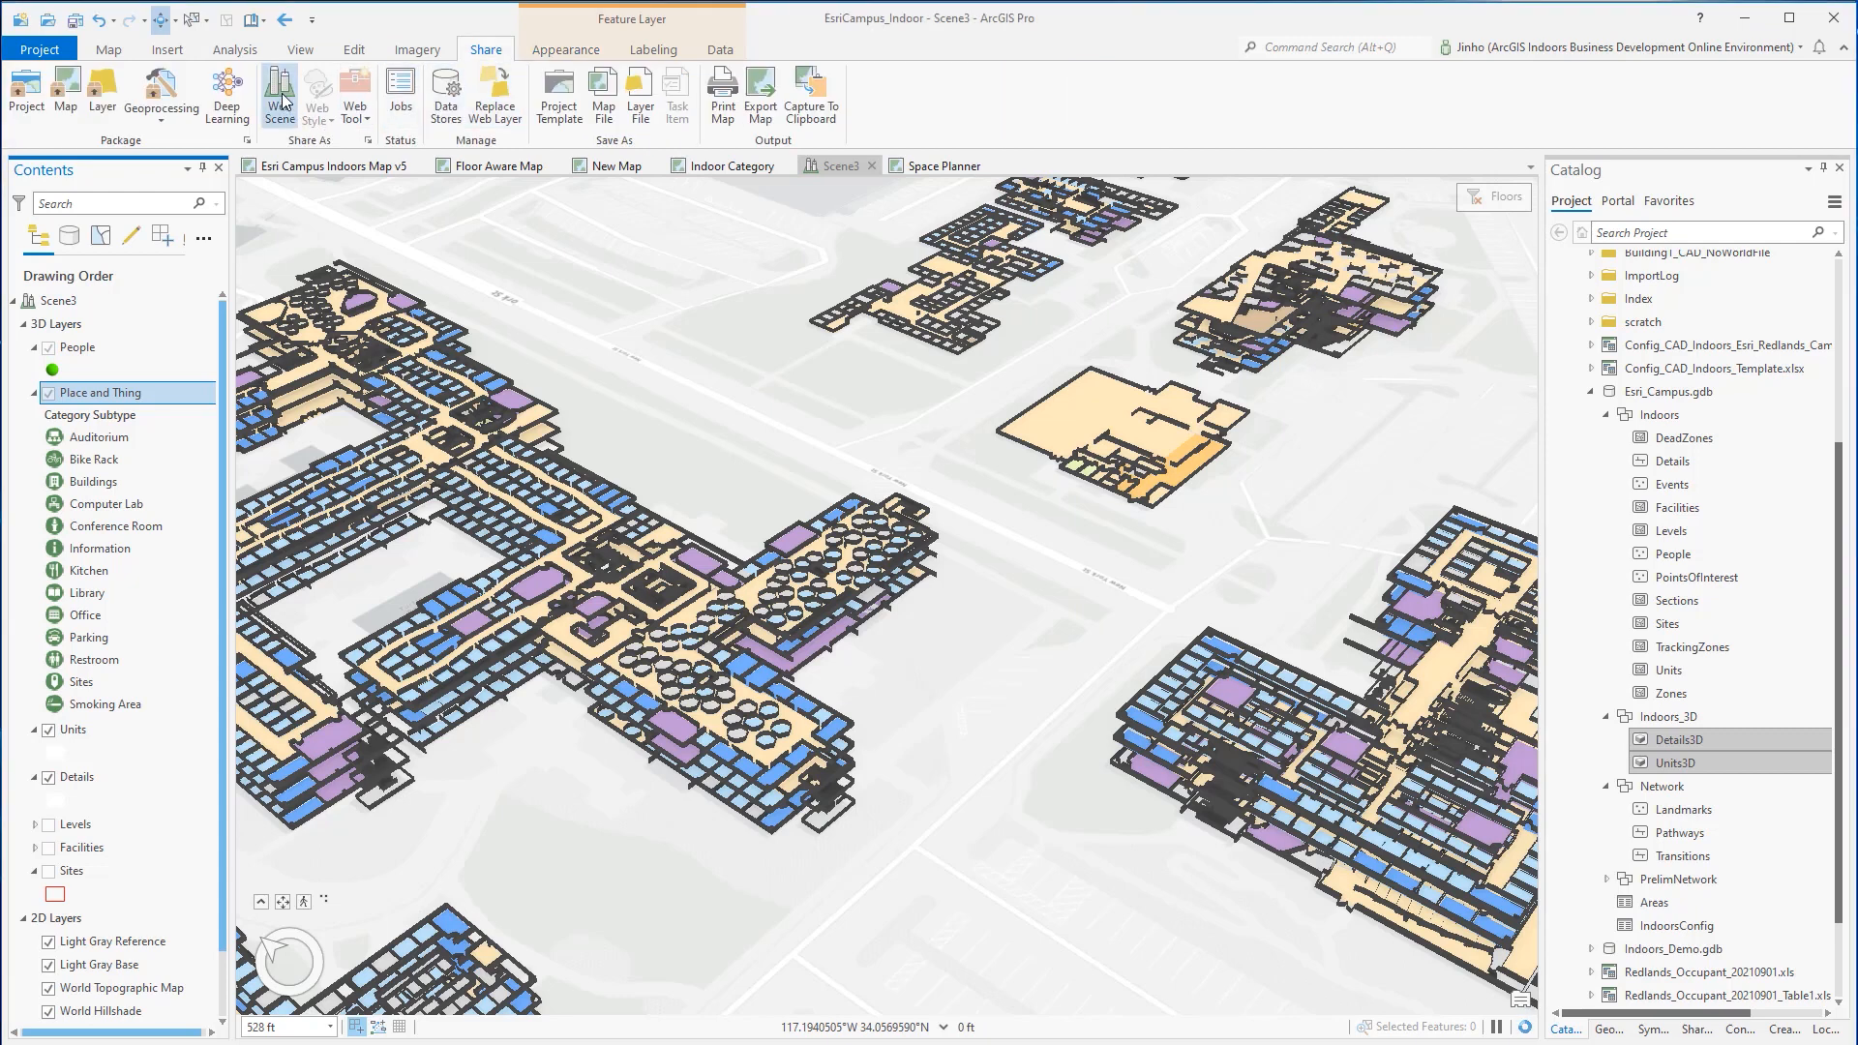
{"action": "left_click", "coordinate": [278, 94]}
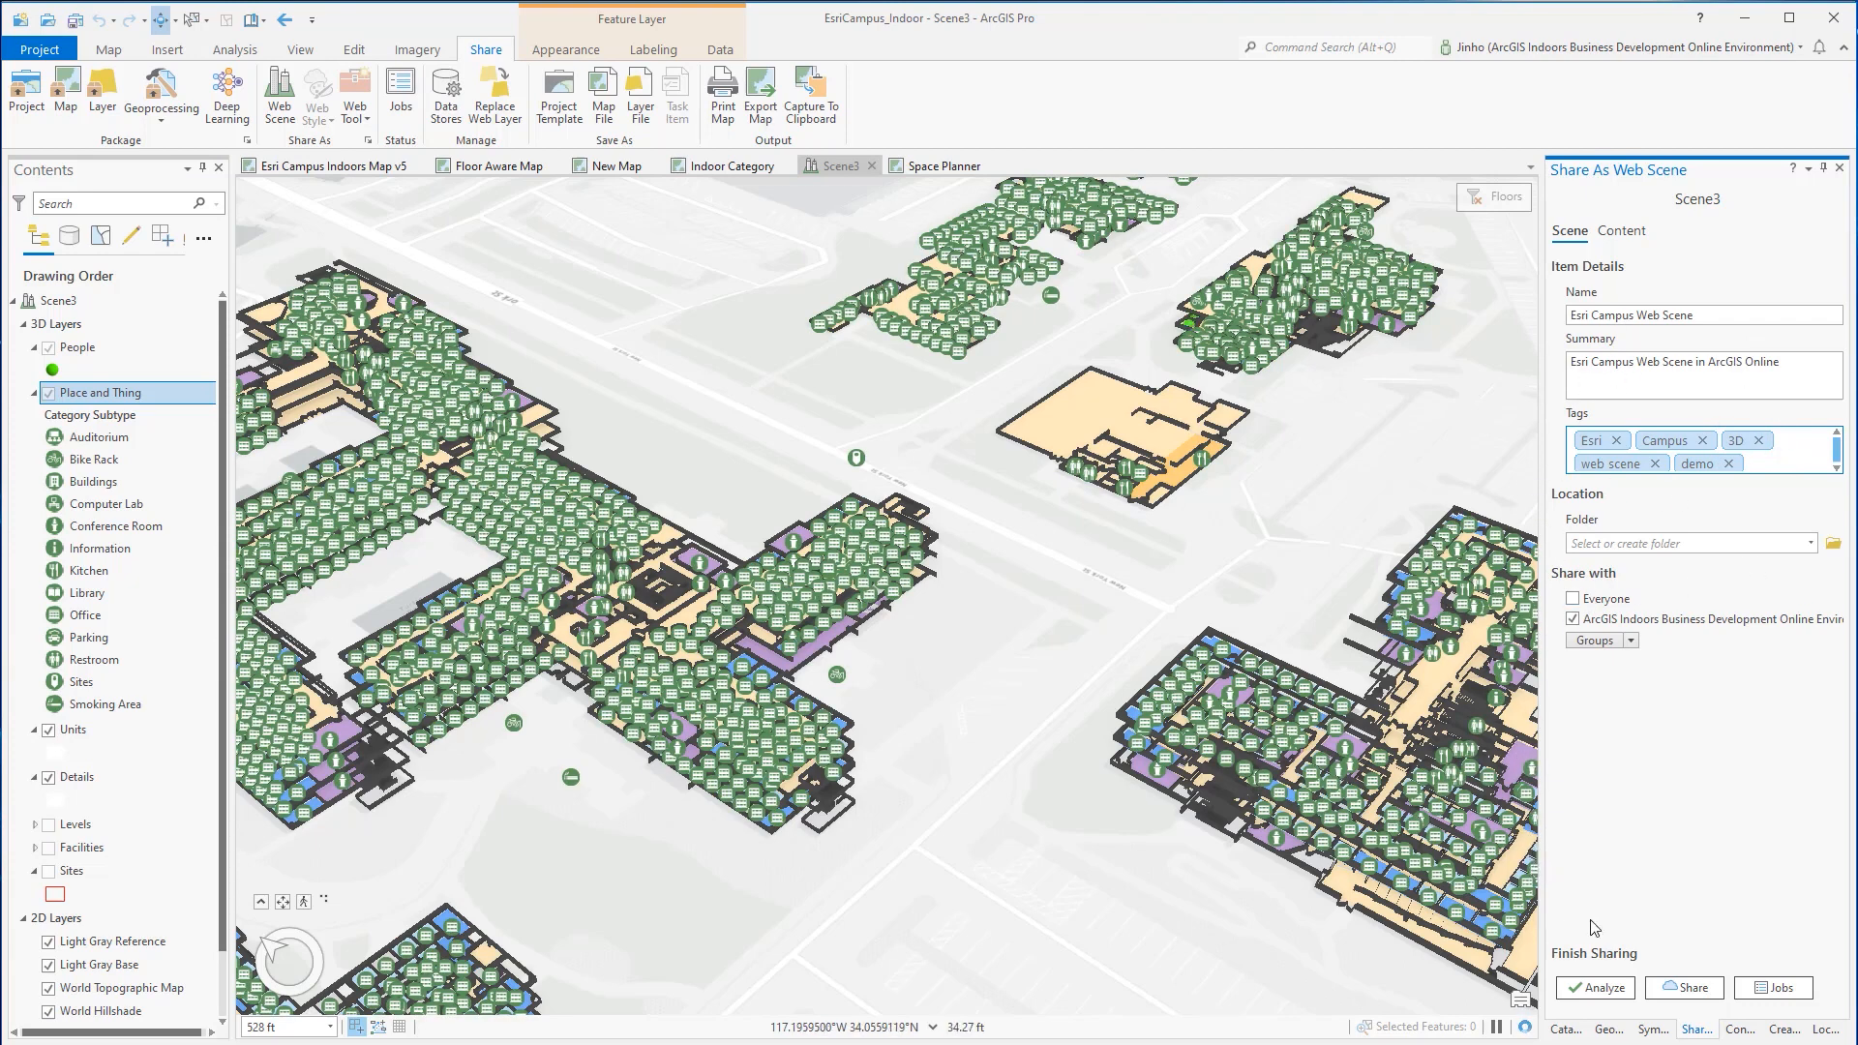
{"action": "mouse_move", "coordinate": [1689, 987]}
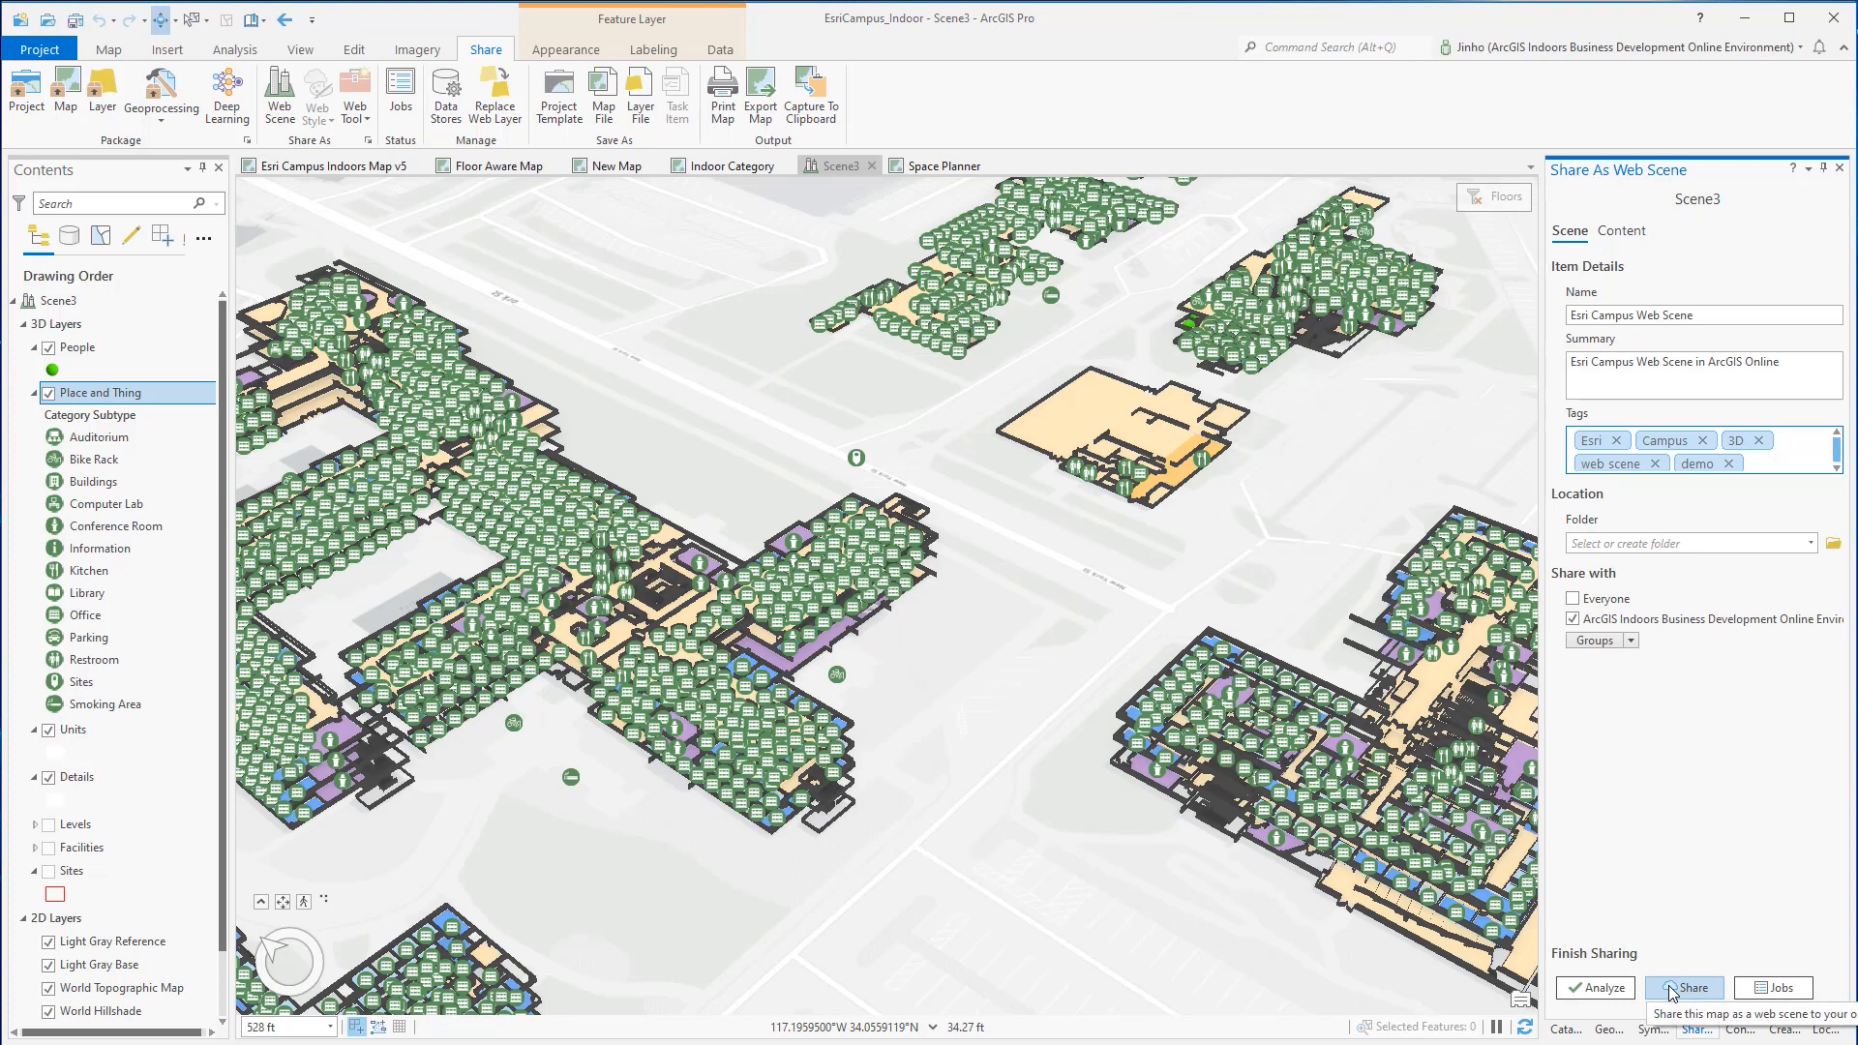
{"action": "left_click", "coordinate": [1593, 987]}
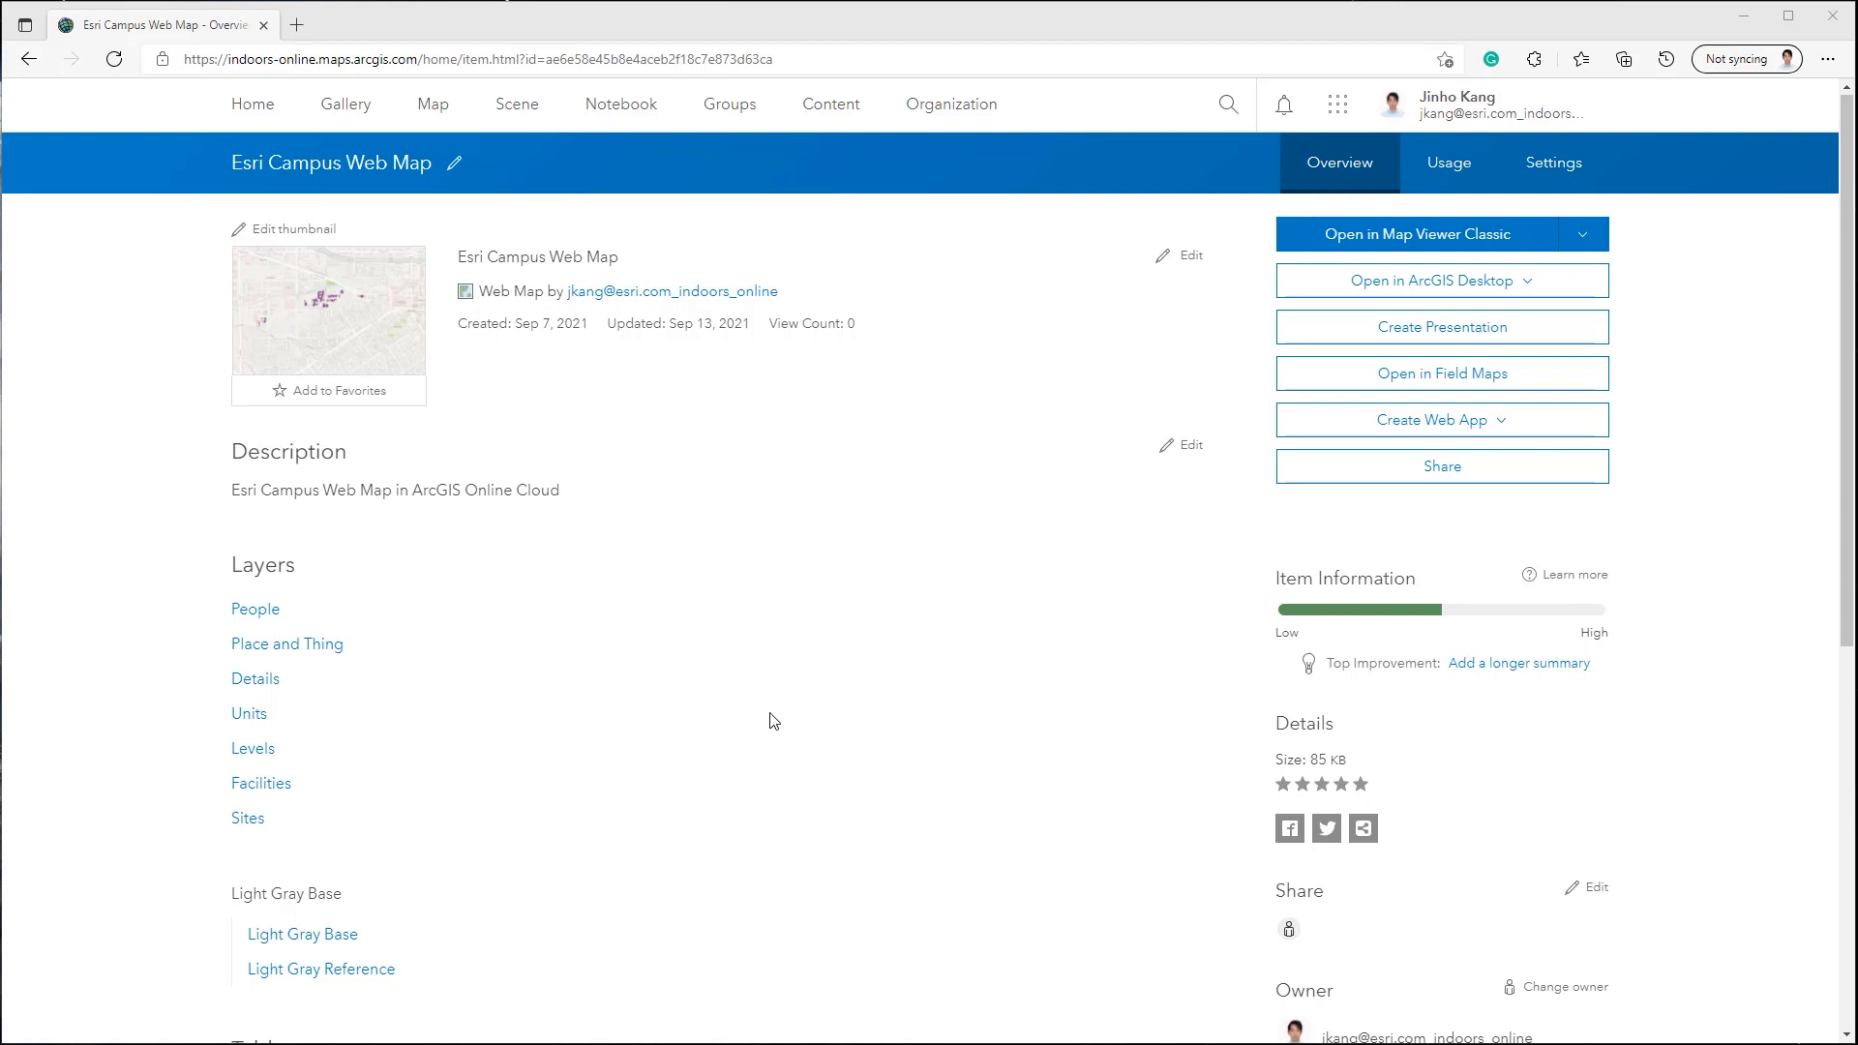
{"action": "mouse_move", "coordinate": [1146, 385]}
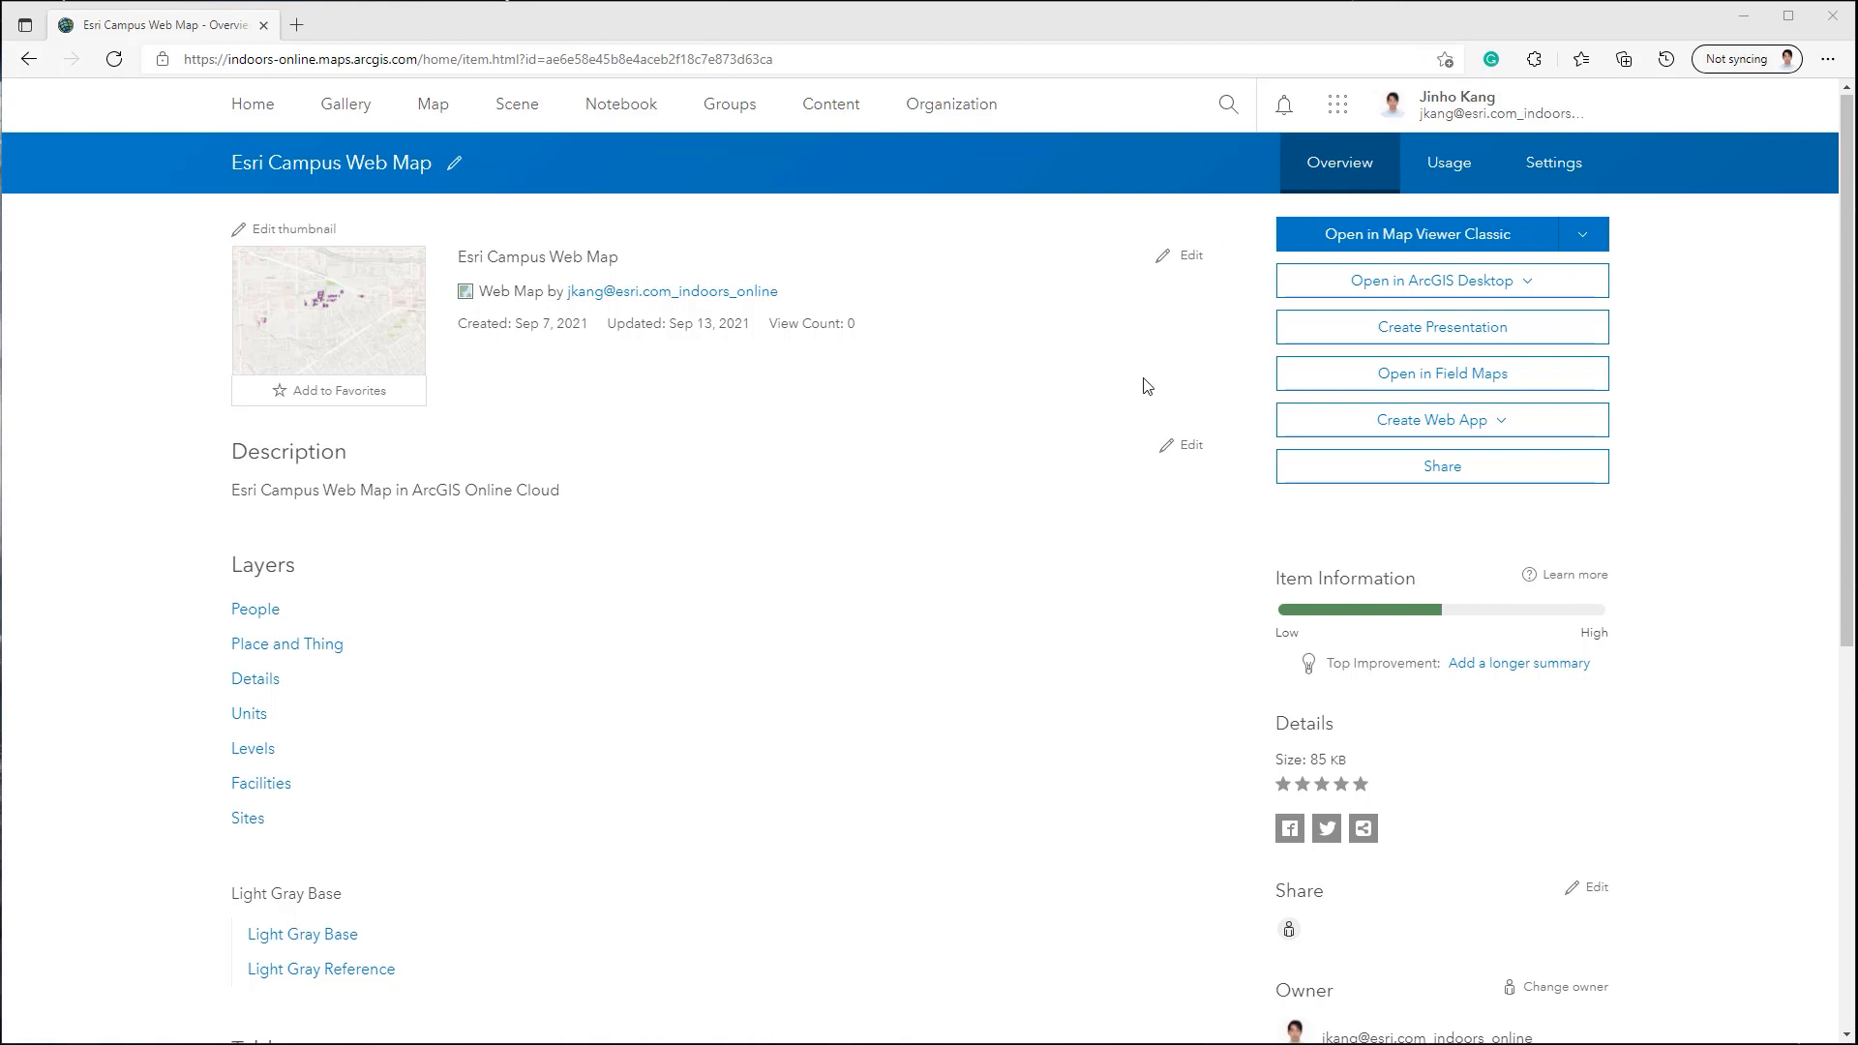
{"action": "mouse_move", "coordinate": [1488, 430]}
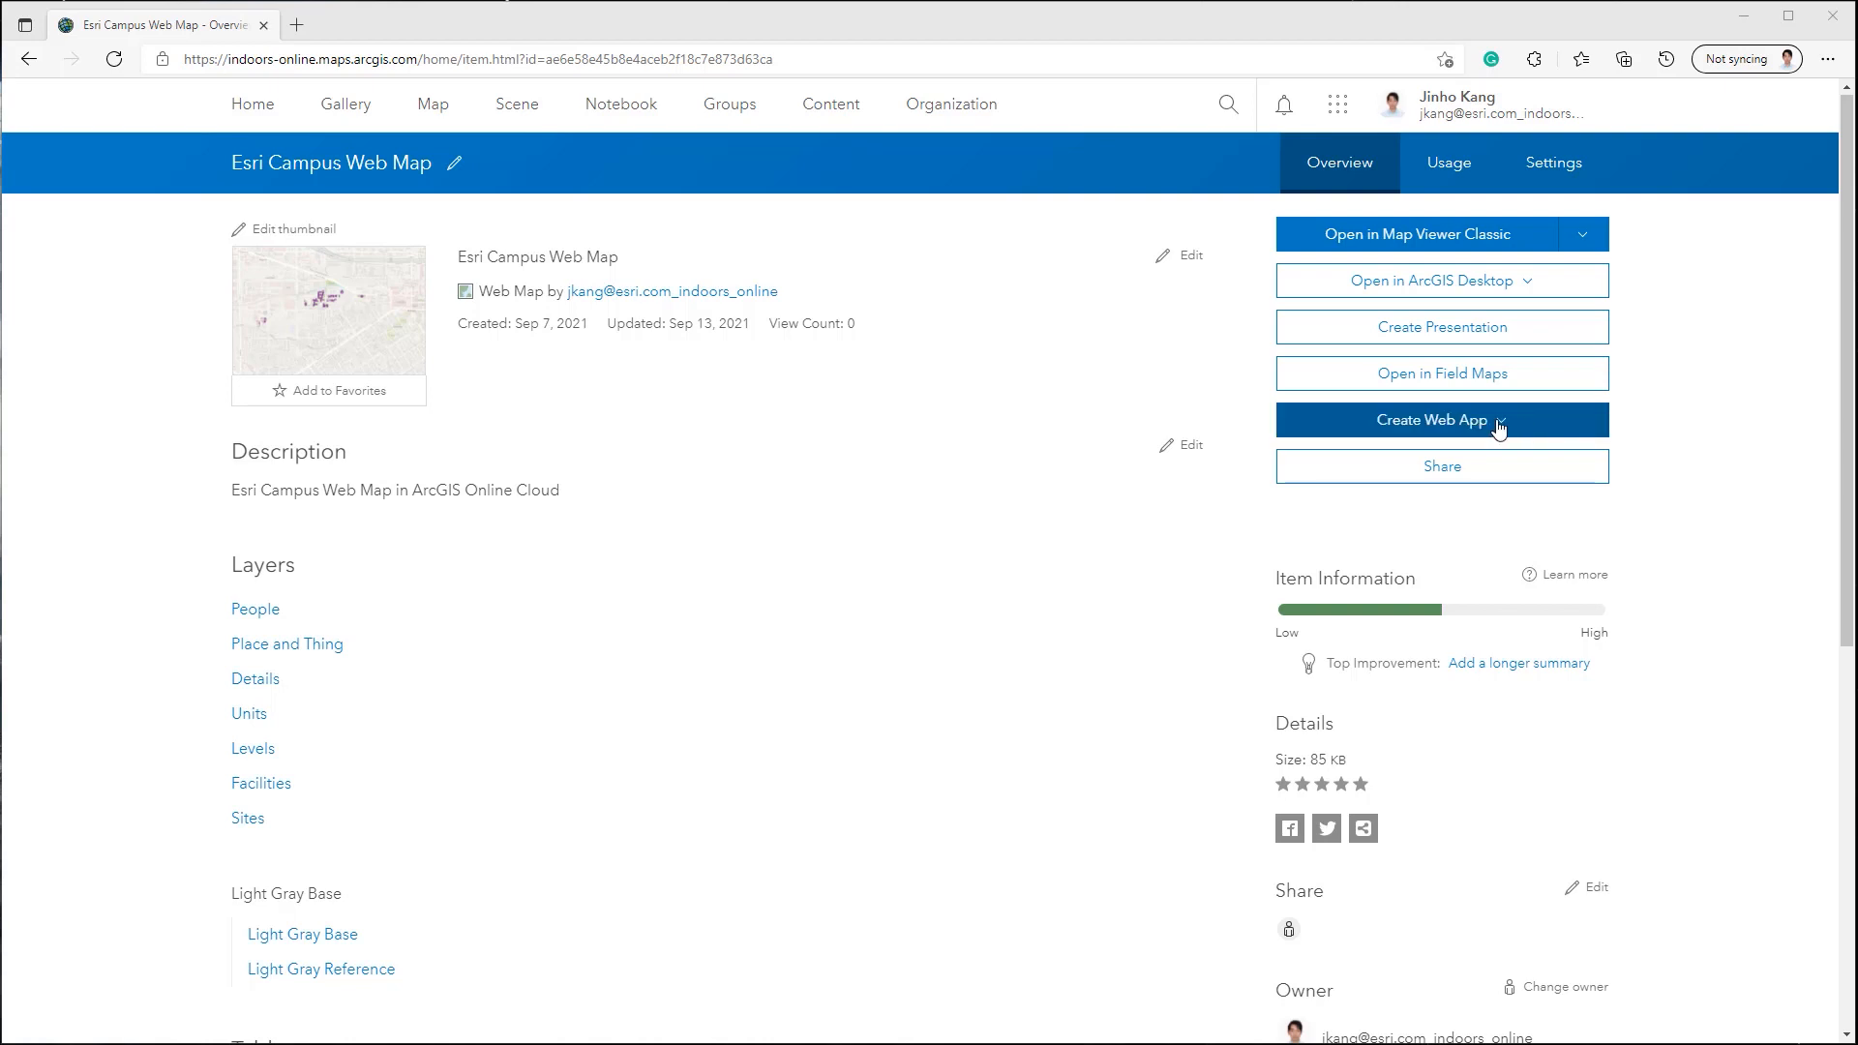
Step: Start creating a web app from the Esri Campus Web Map item
{"action": "left_click", "coordinate": [1441, 420]}
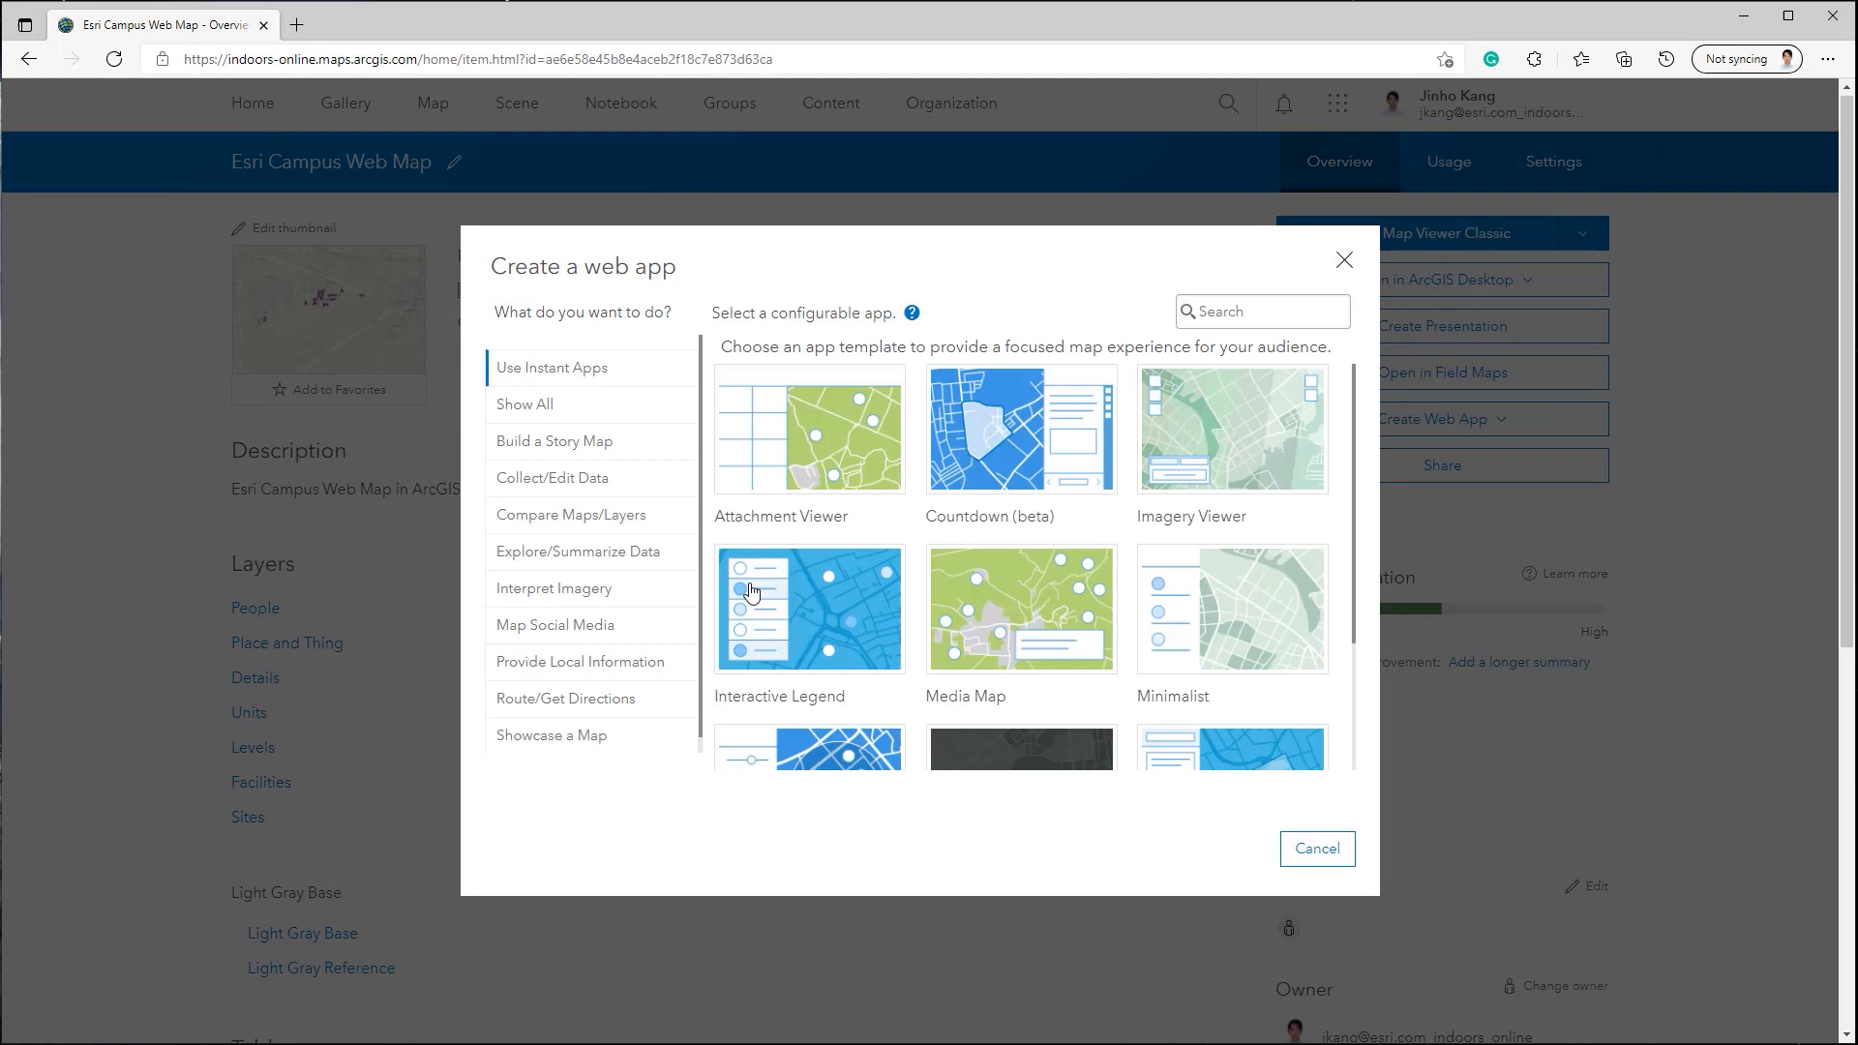
Step: Choose the Indoor Viewer template under Route/Get Directions and start creating the app
{"action": "left_click", "coordinate": [565, 682]}
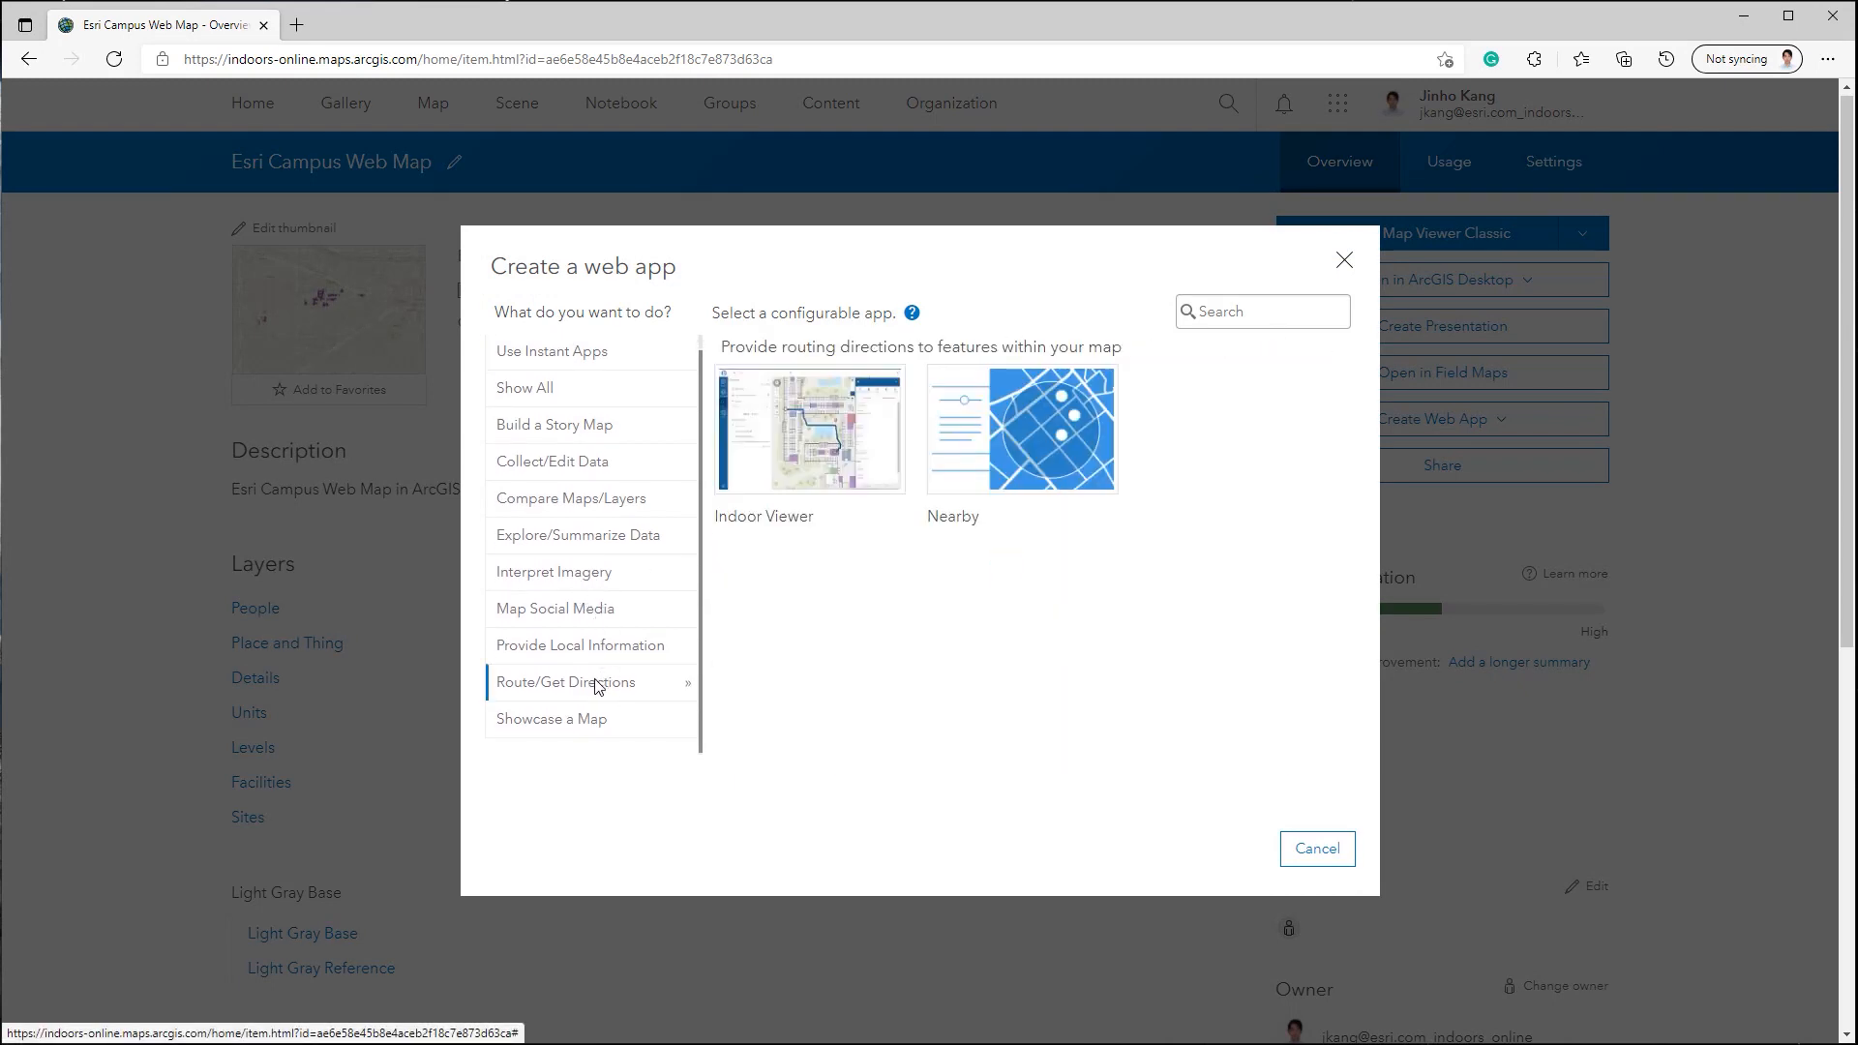
{"action": "left_click", "coordinate": [809, 430]}
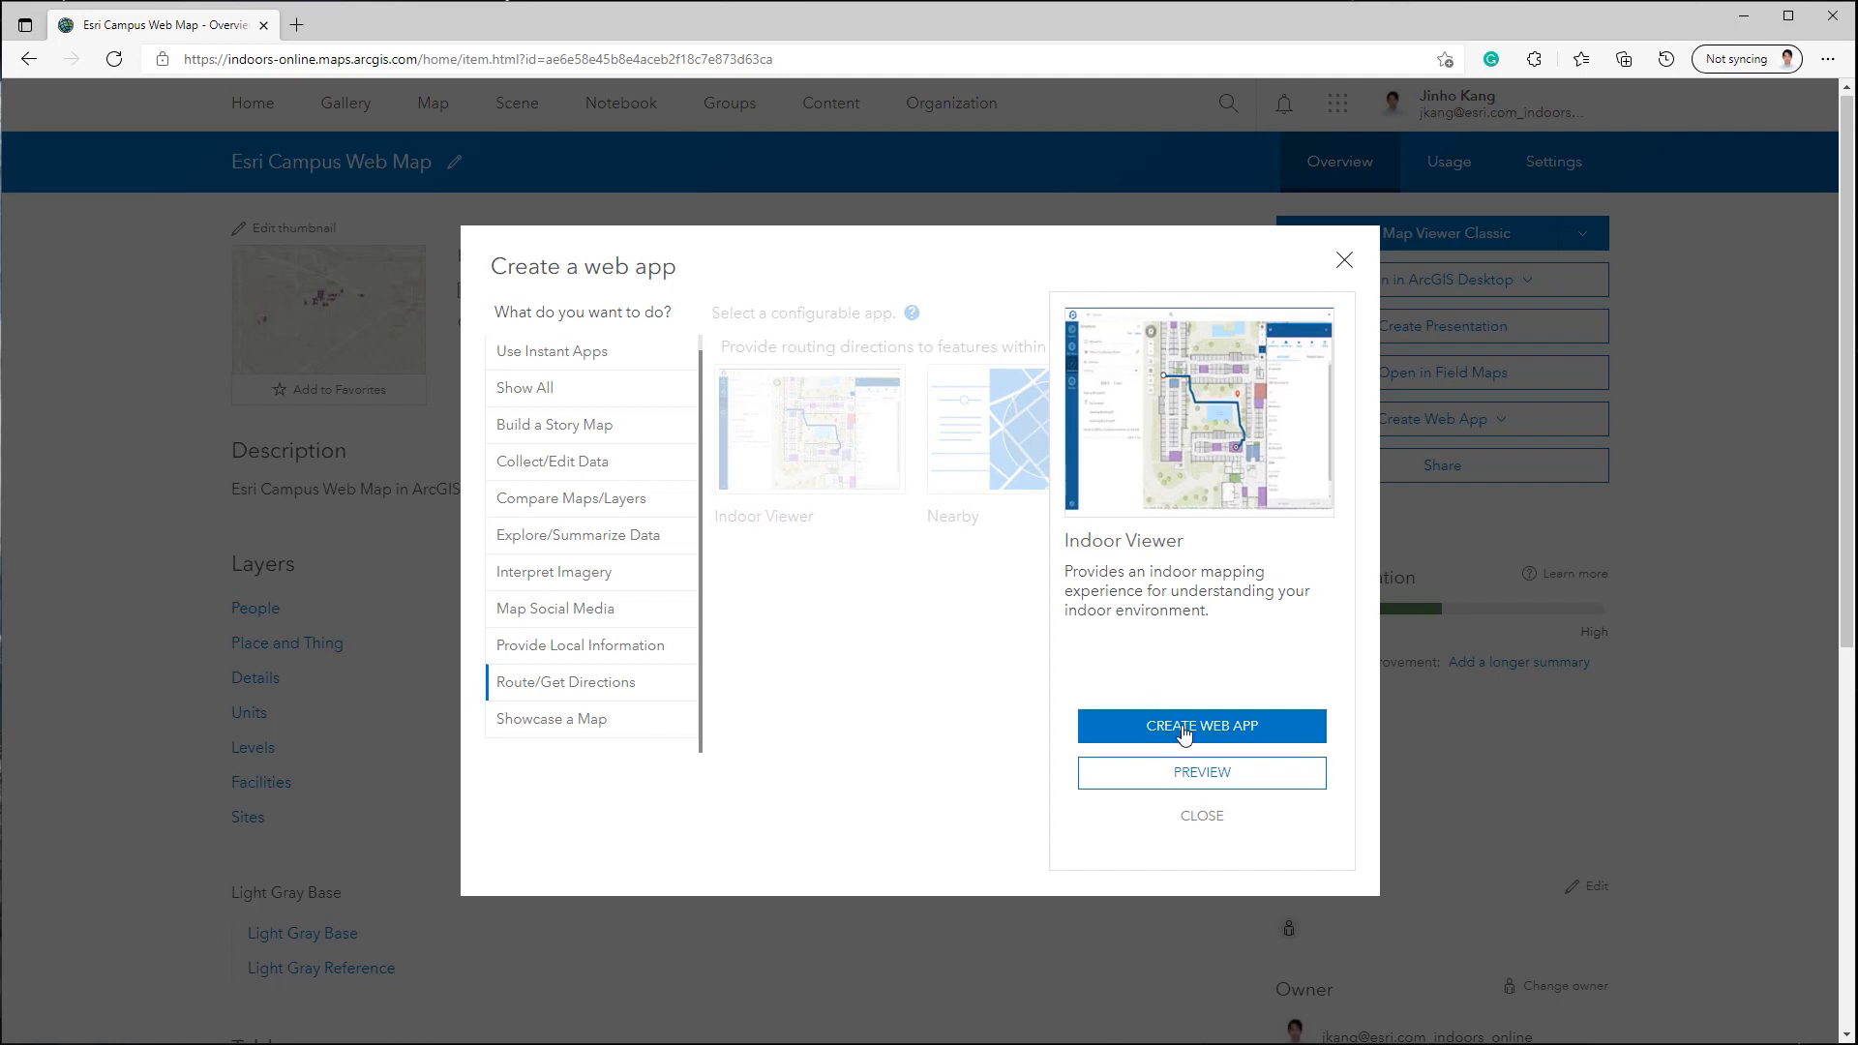
{"action": "left_click", "coordinate": [1200, 725]}
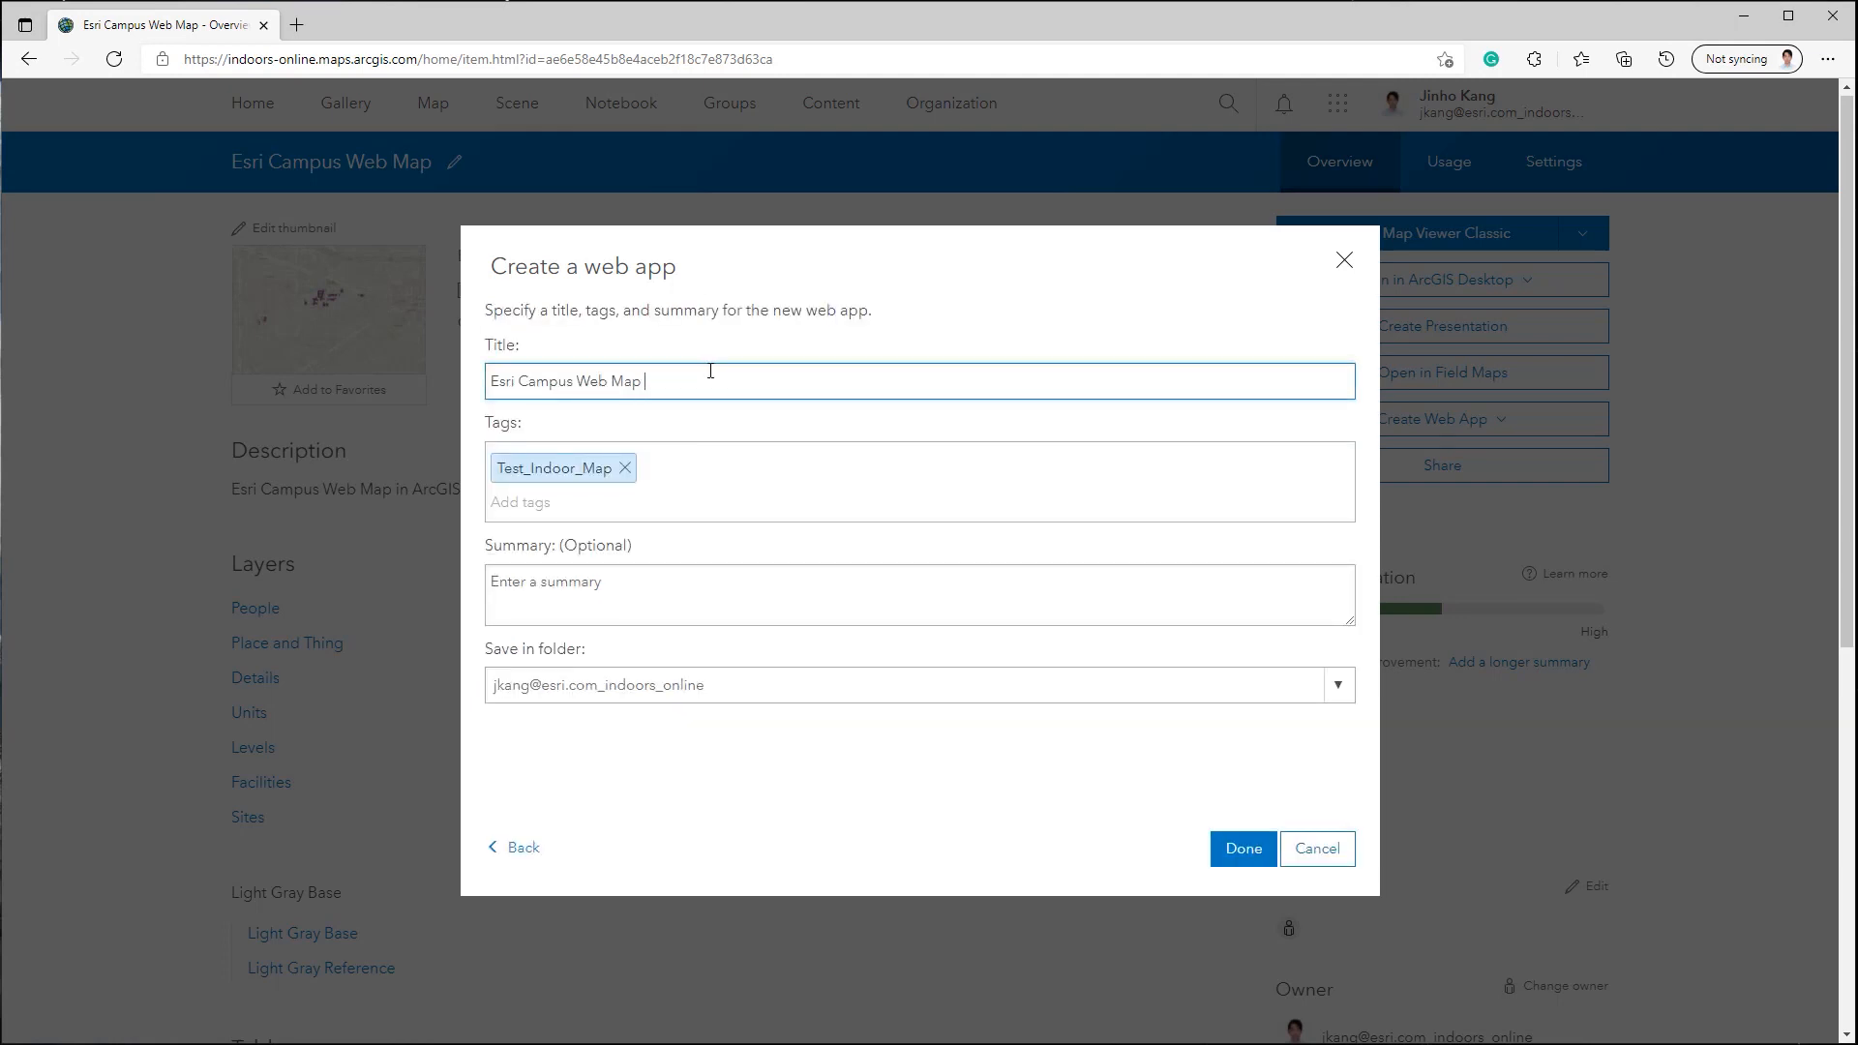
Step: Title the app 'Esri Campus Web Map Viewer 2', copy it to the summary, and finish
{"action": "type", "text": "Viewer 2"}
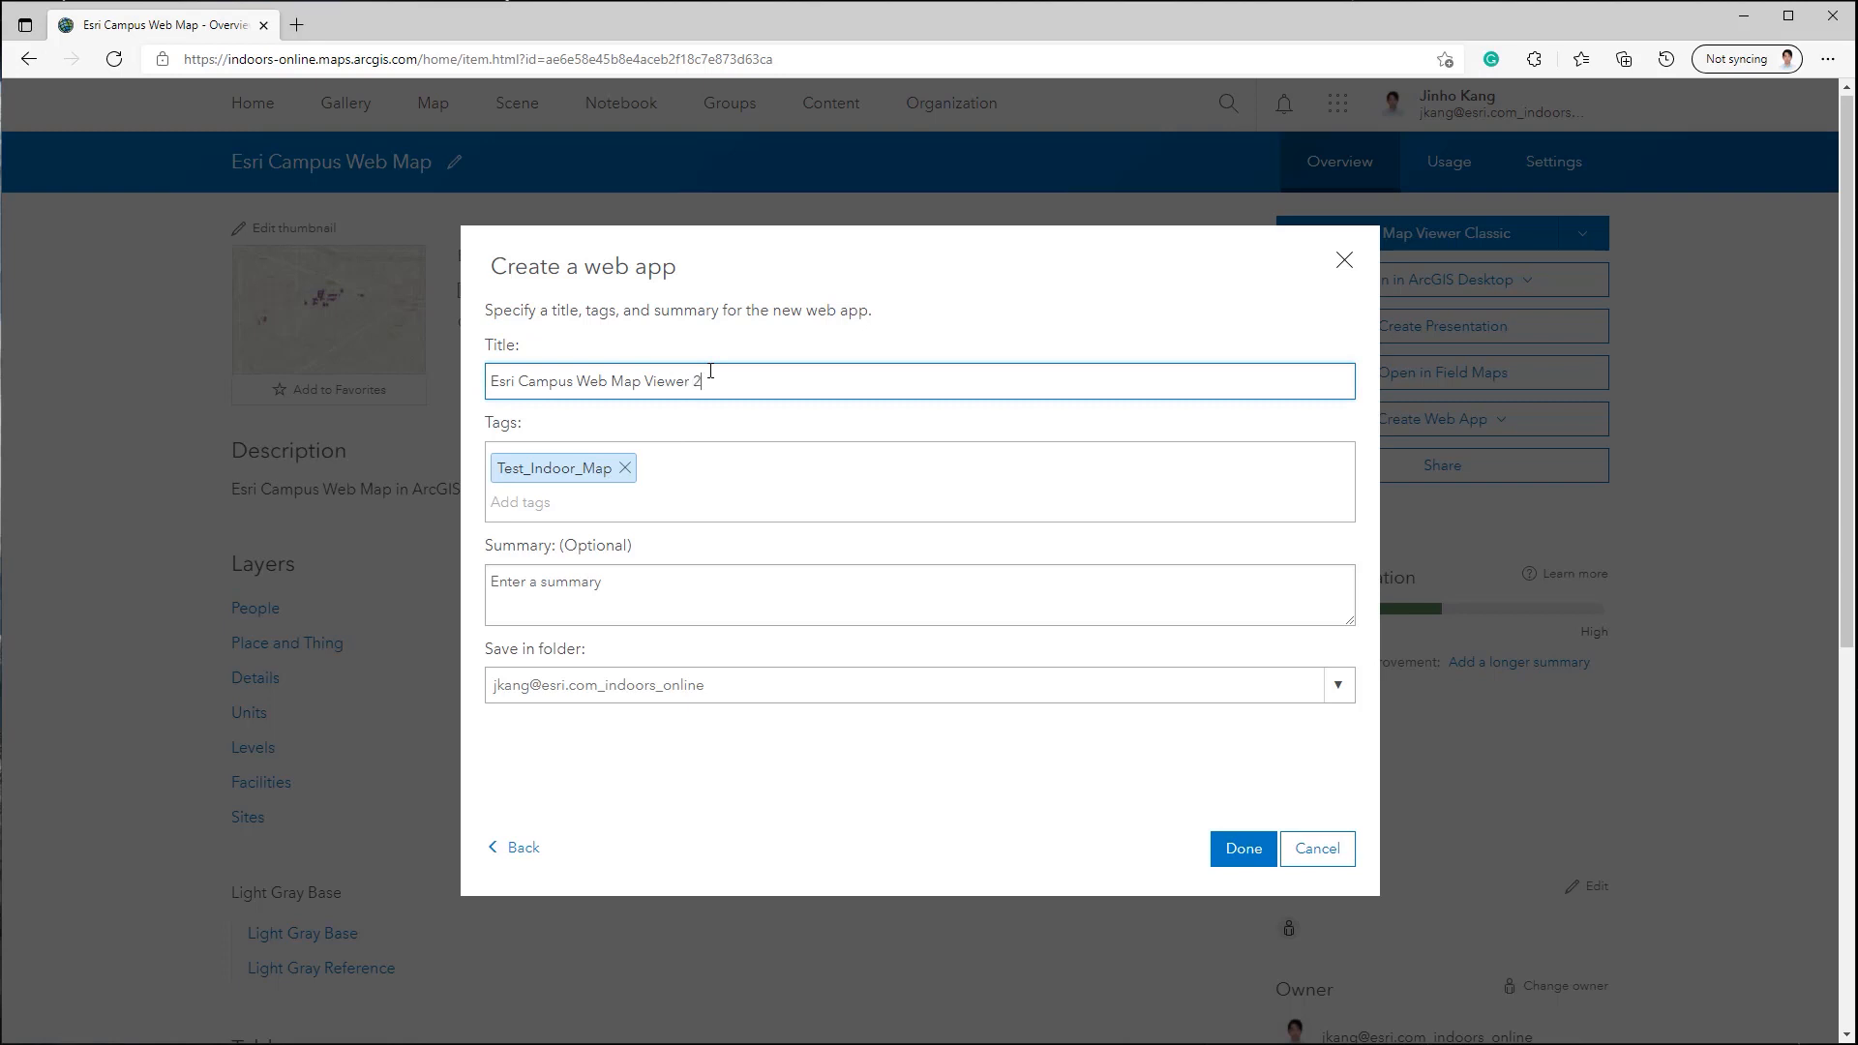
{"action": "triple_click", "coordinate": [593, 381]}
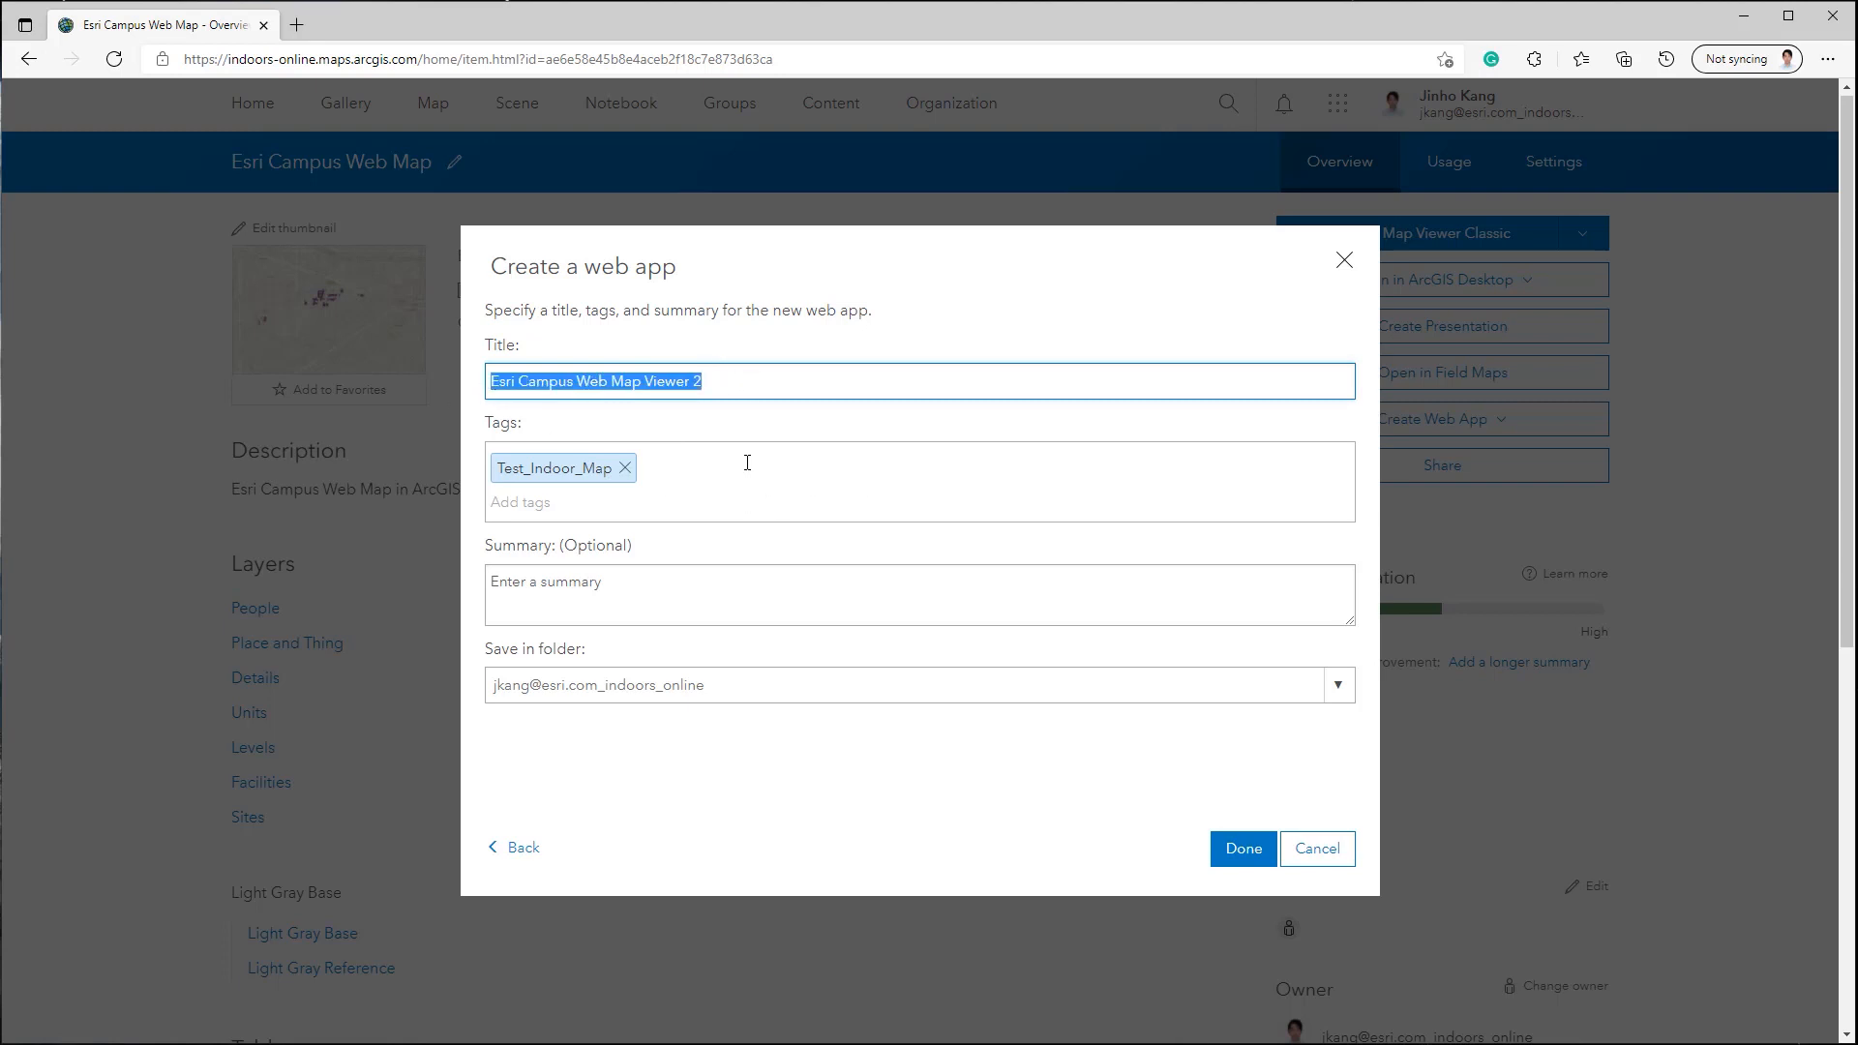
{"action": "left_click", "coordinate": [1243, 848]}
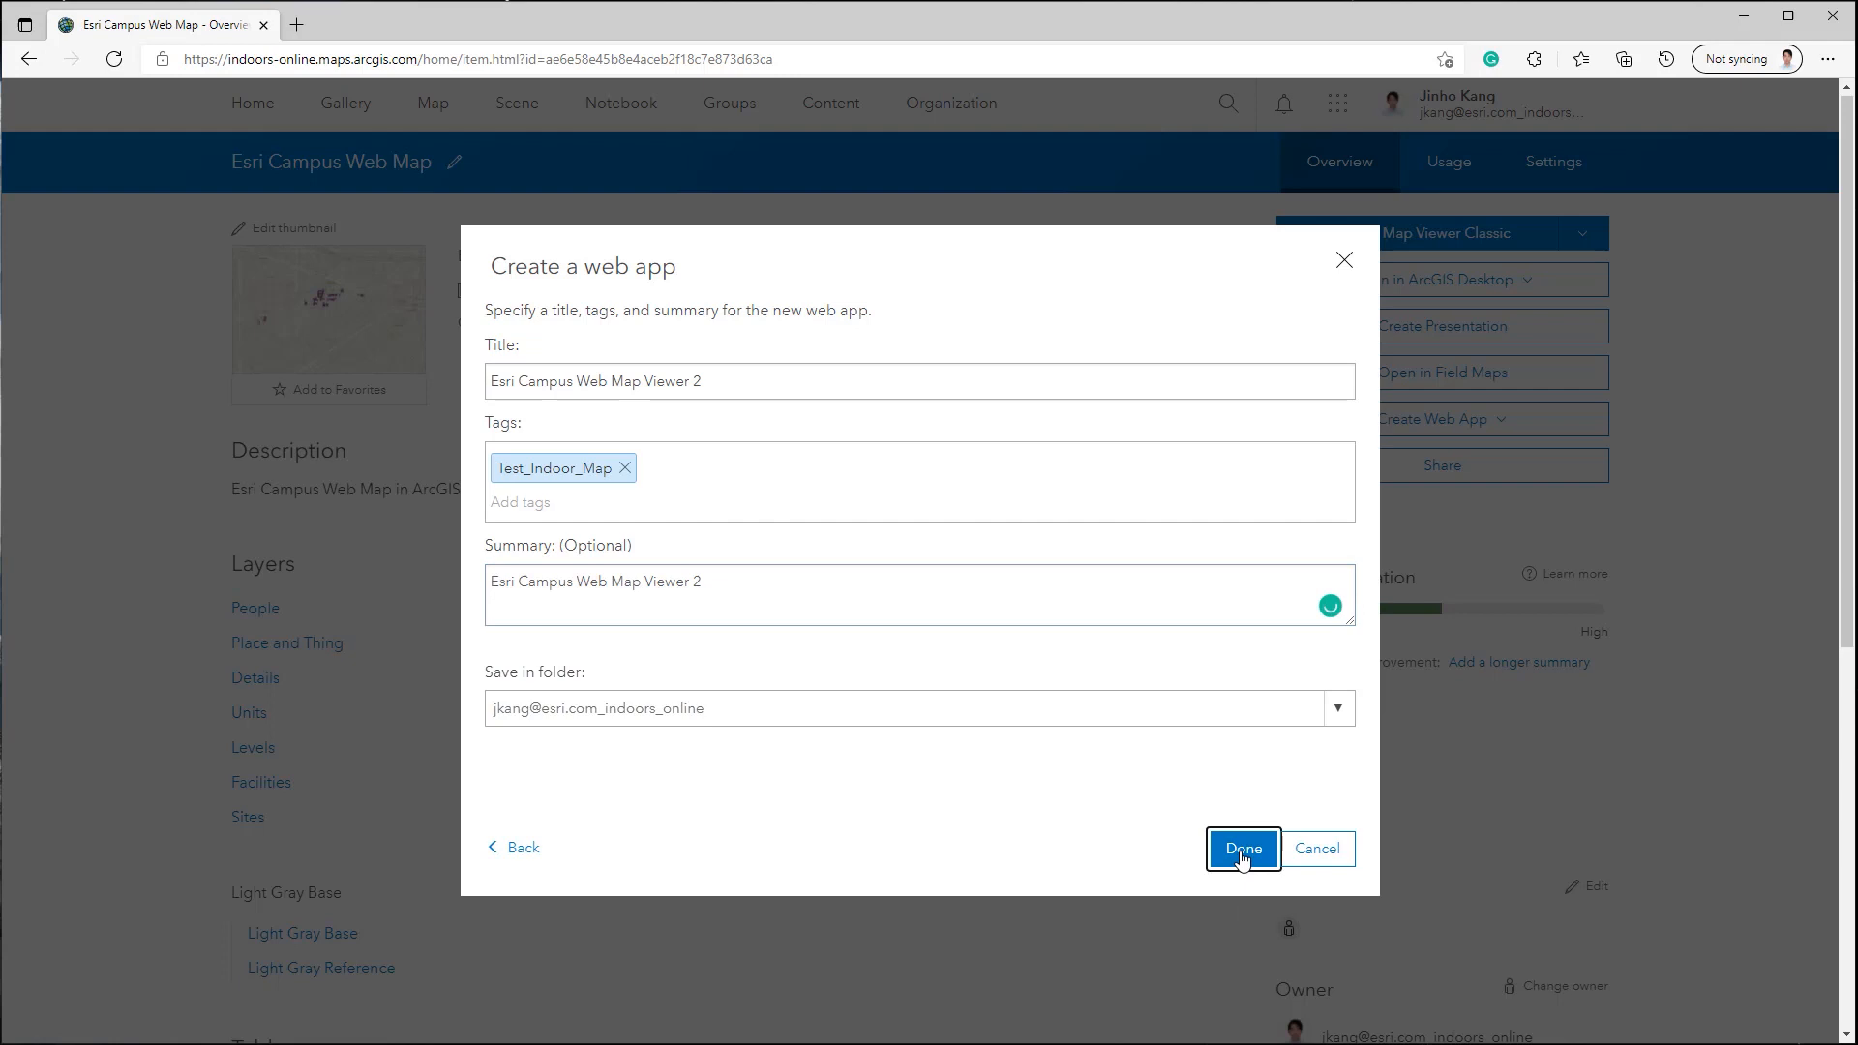
{"action": "left_click", "coordinate": [1241, 848]}
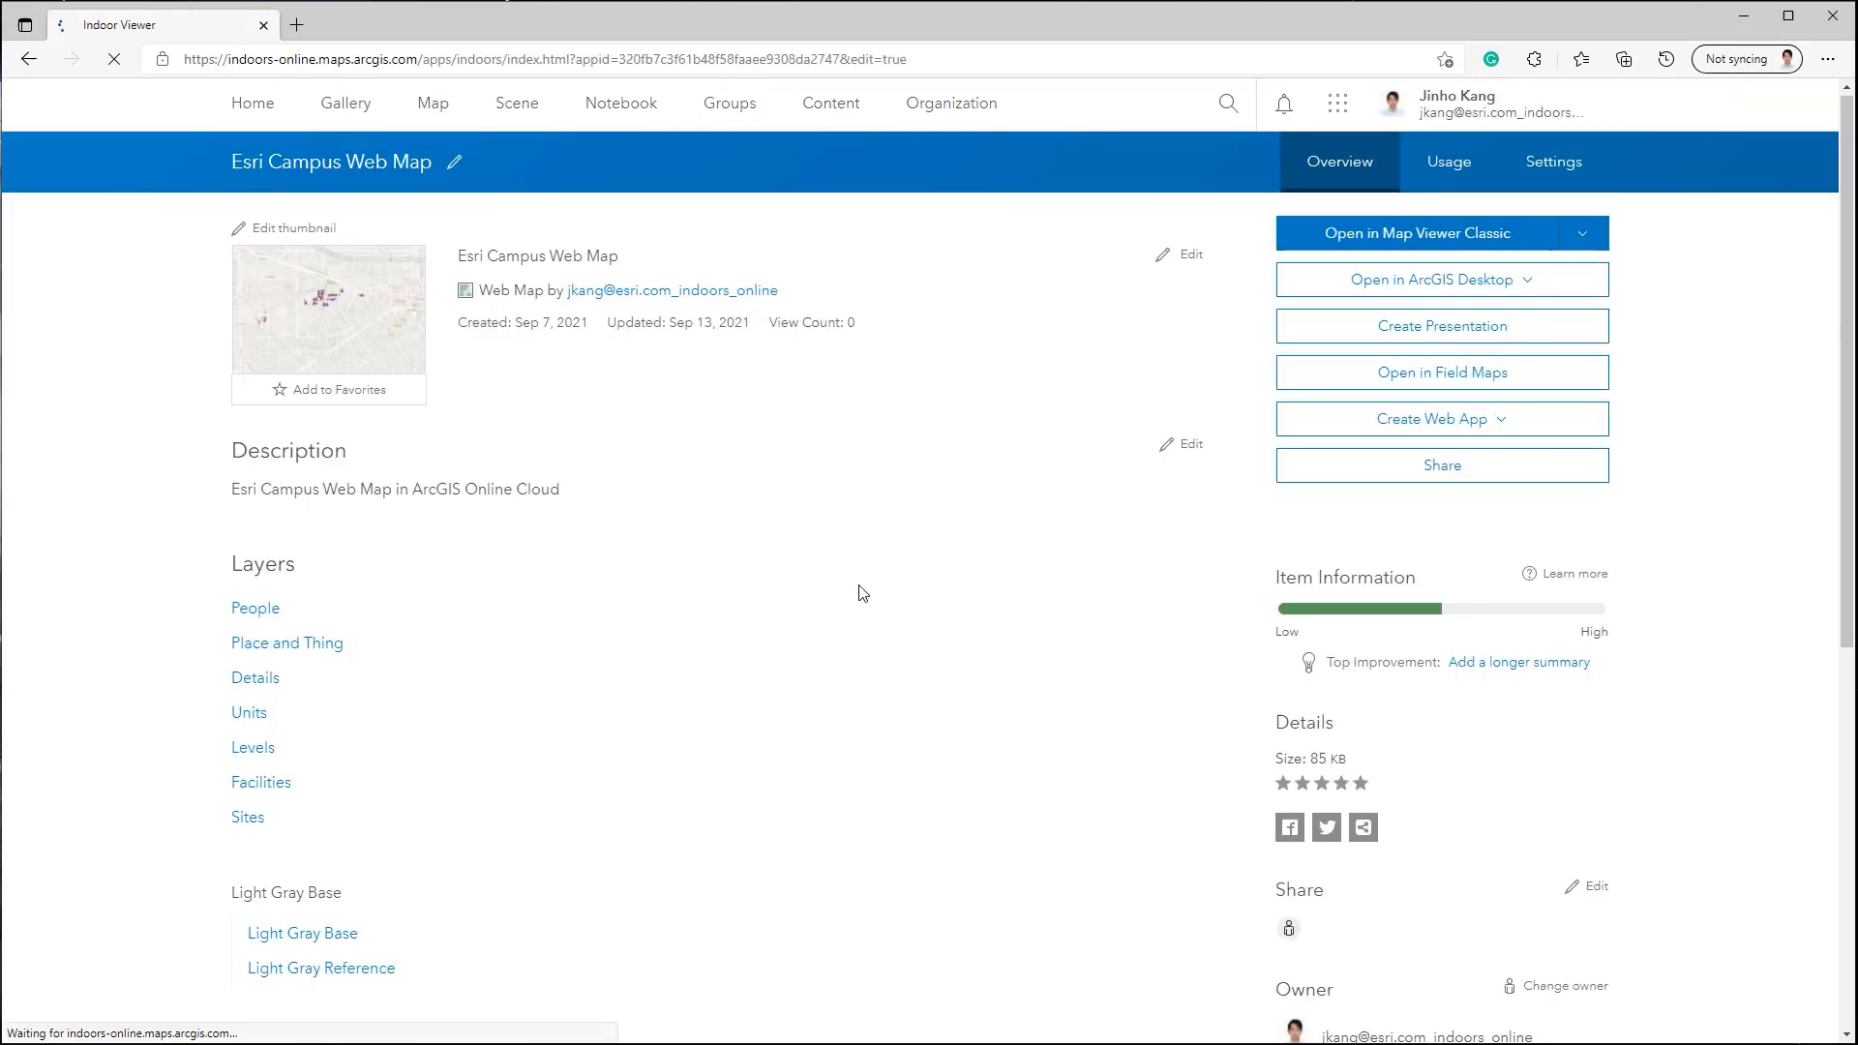
Step: Add Esri Campus Web Scene as the app's web scene, sorting the list by date to find it
{"action": "left_click", "coordinate": [1417, 232]}
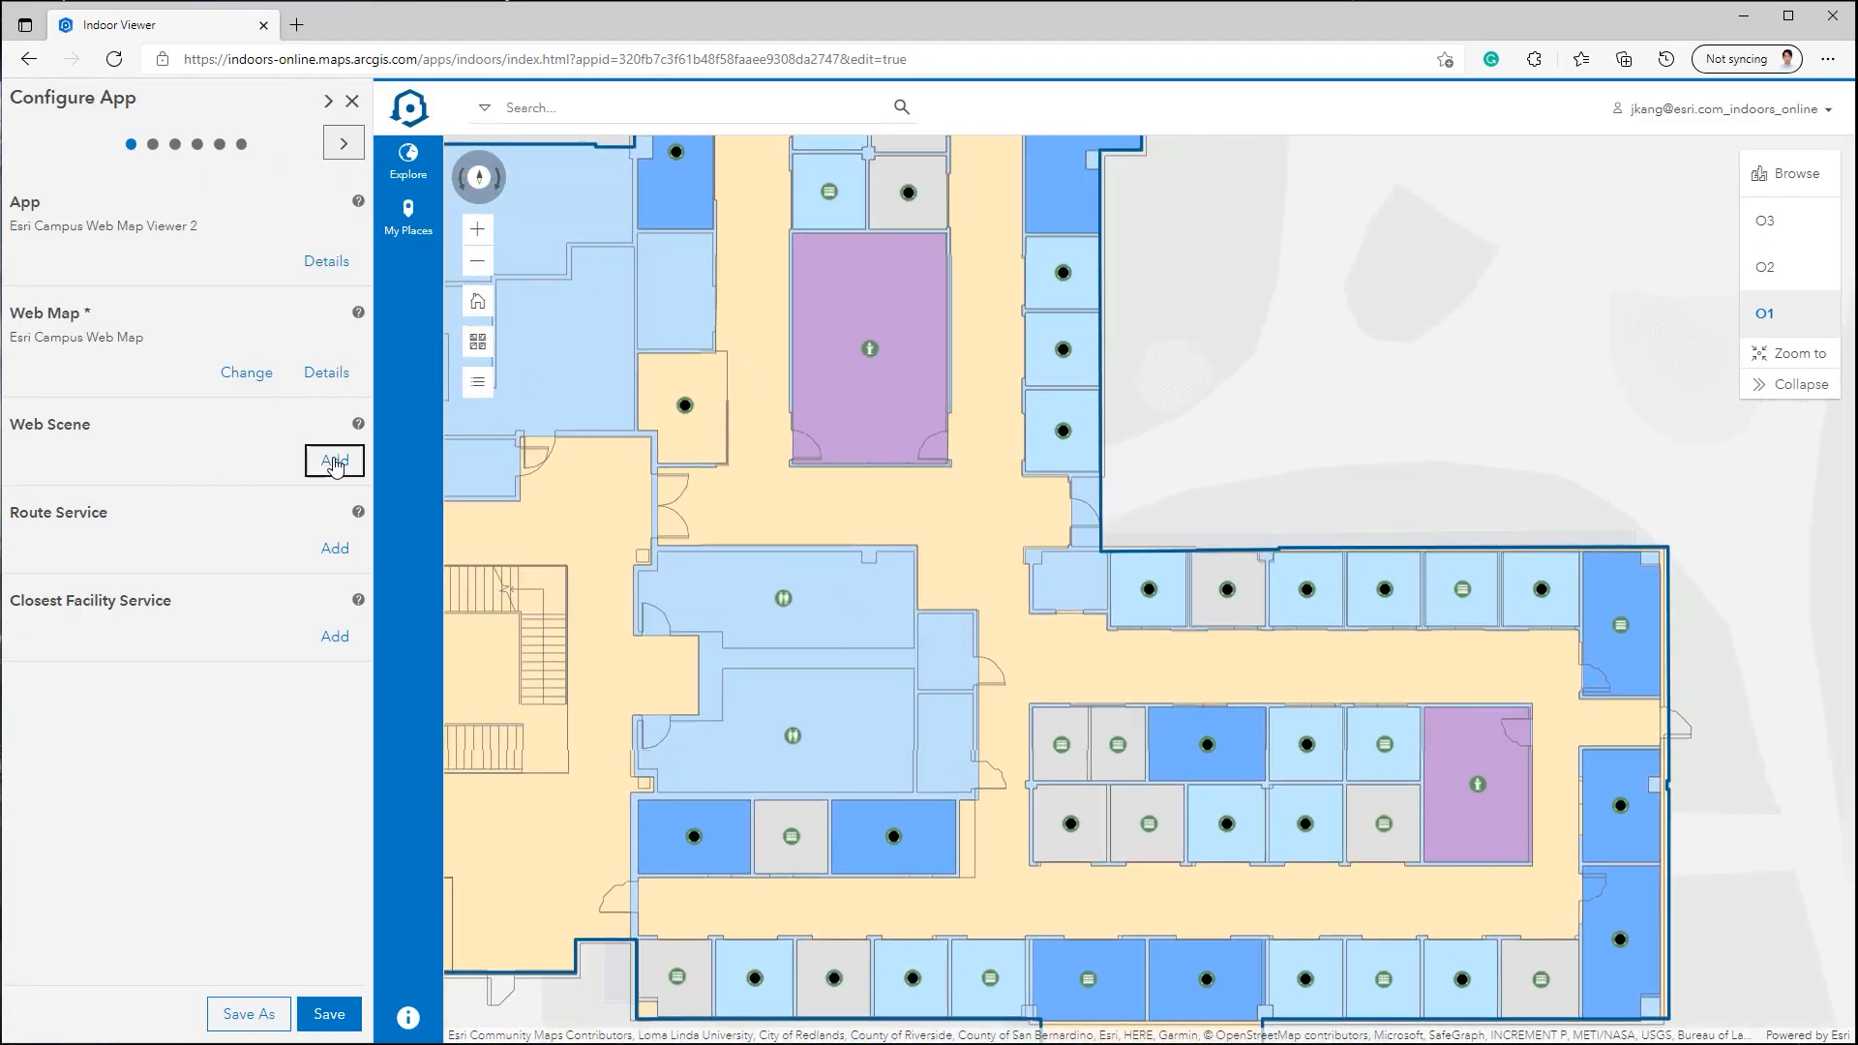
{"action": "left_click", "coordinate": [335, 461]}
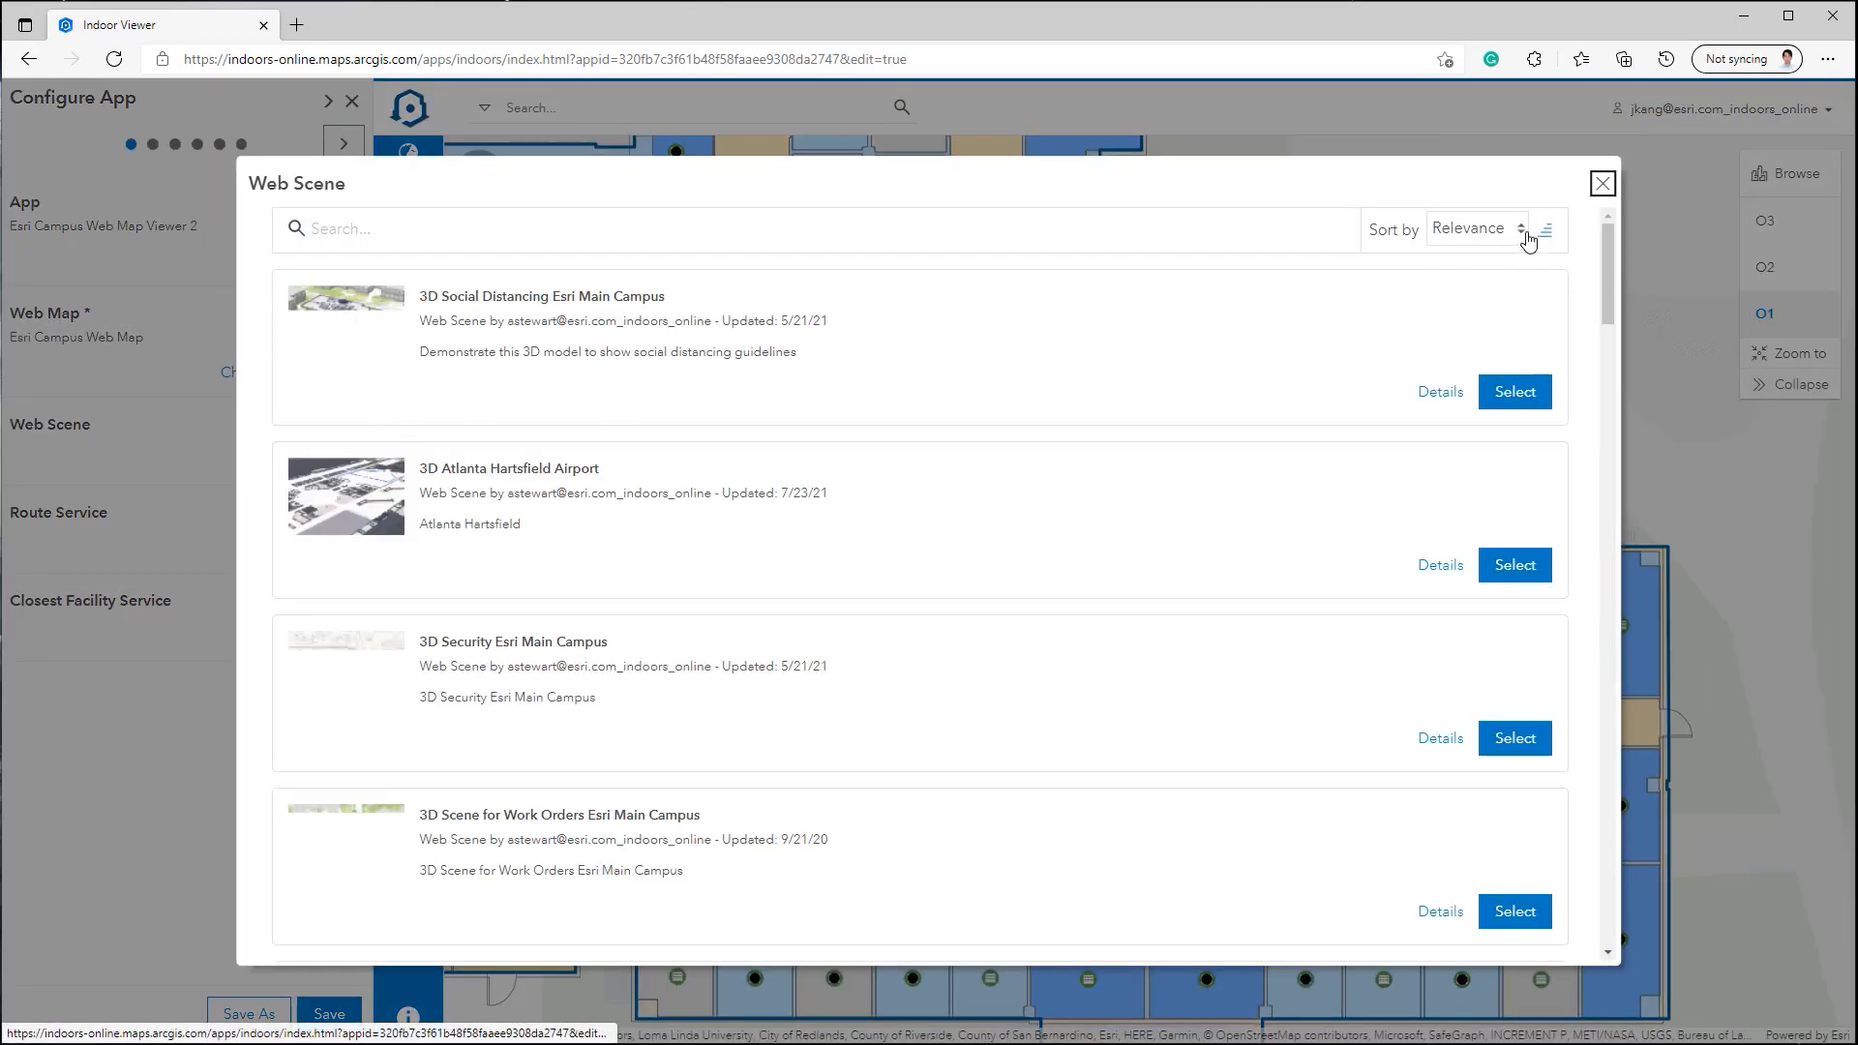
{"action": "left_click", "coordinate": [1475, 228]}
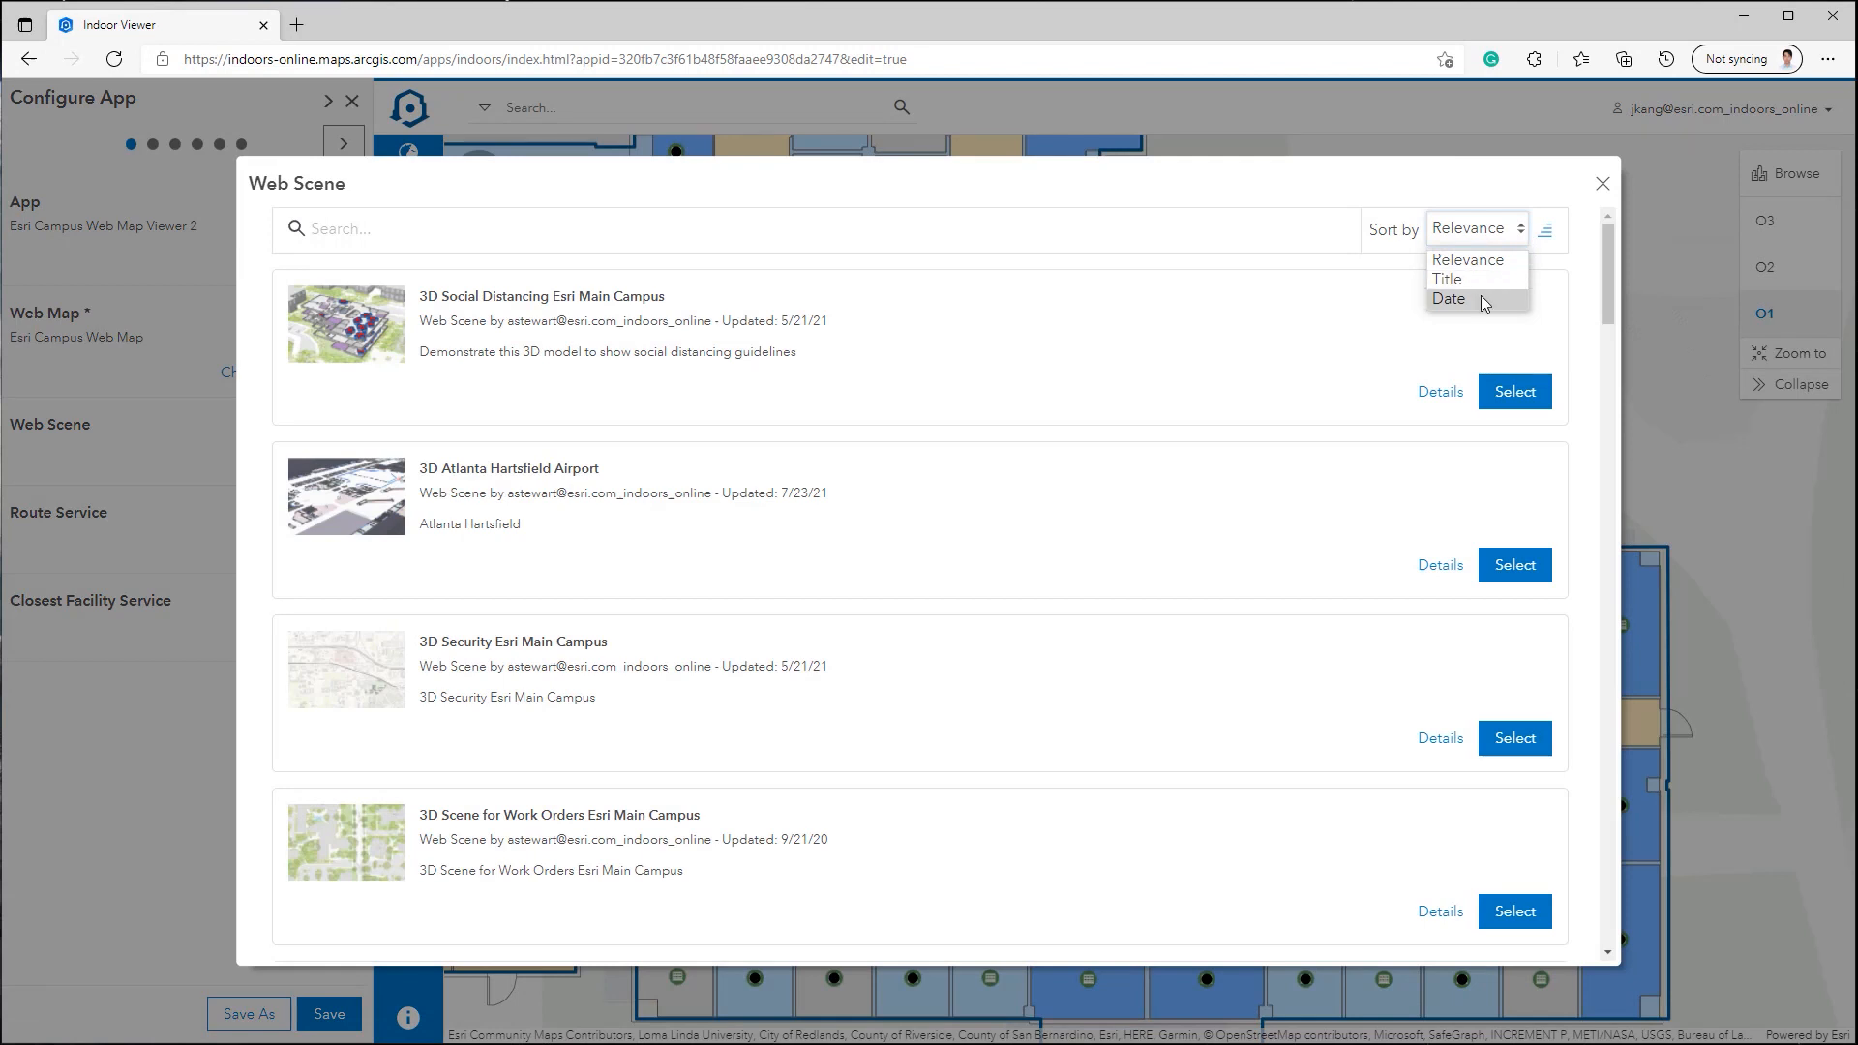
{"action": "left_click", "coordinate": [1448, 298]}
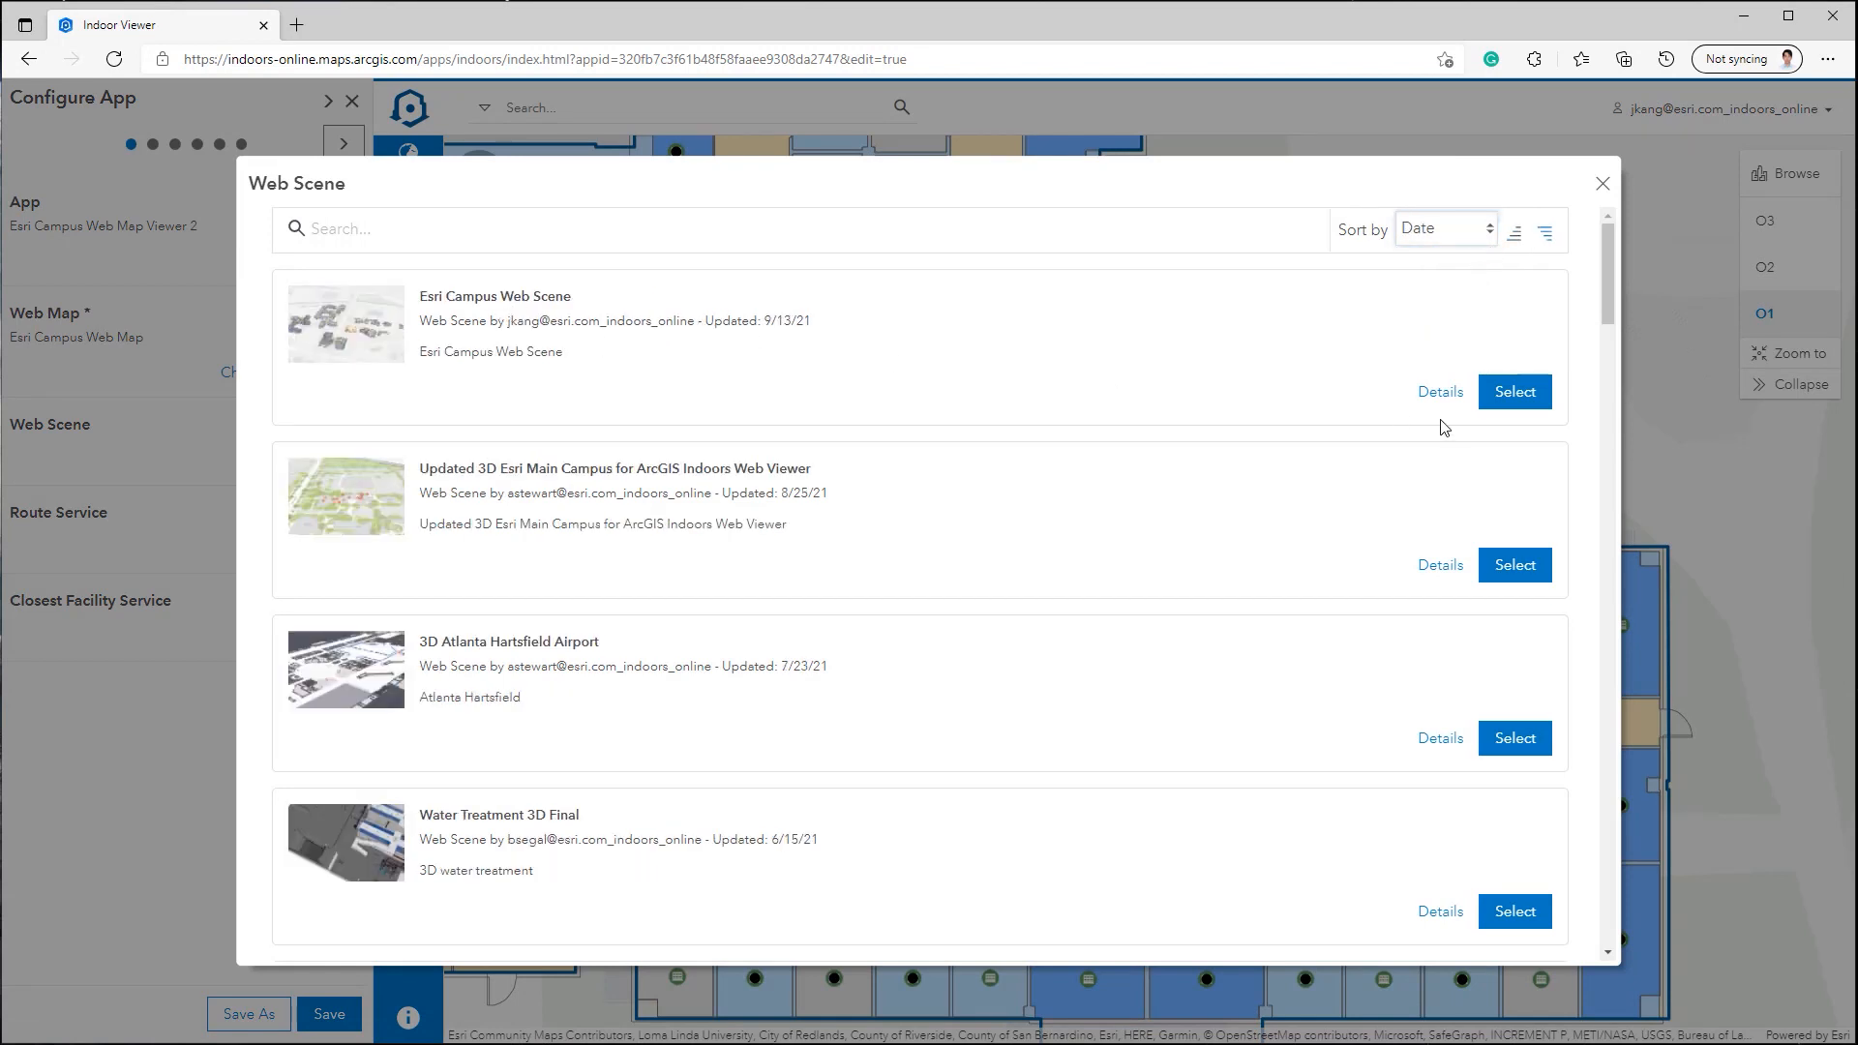
{"action": "left_click", "coordinate": [1513, 391]}
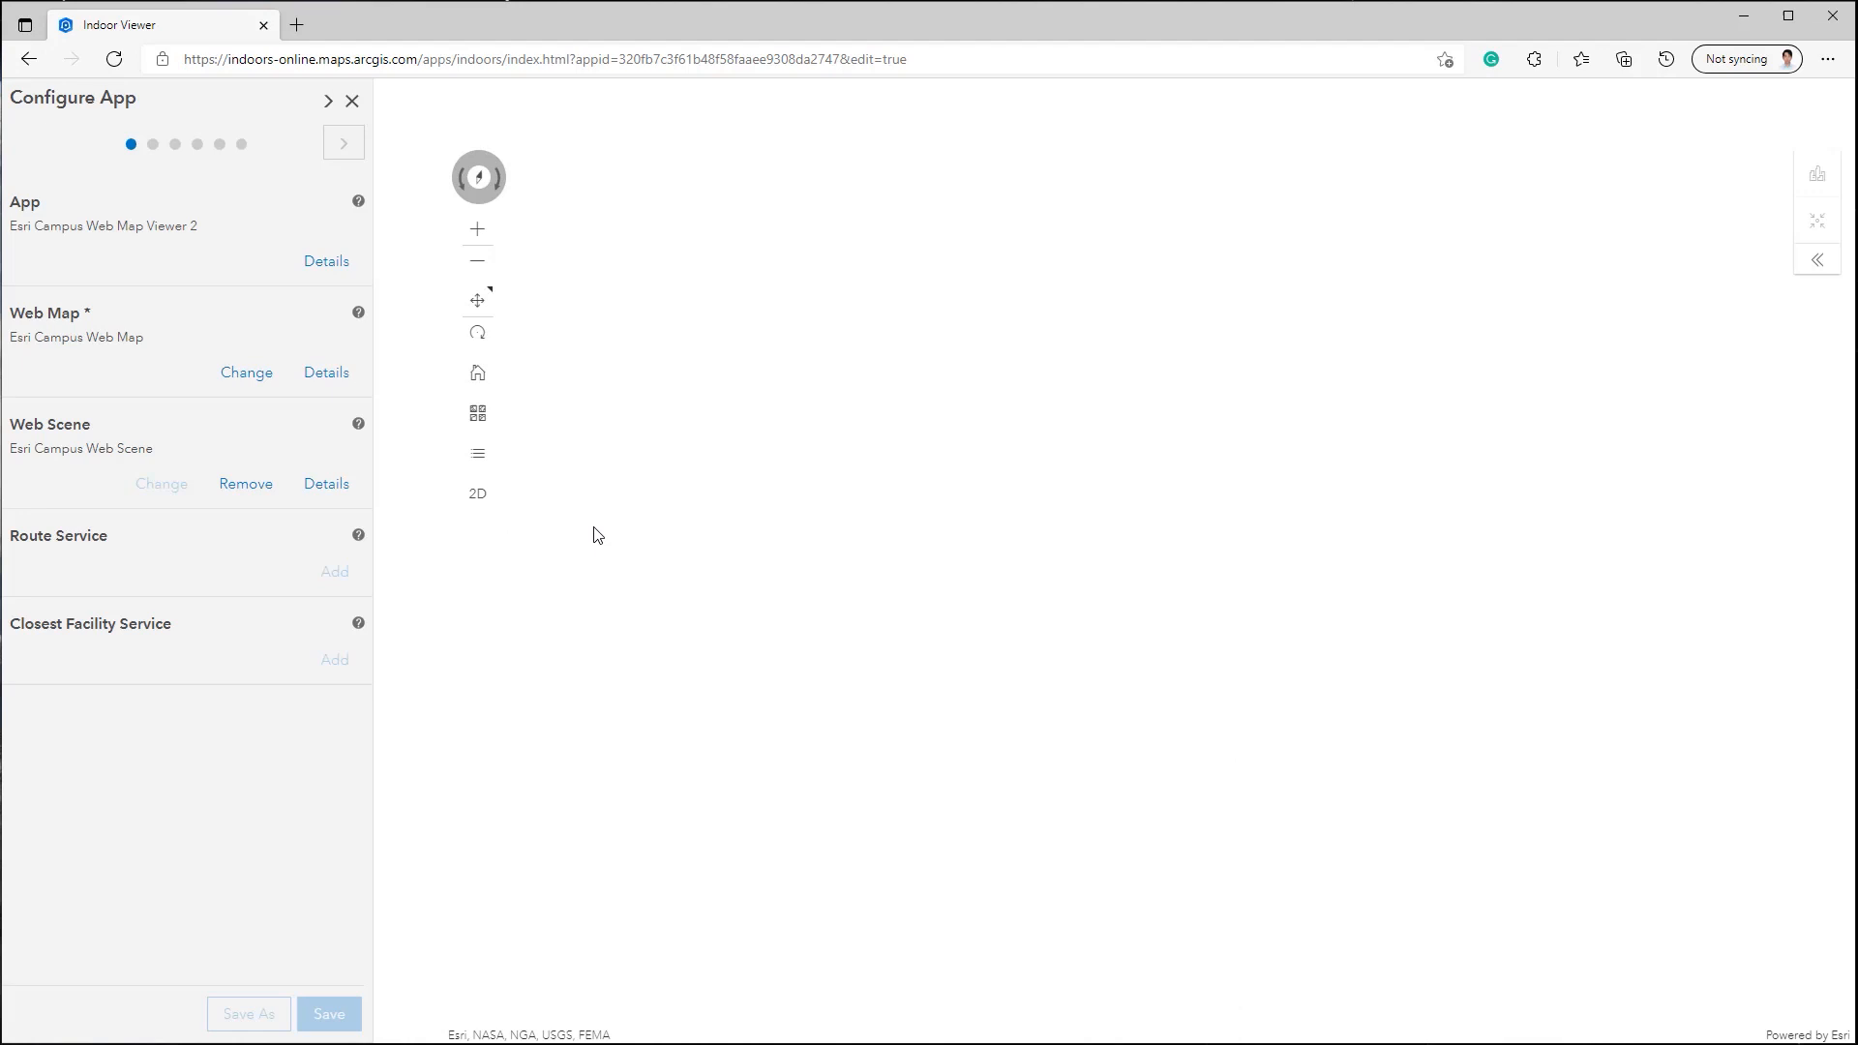